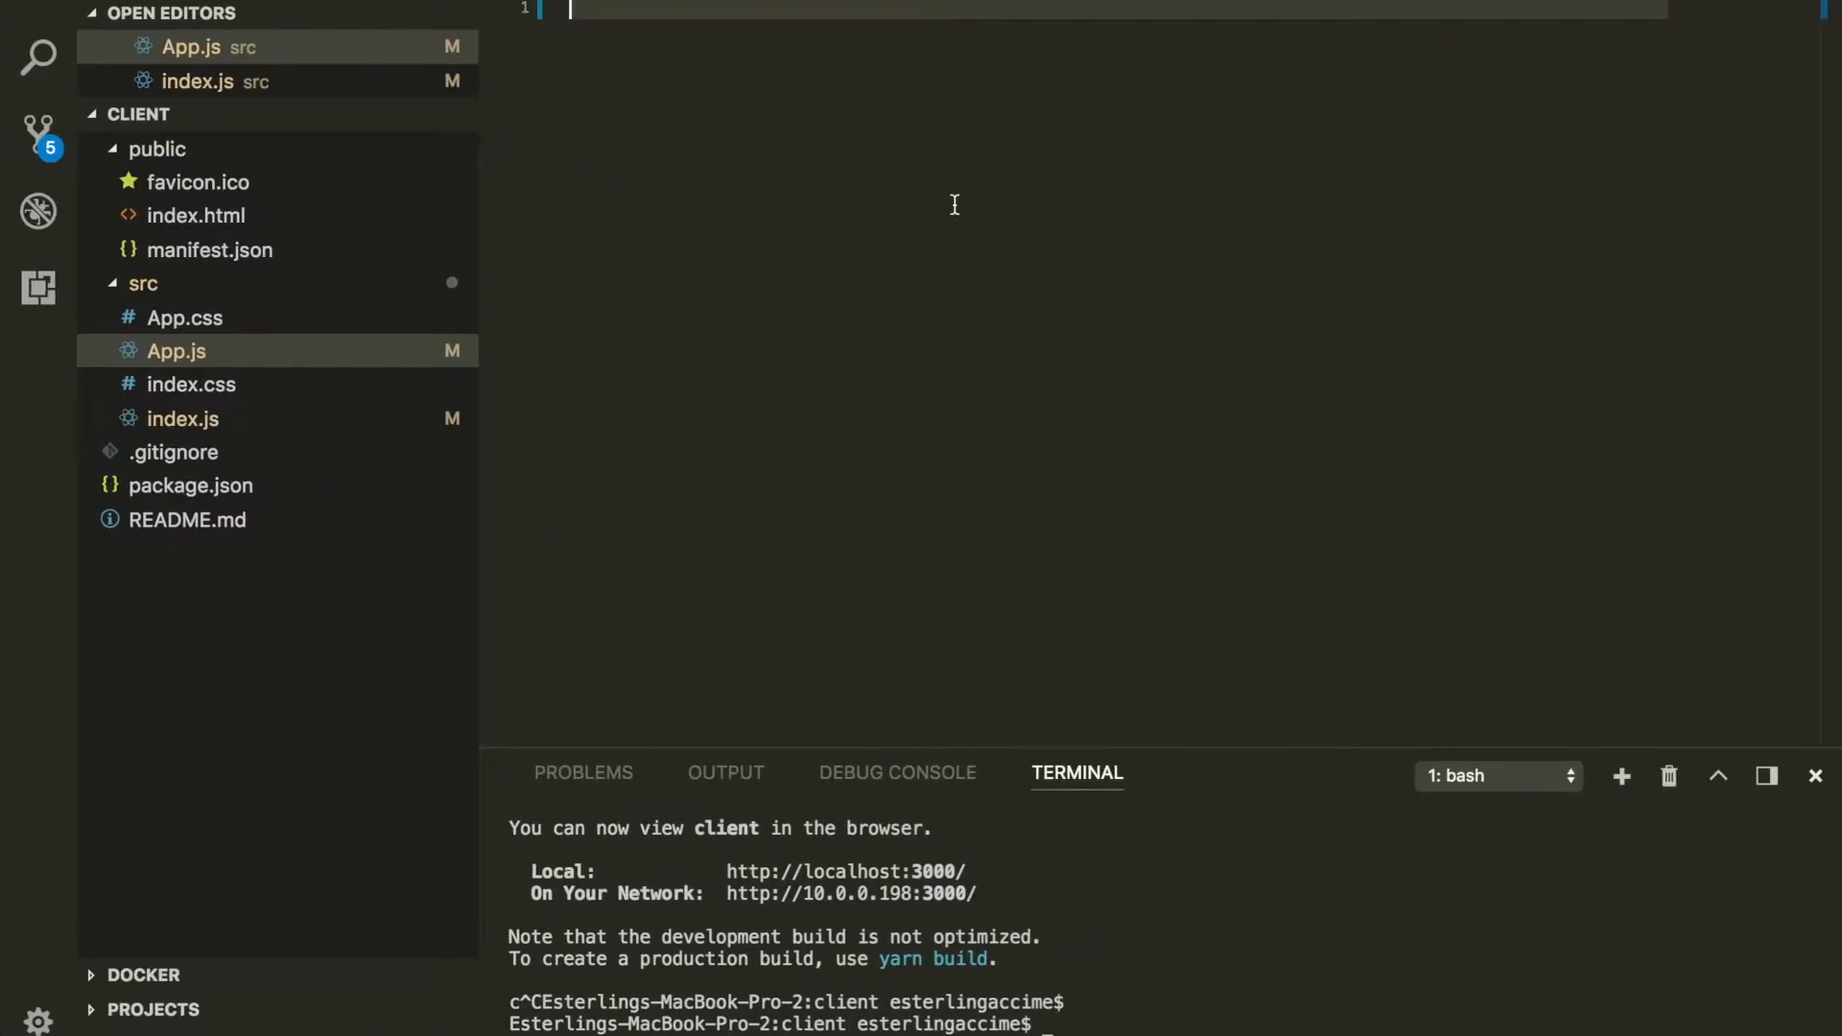
# Step: Write App.js as a React App class rendering a 'Welcome to my App' h2, then run npm start
pyautogui.write('import')
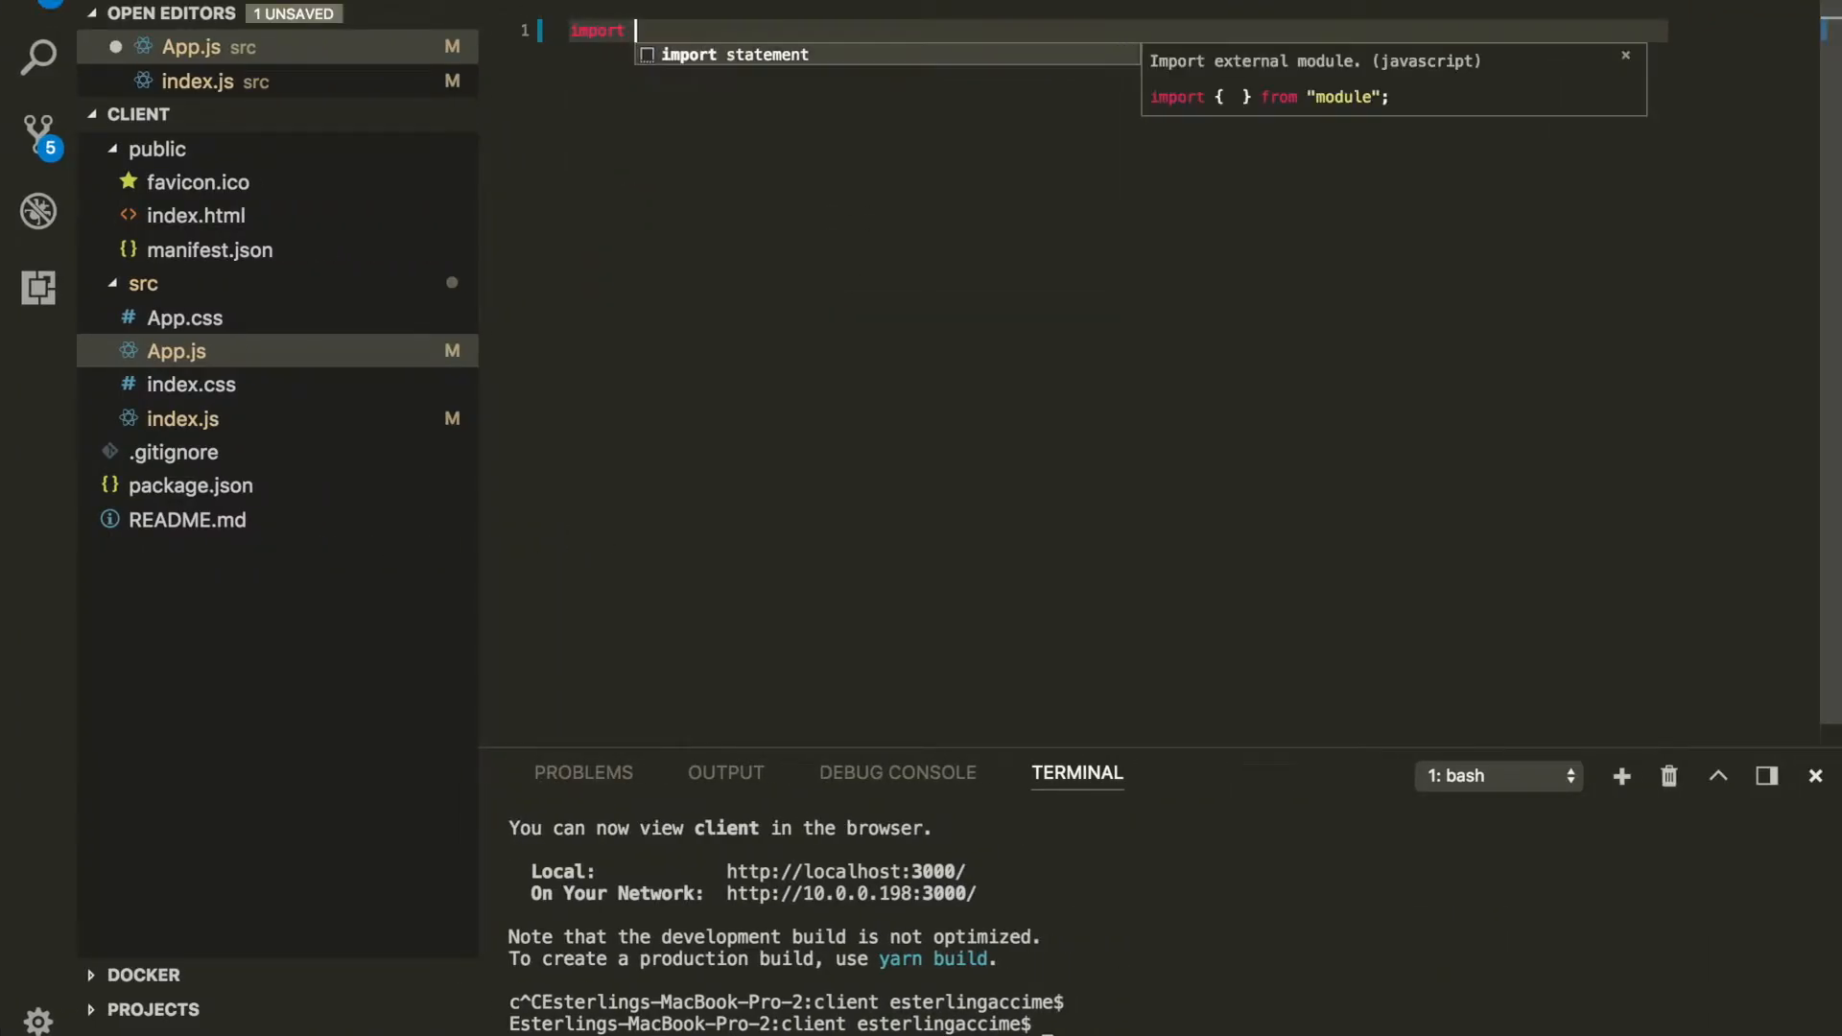
pyautogui.write("React from ';")
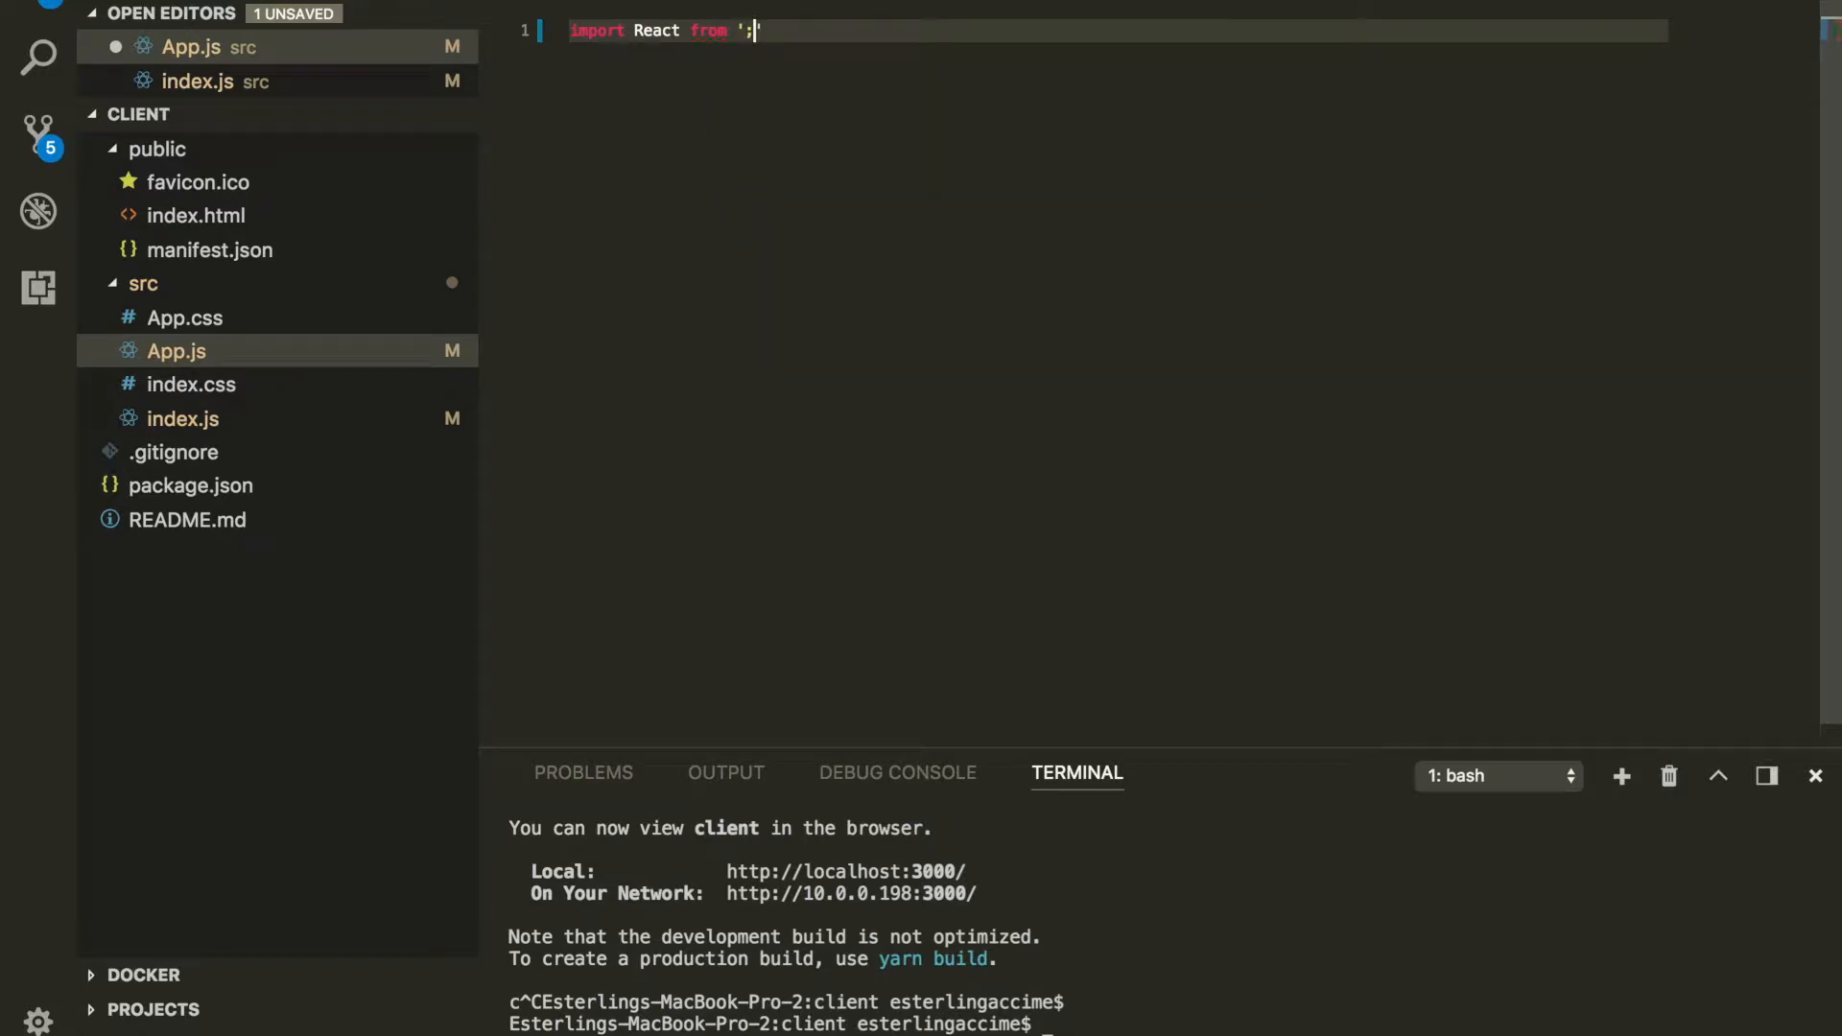
pyautogui.write('react')
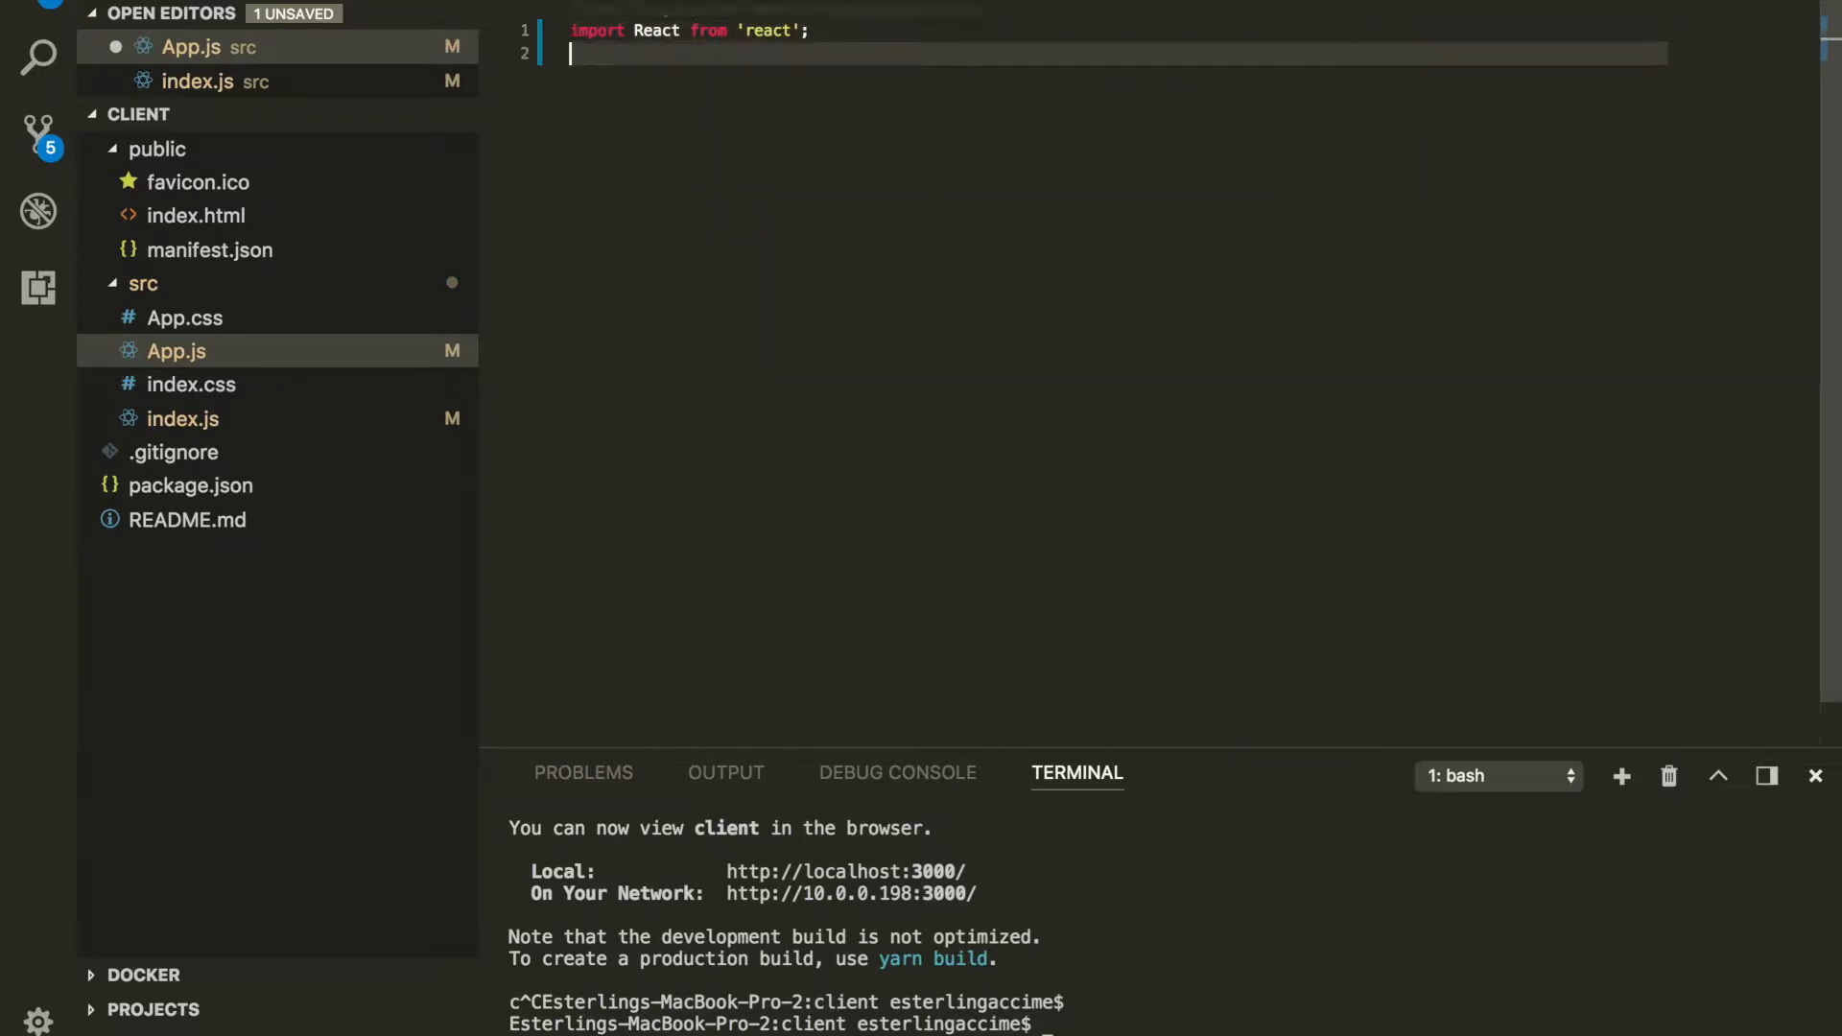
pyautogui.write('class App extends React.Component {')
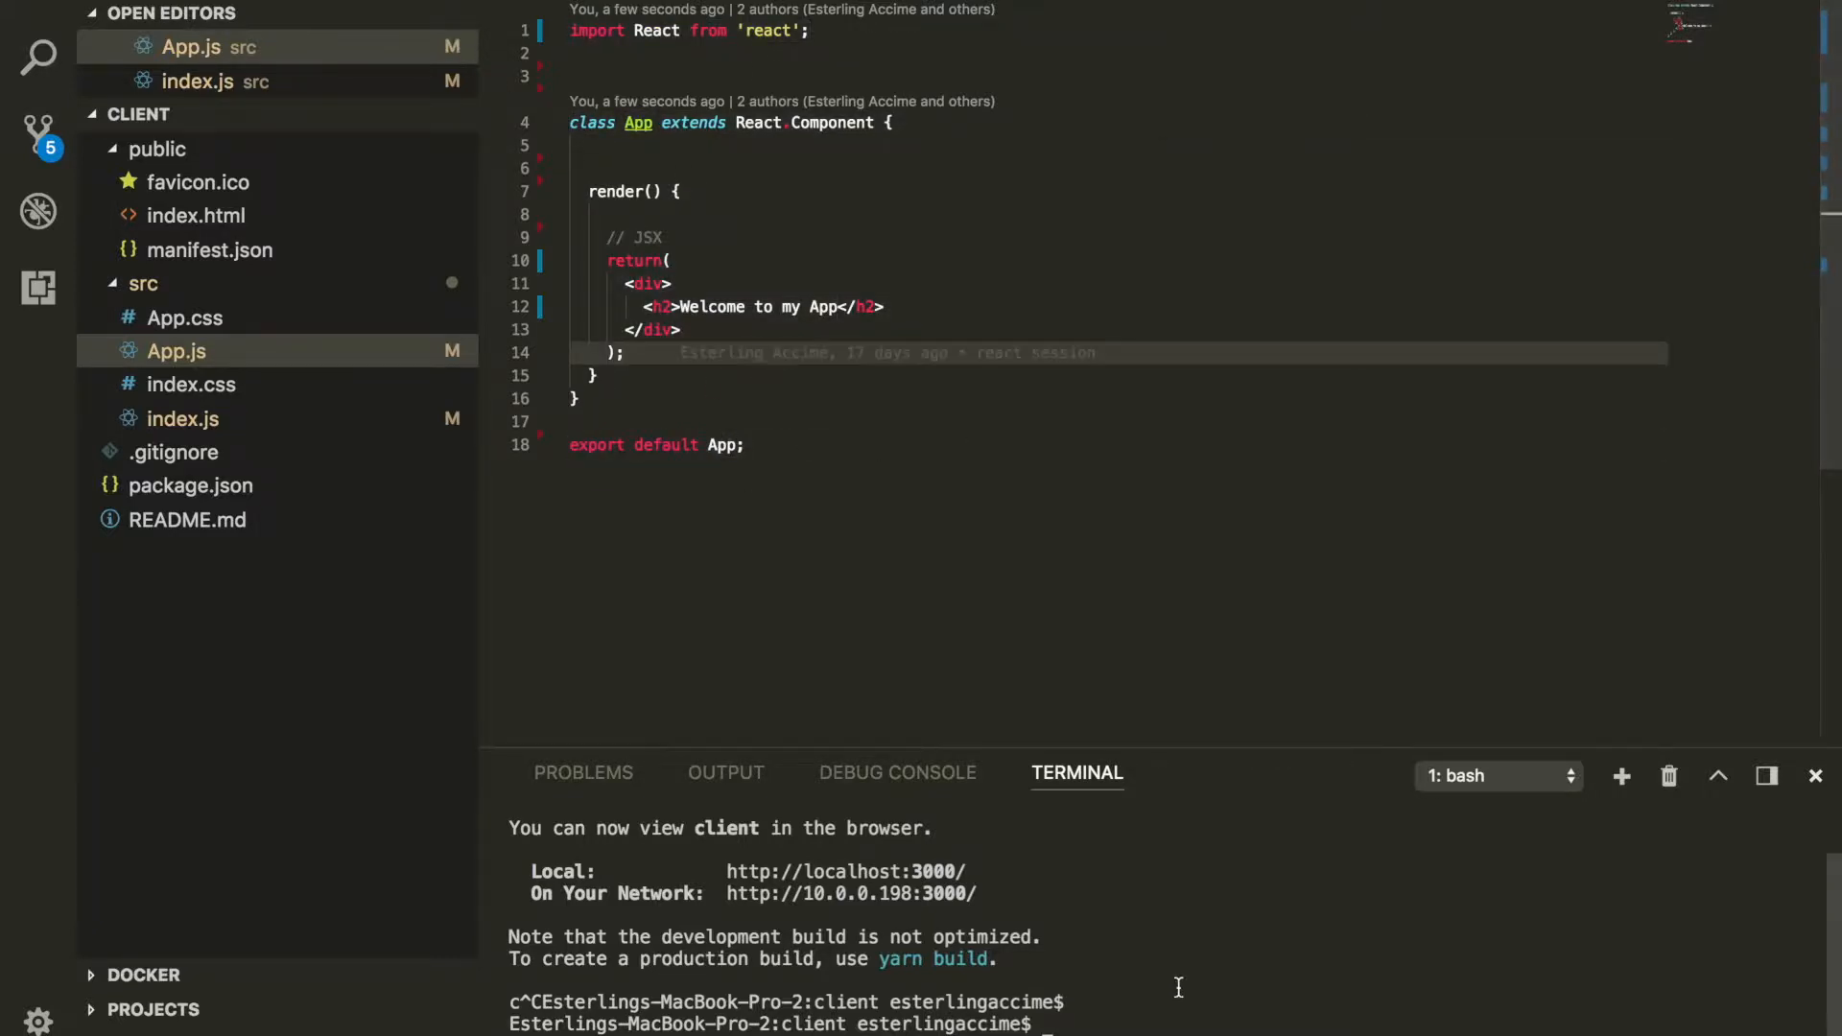
pyautogui.write('npm st')
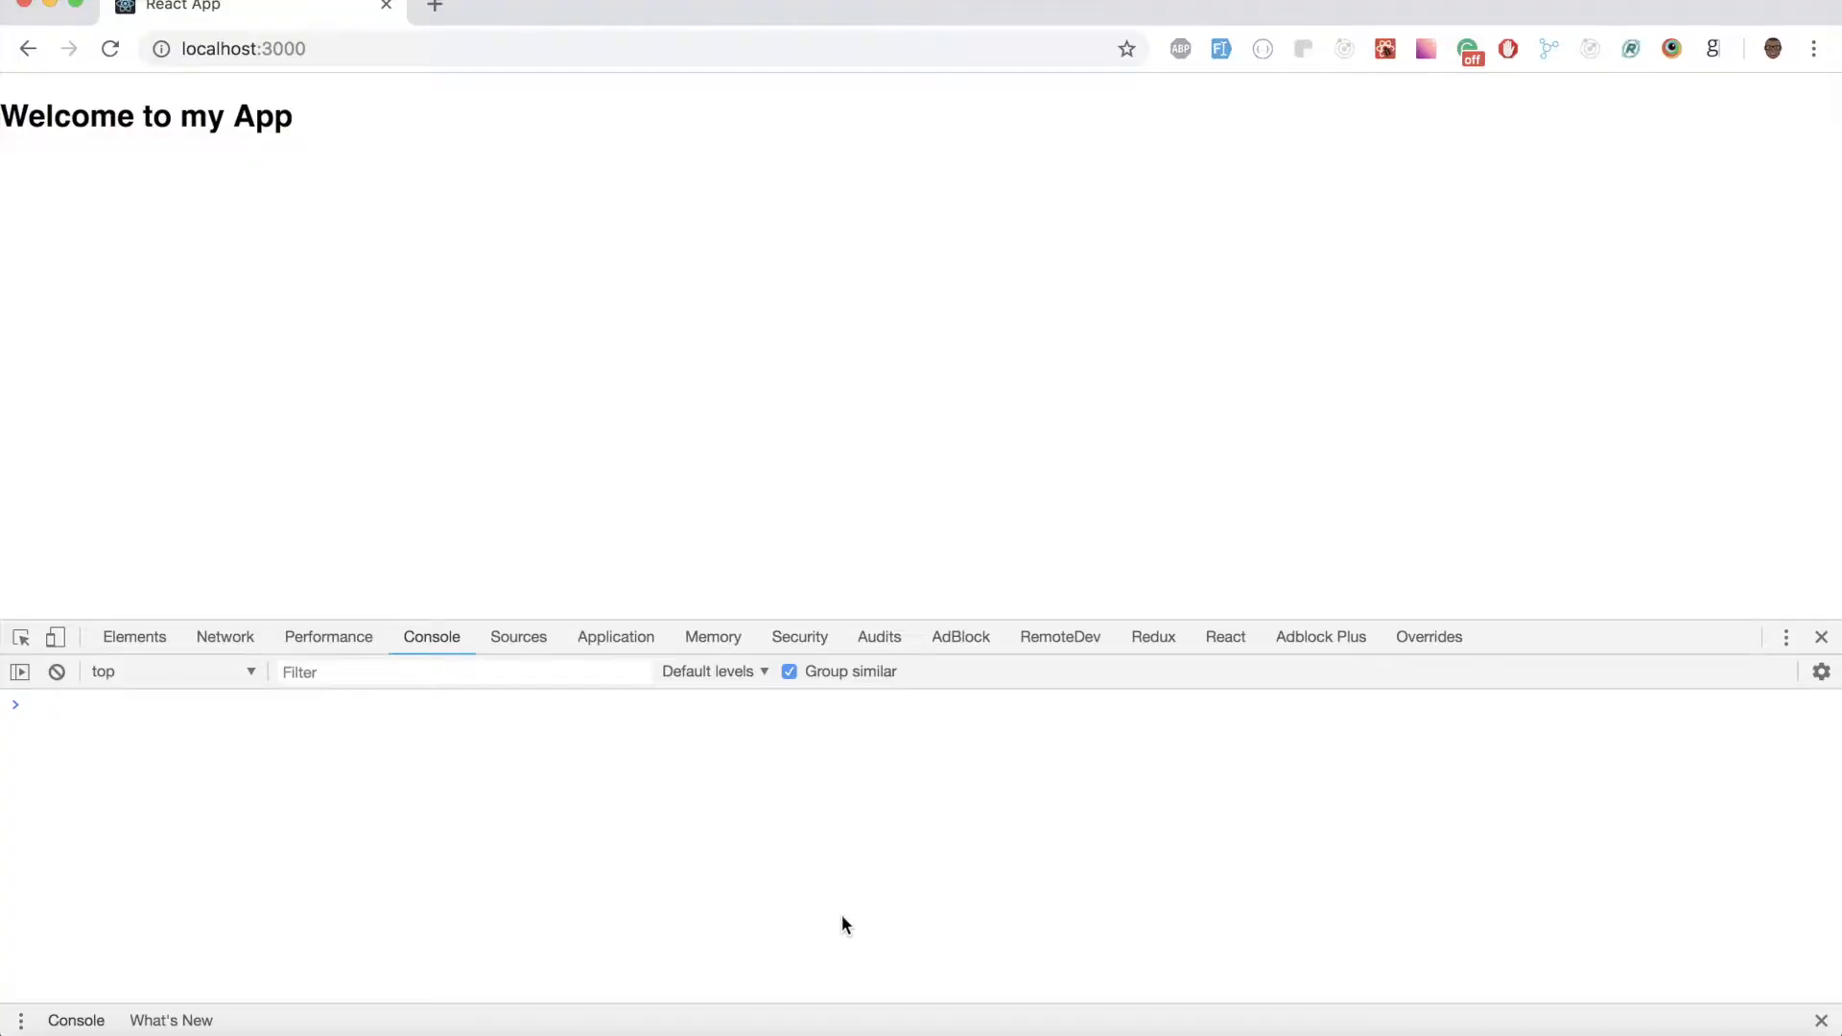
pyautogui.moveTo(345, 151)
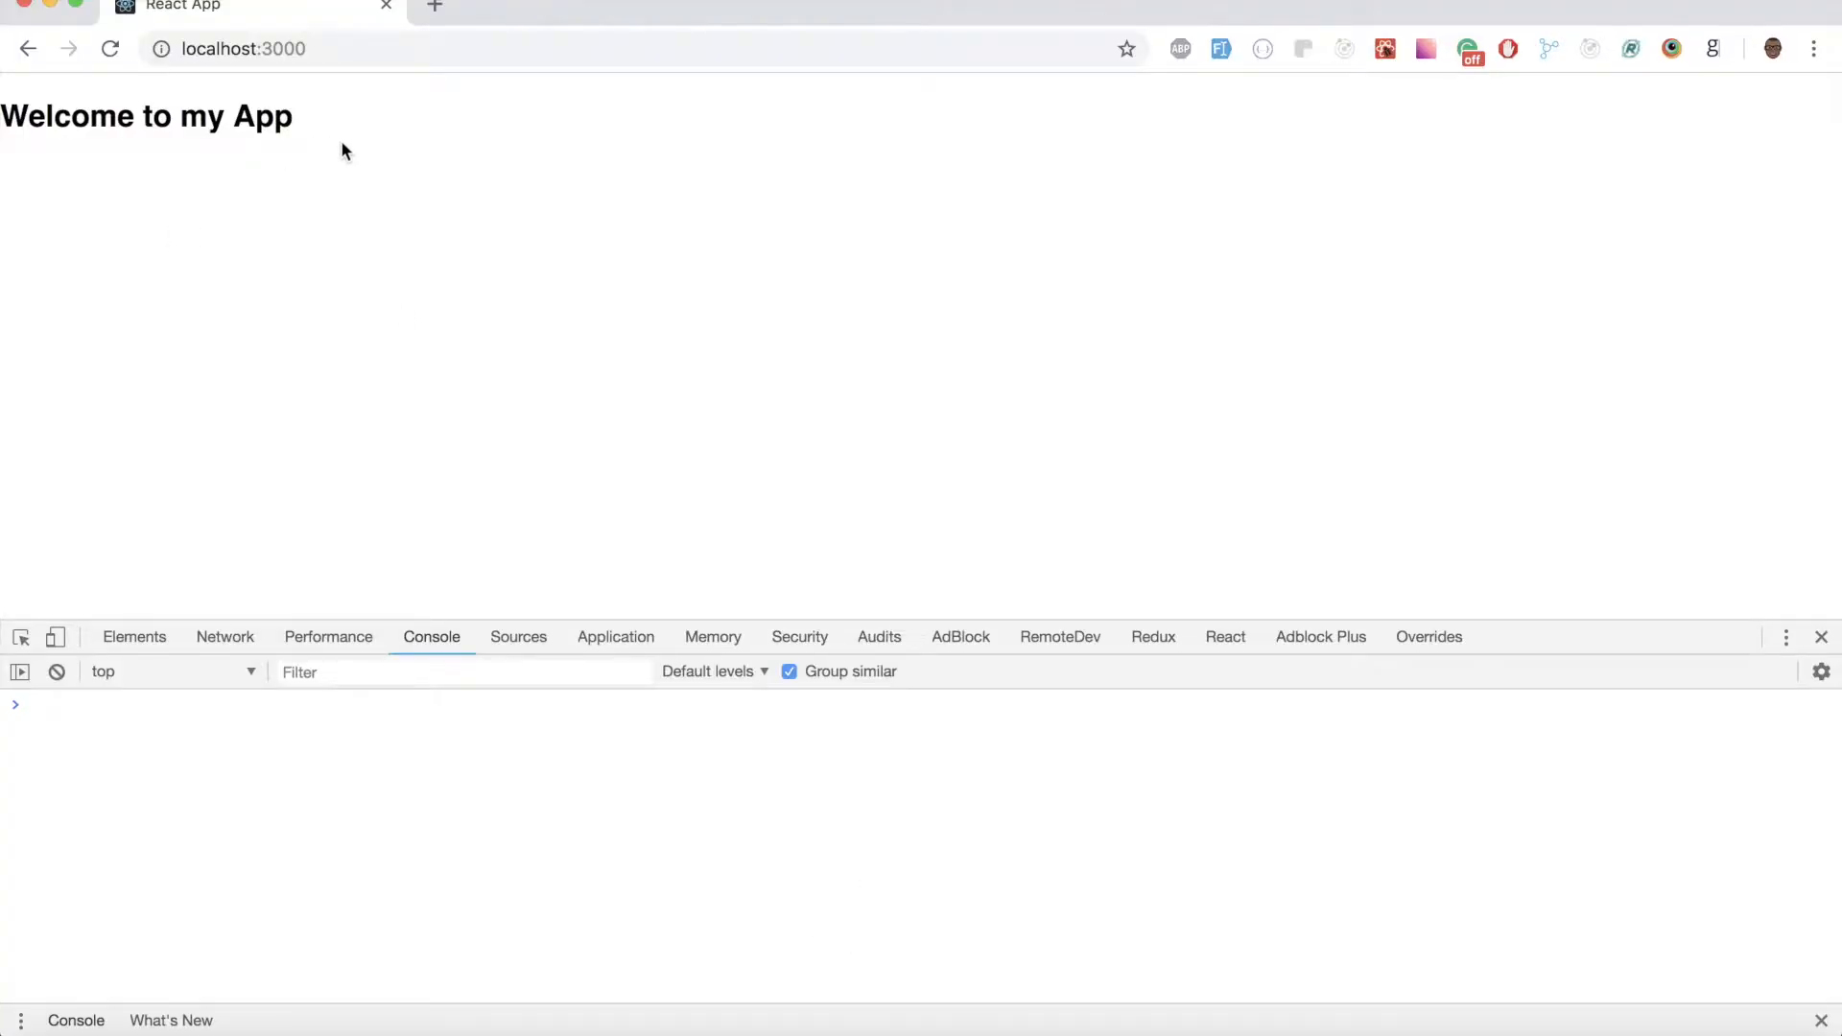
# Step: Search Google for 'axios npm' and open the axios npm package page
pyautogui.write('axios npm')
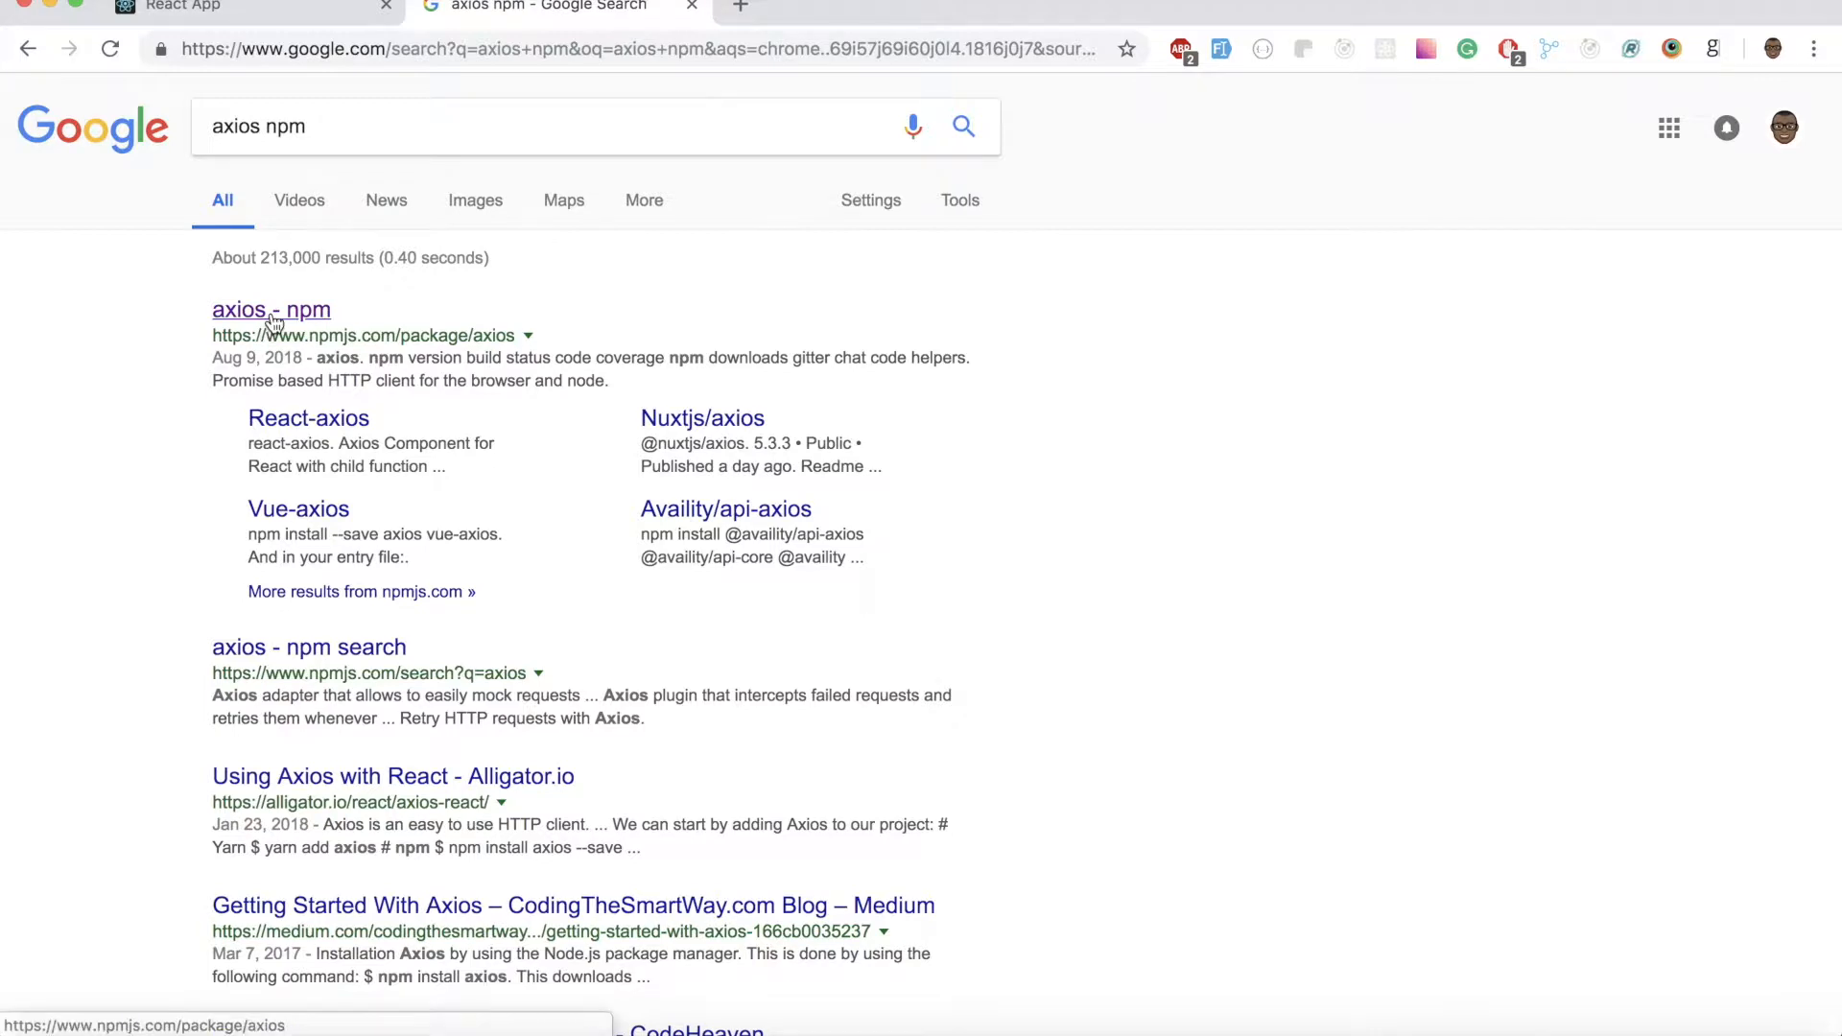
pyautogui.click(271, 309)
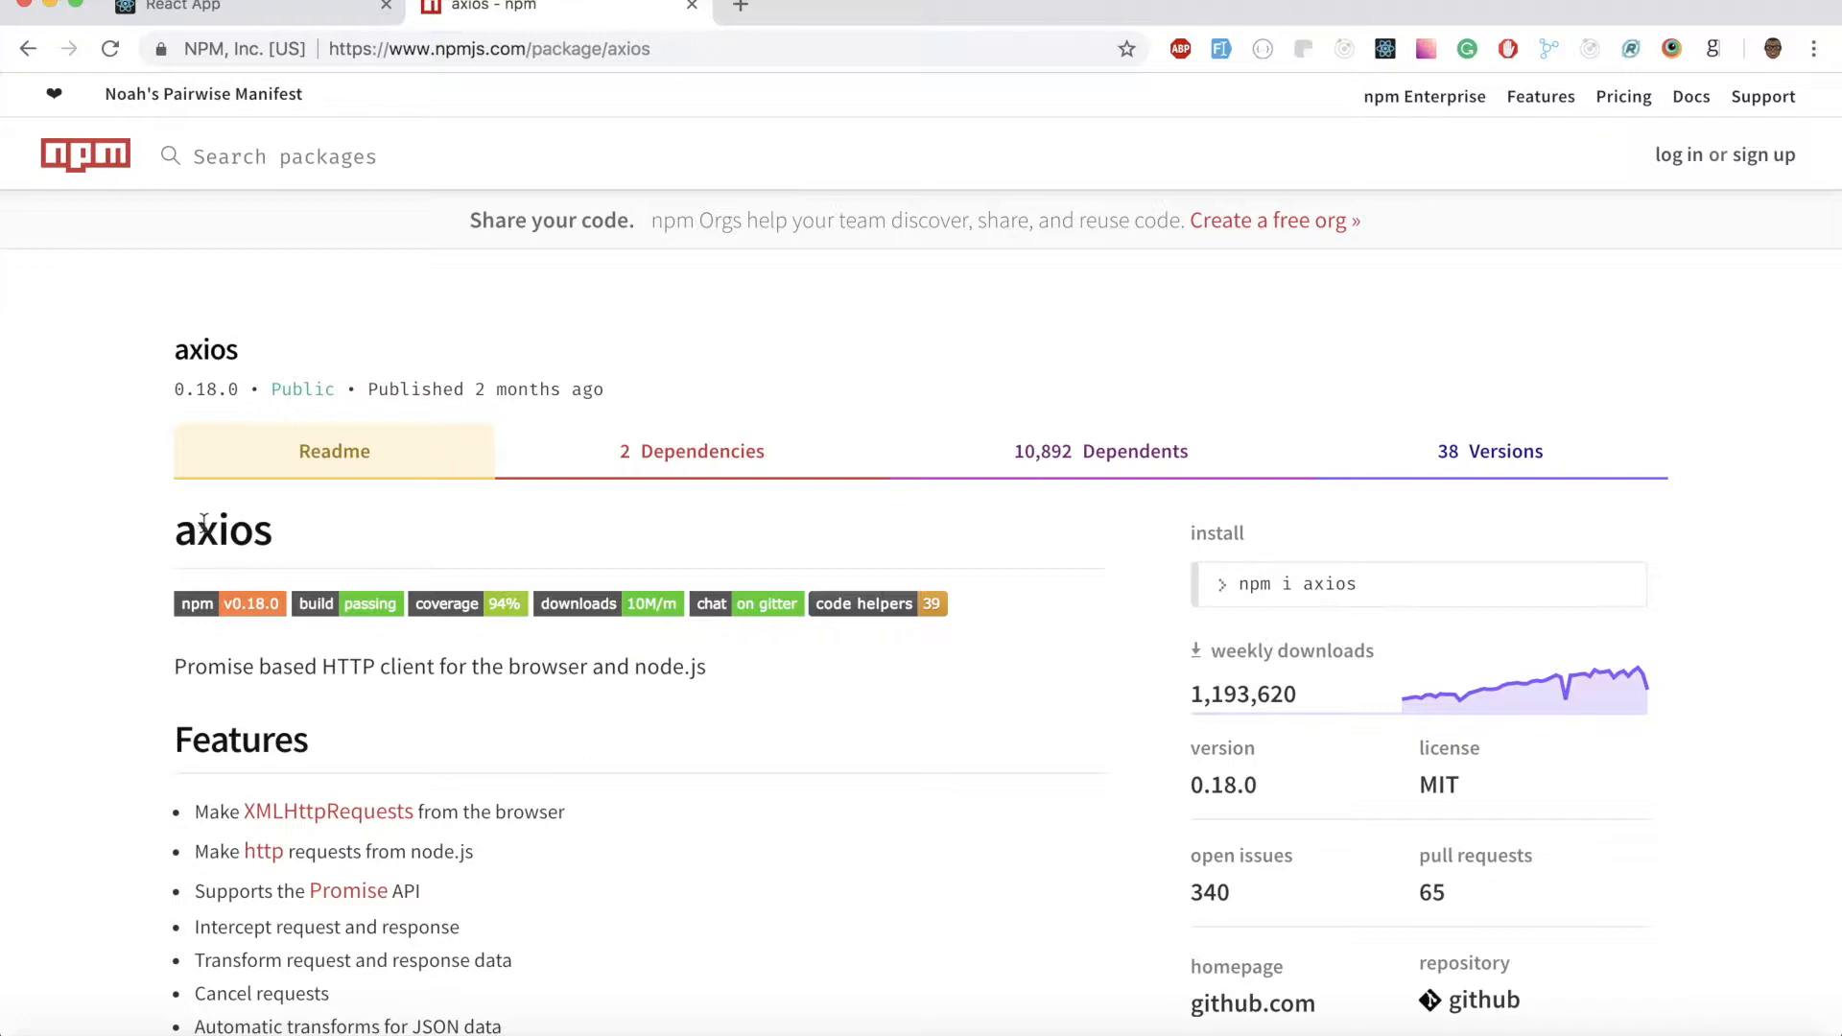
pyautogui.moveTo(173, 666); pyautogui.dragTo(707, 666)
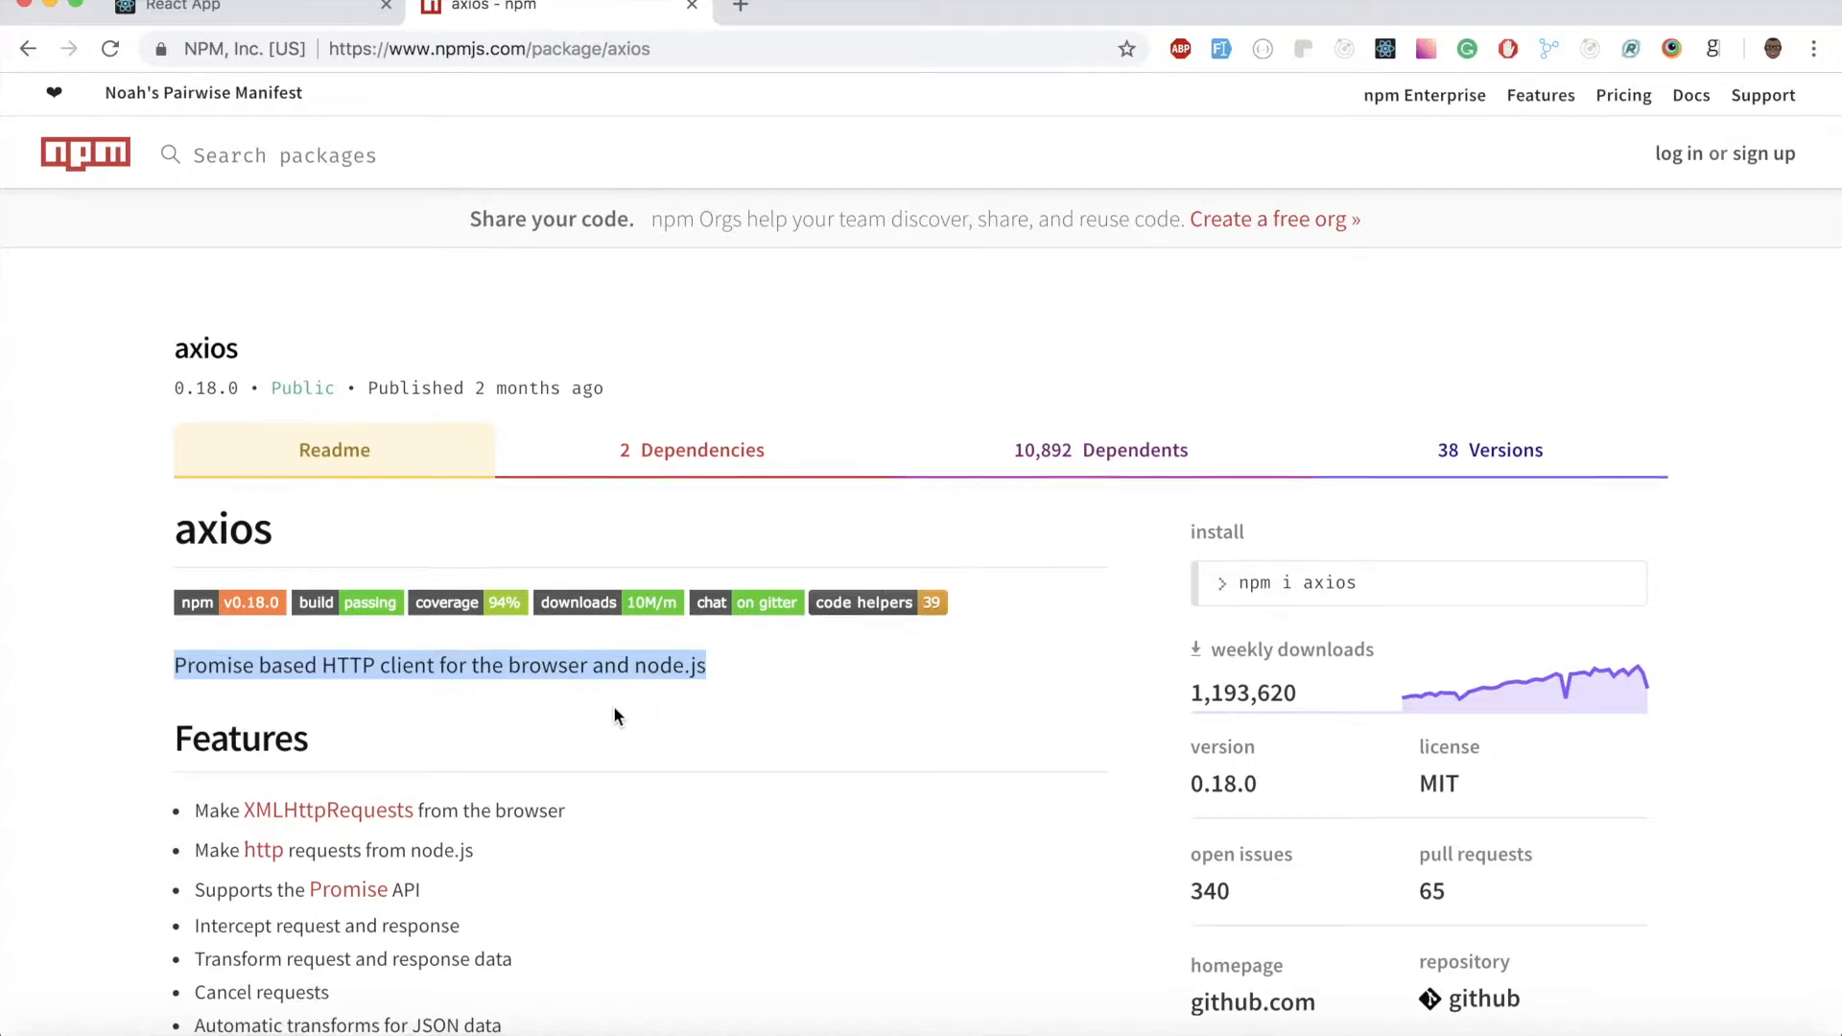
pyautogui.scroll(-3)
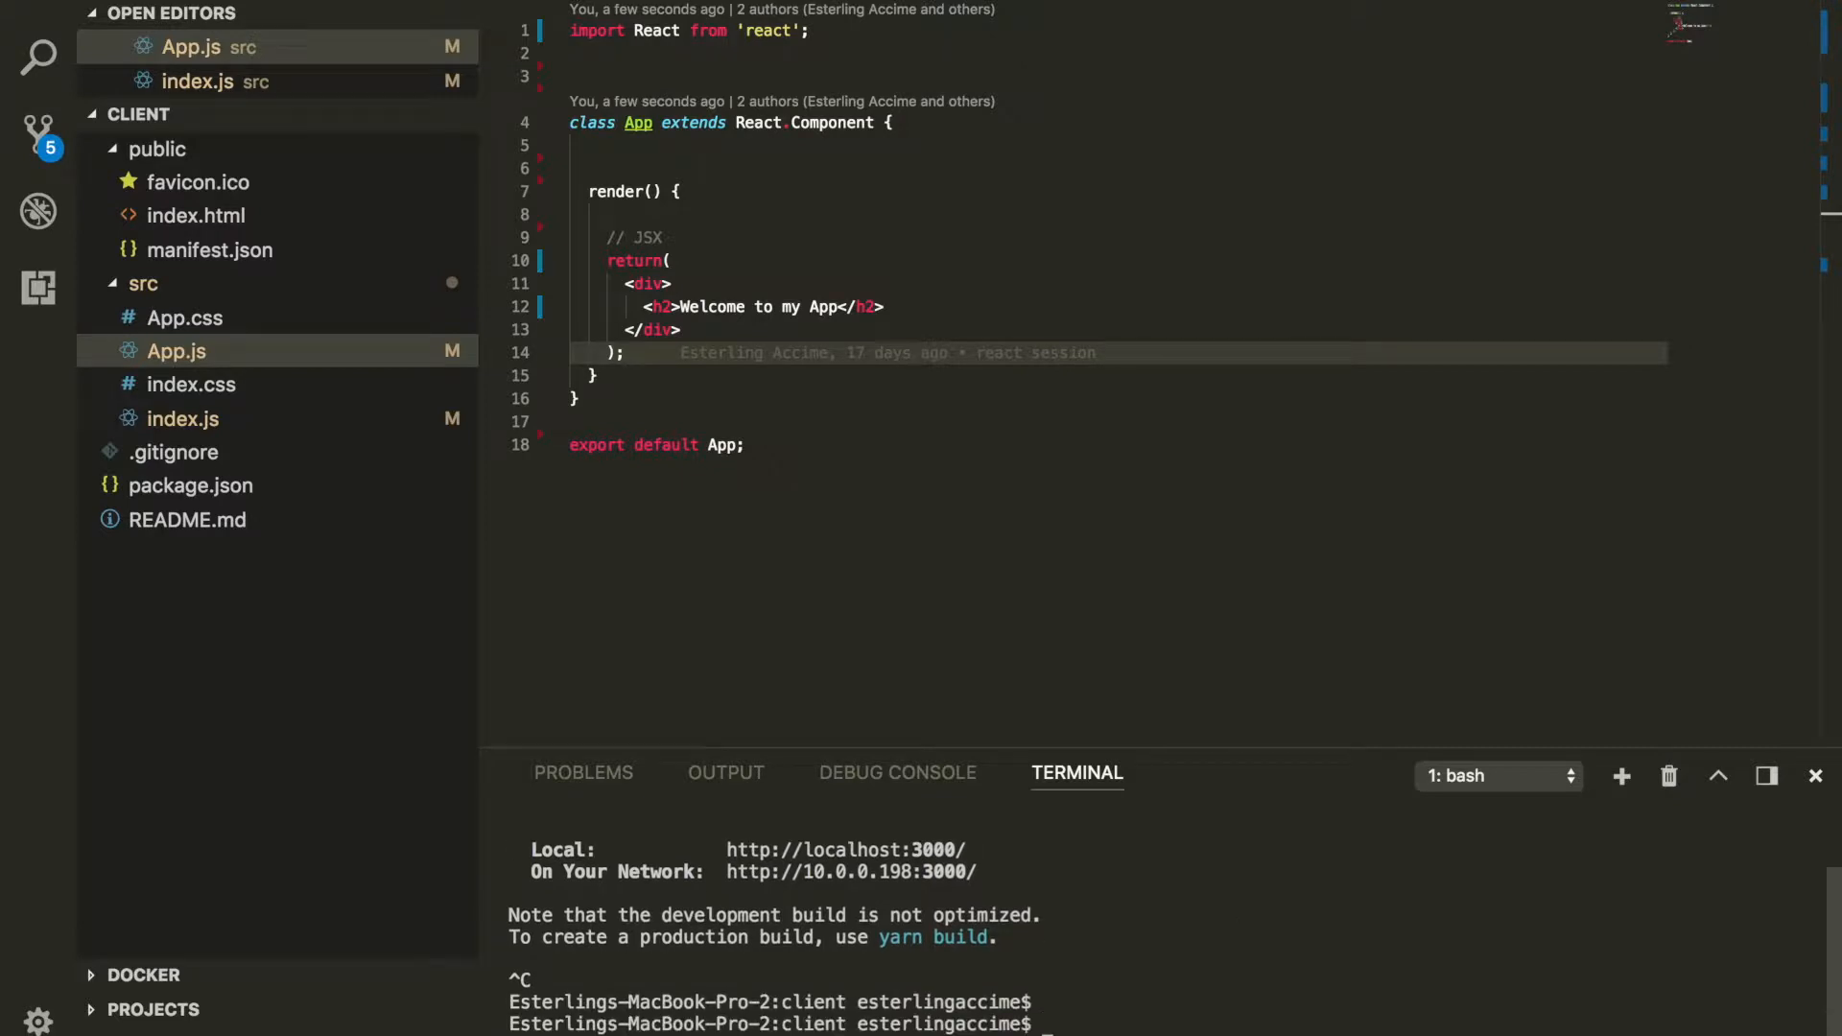
# Step: Install axios with npm i axios -S and restart the development server
pyautogui.write('npm i axios')
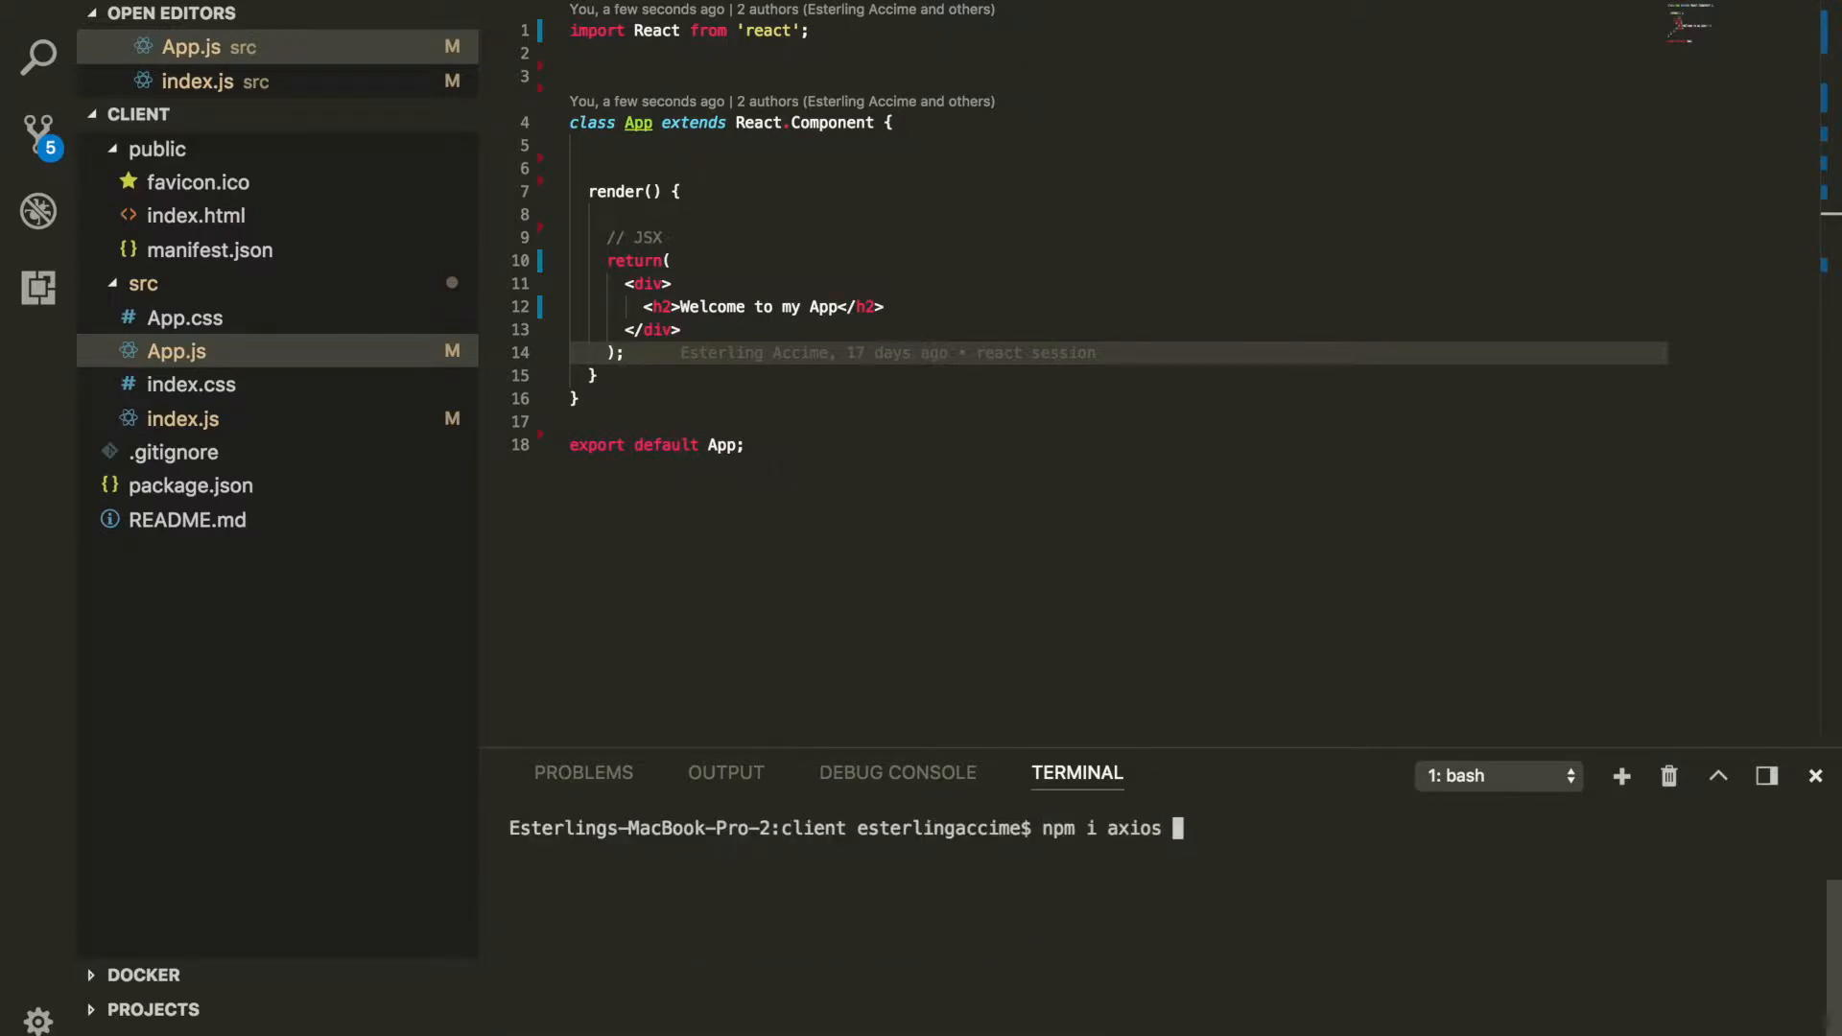
pyautogui.write('-S')
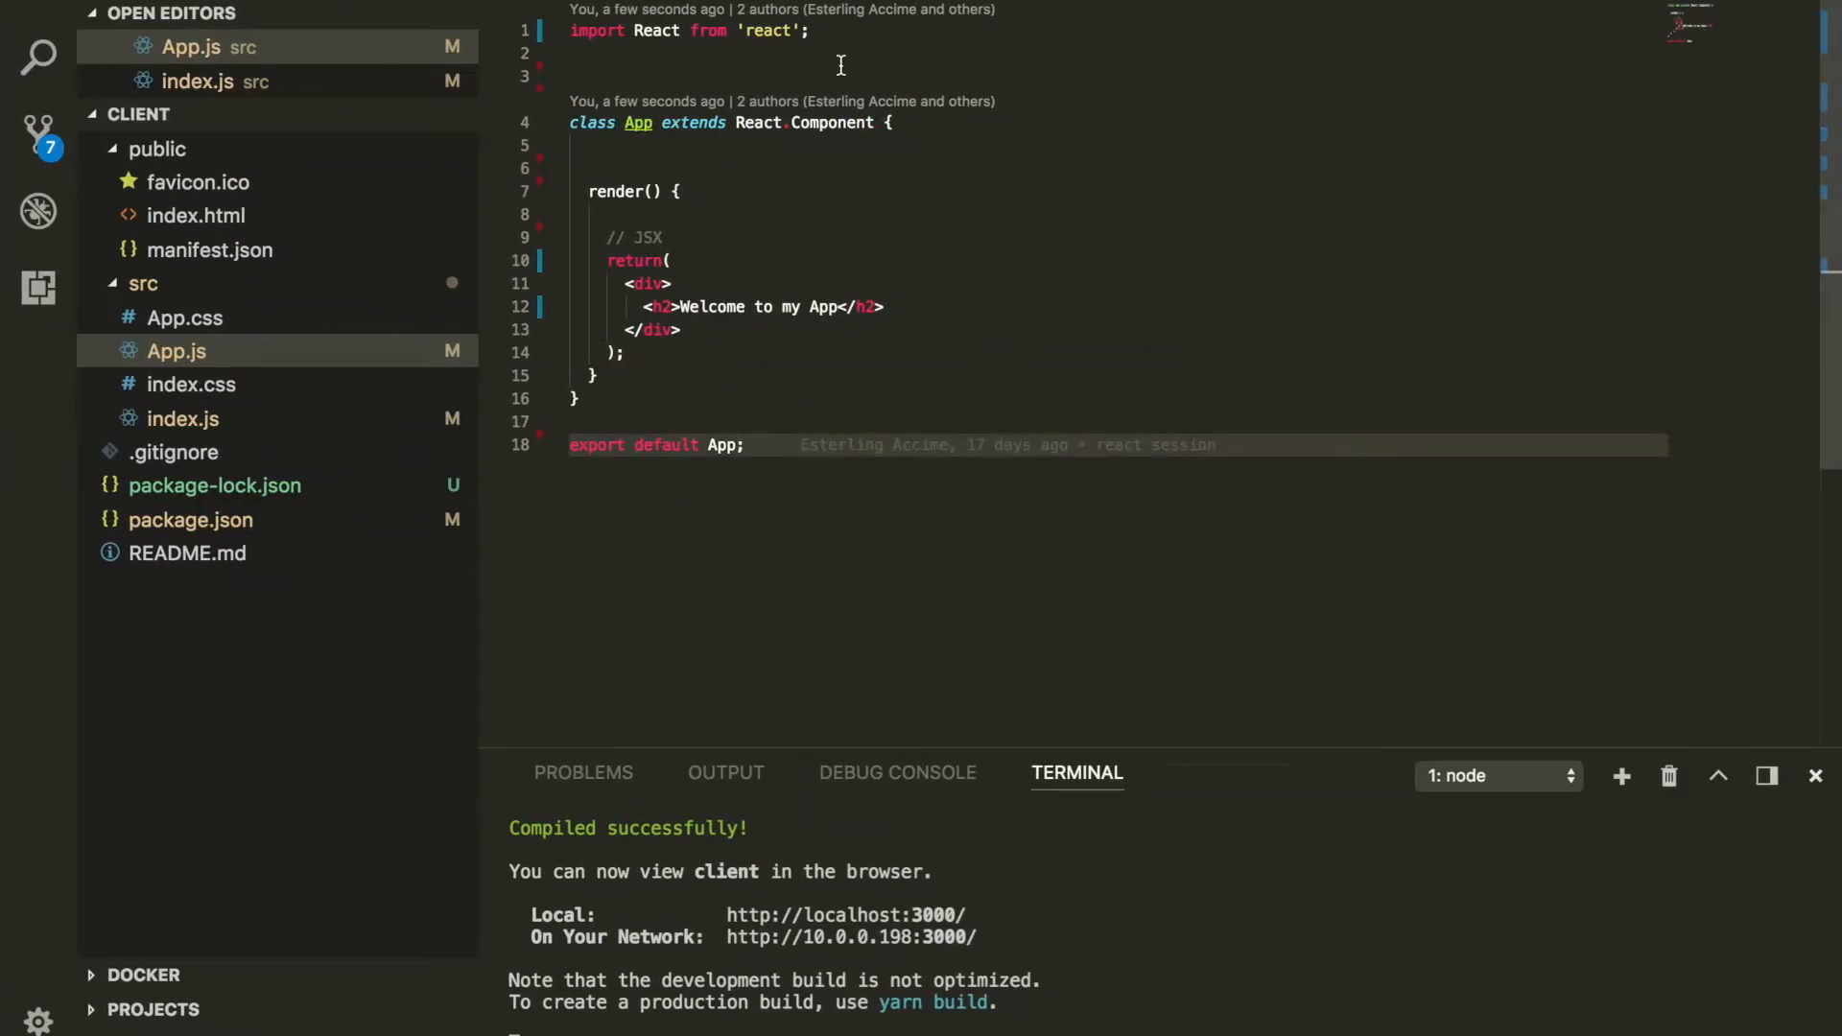
# Step: Add import axios from 'axios' to App.js
pyautogui.write('import')
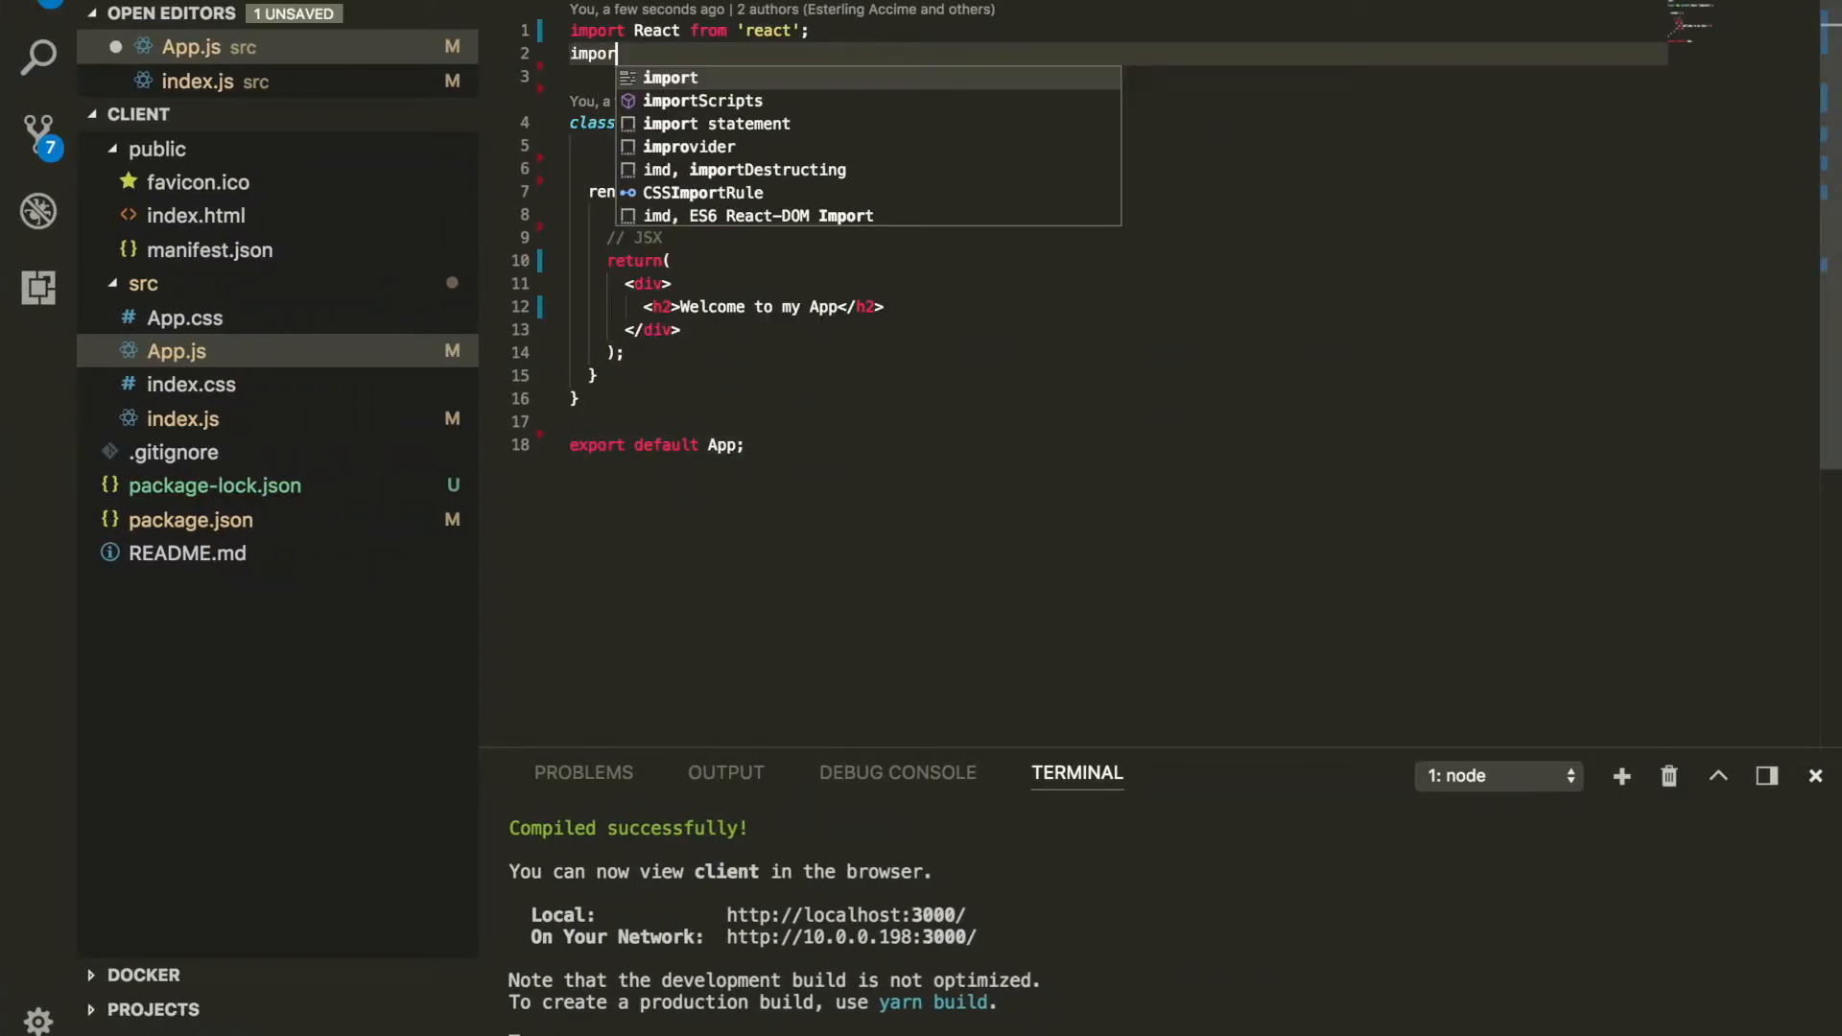
pyautogui.write('axios from ;;')
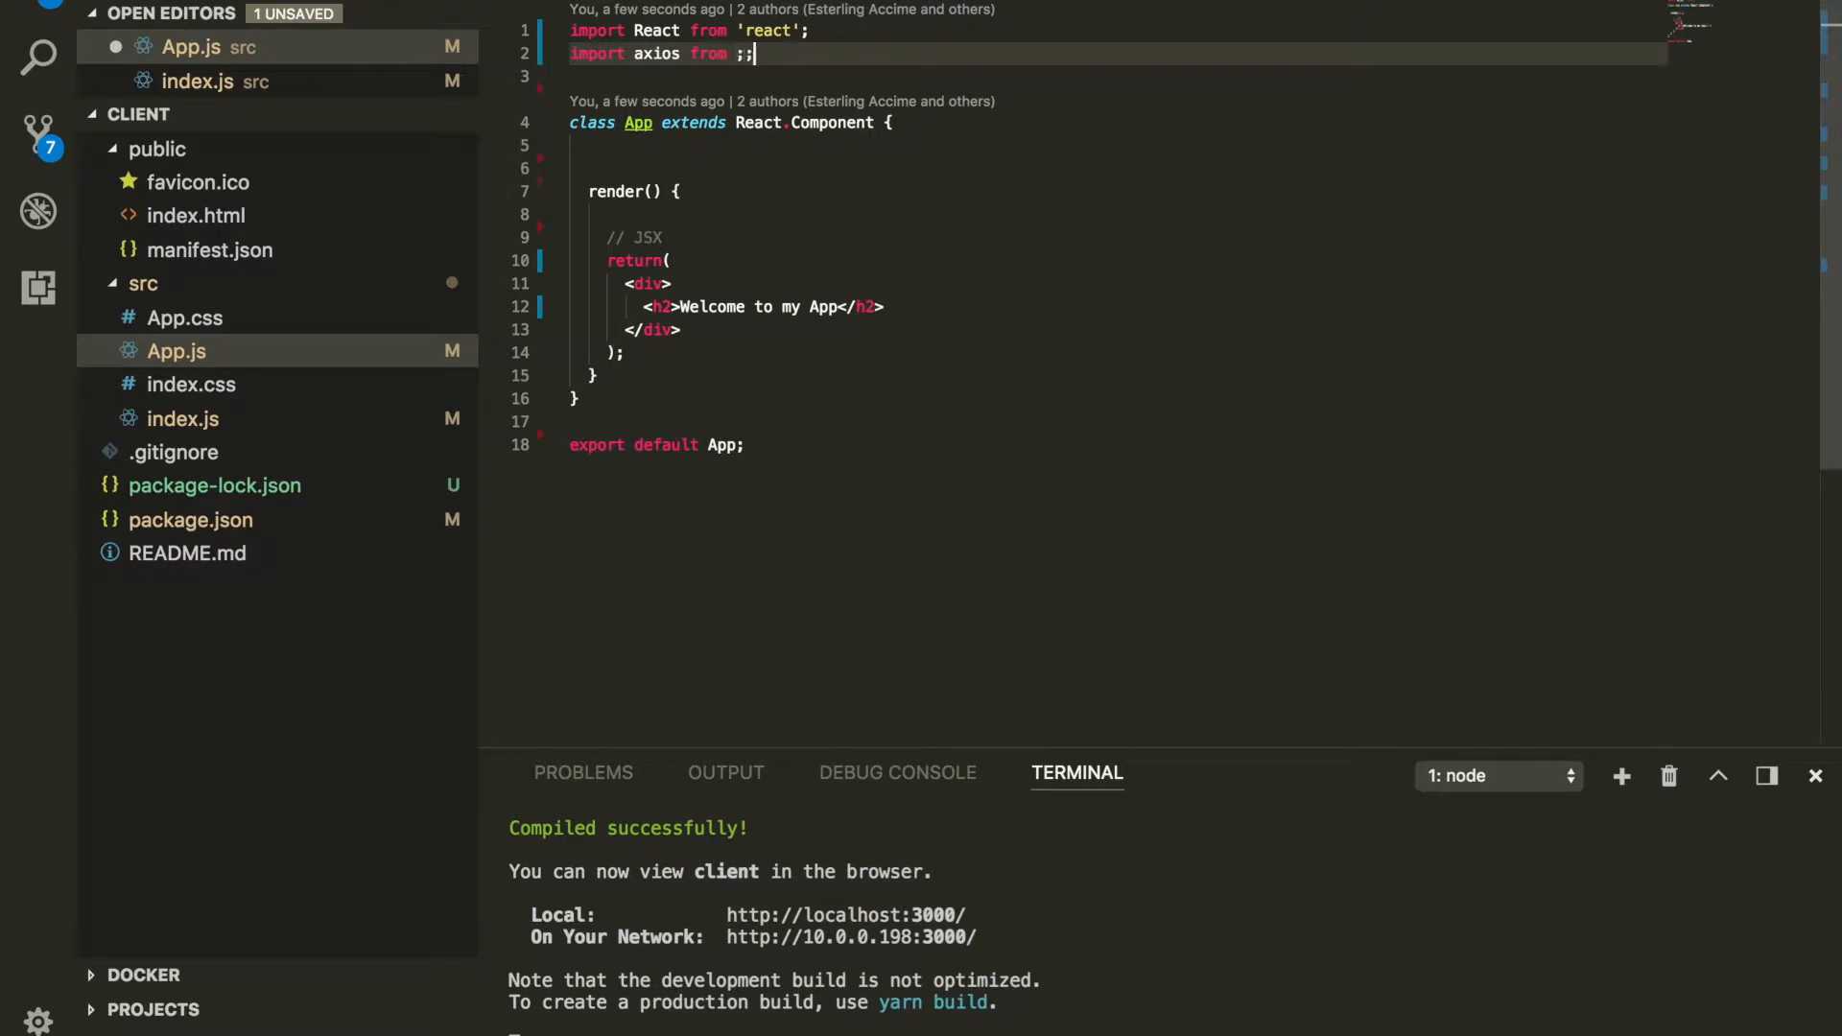
pyautogui.write("'axios'")
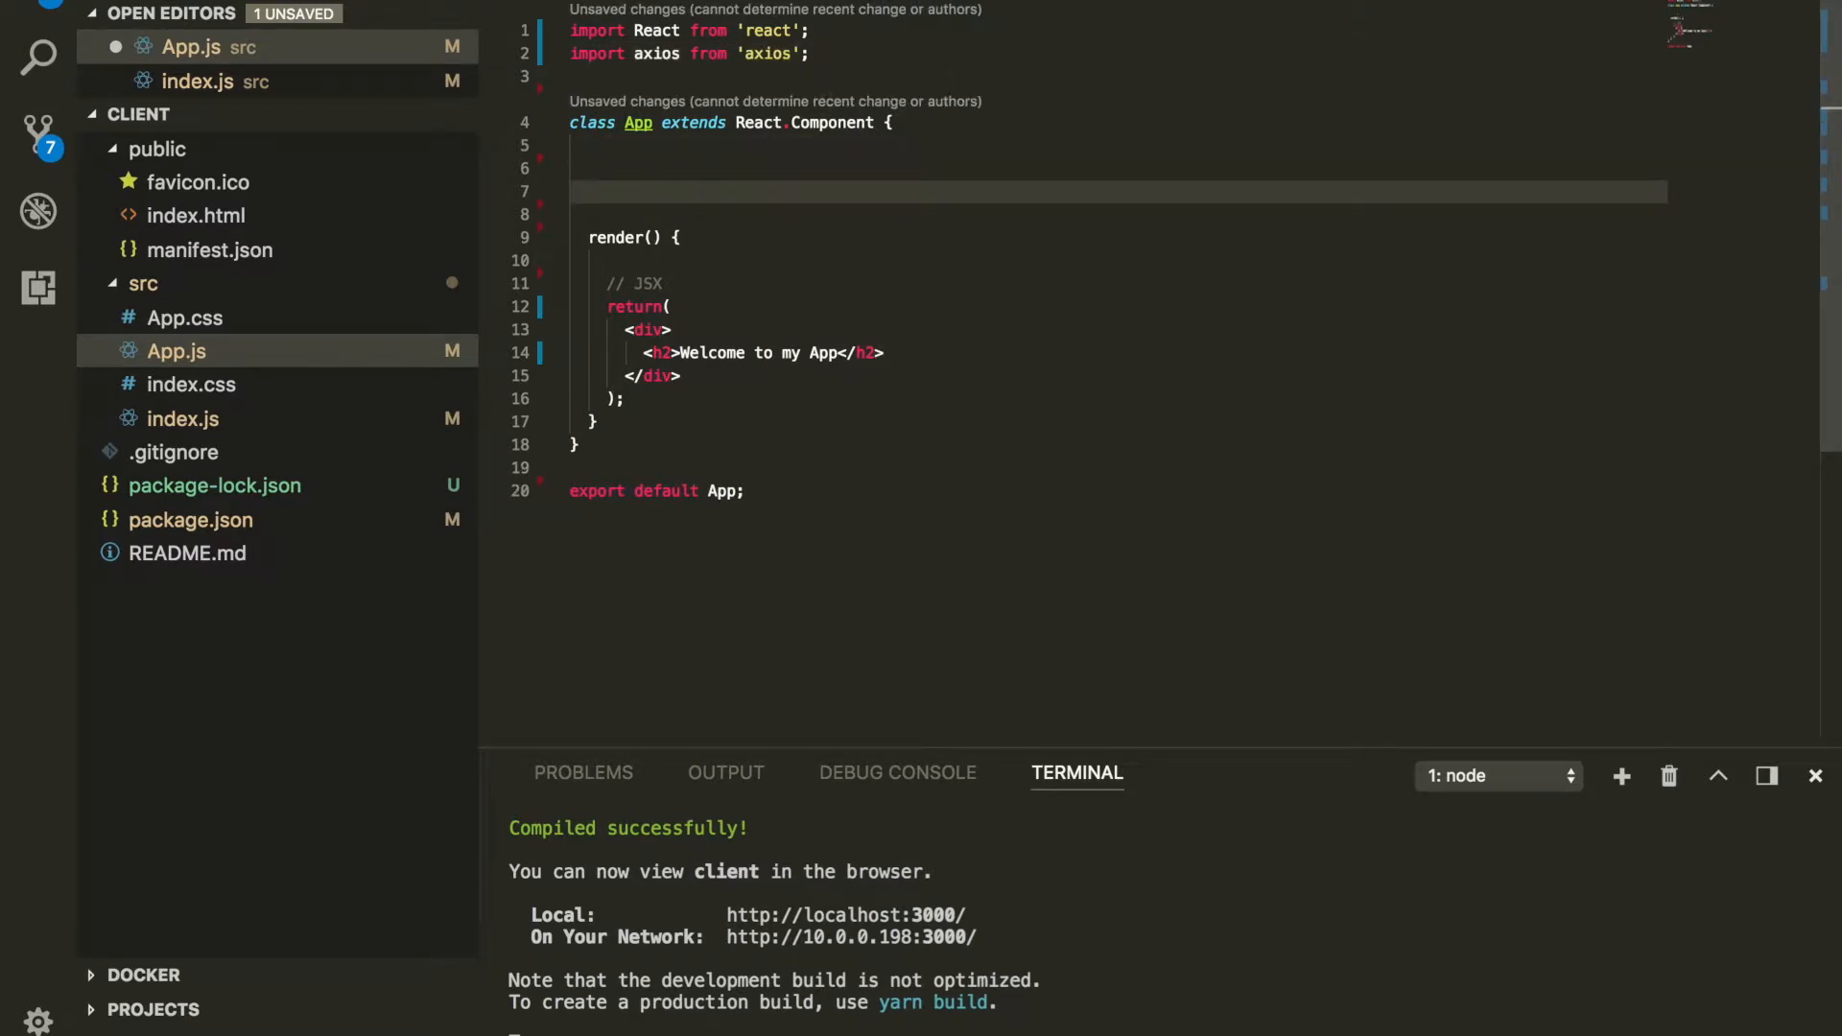
# Step: Add componentDidMount calling axios({ url: '', method: 'GET' })
pyautogui.write('componentDidMount = () => {')
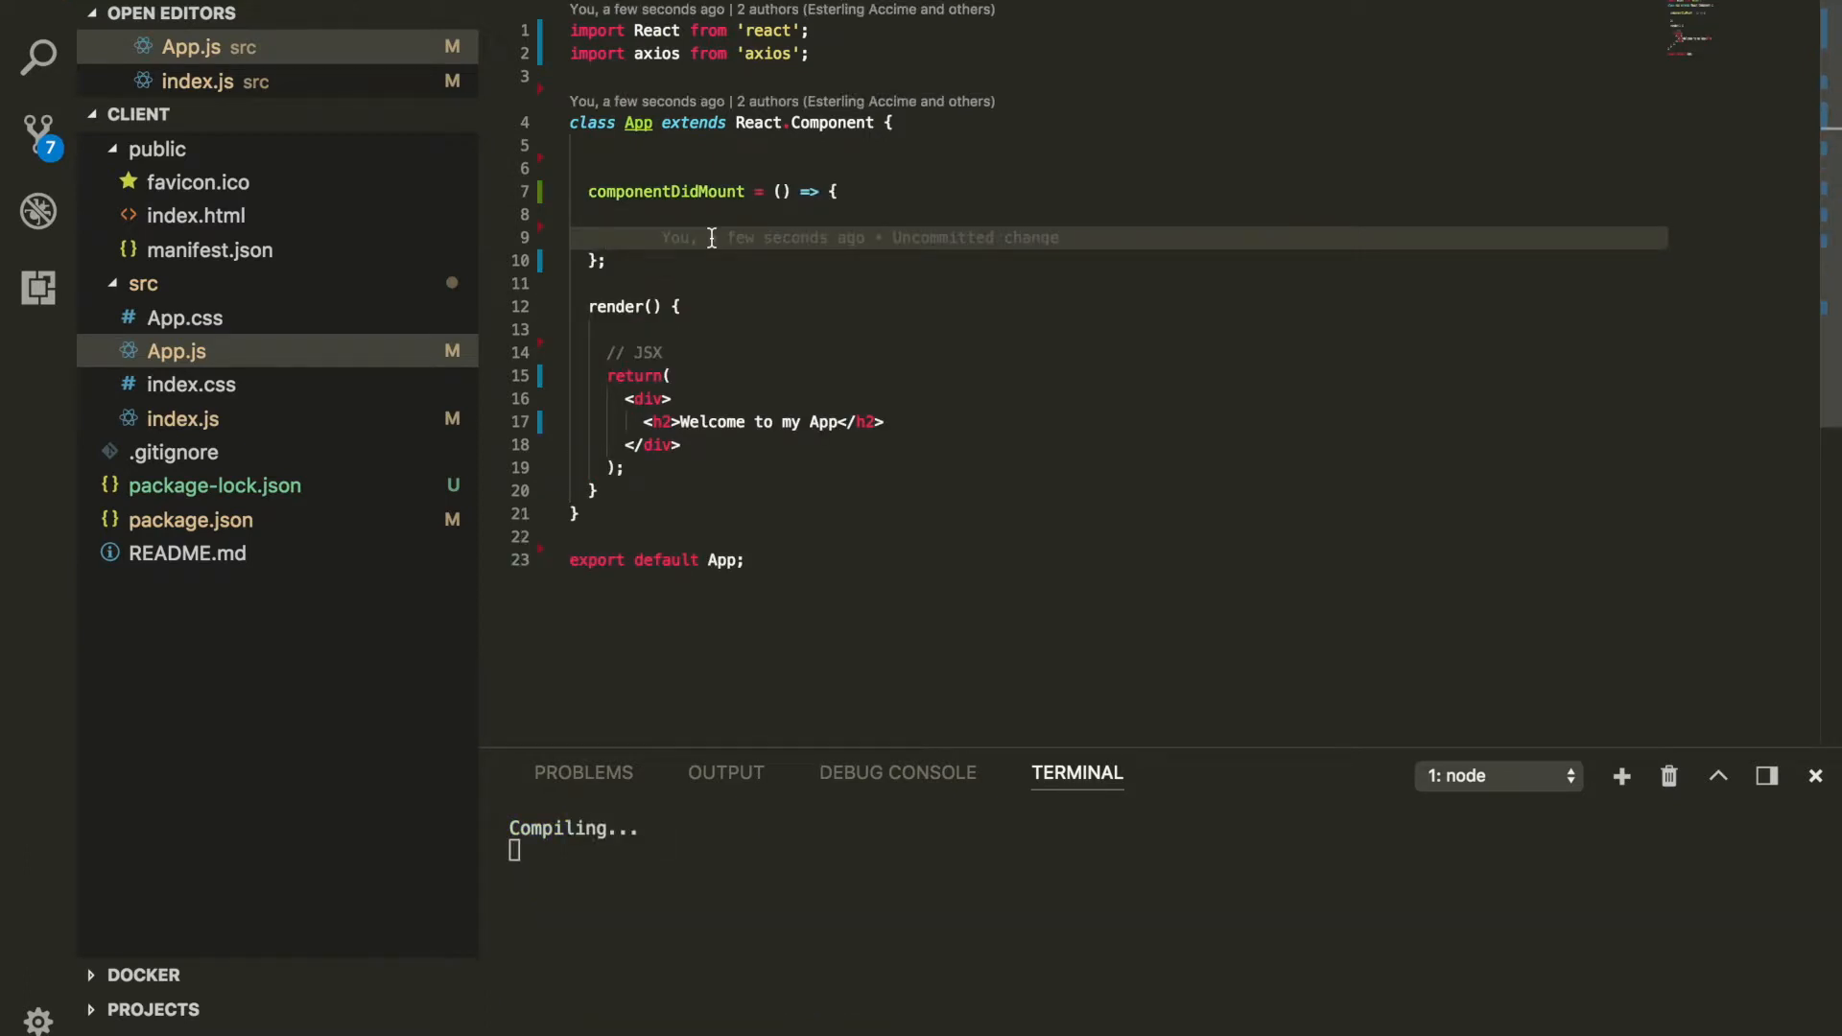
pyautogui.write('axios();')
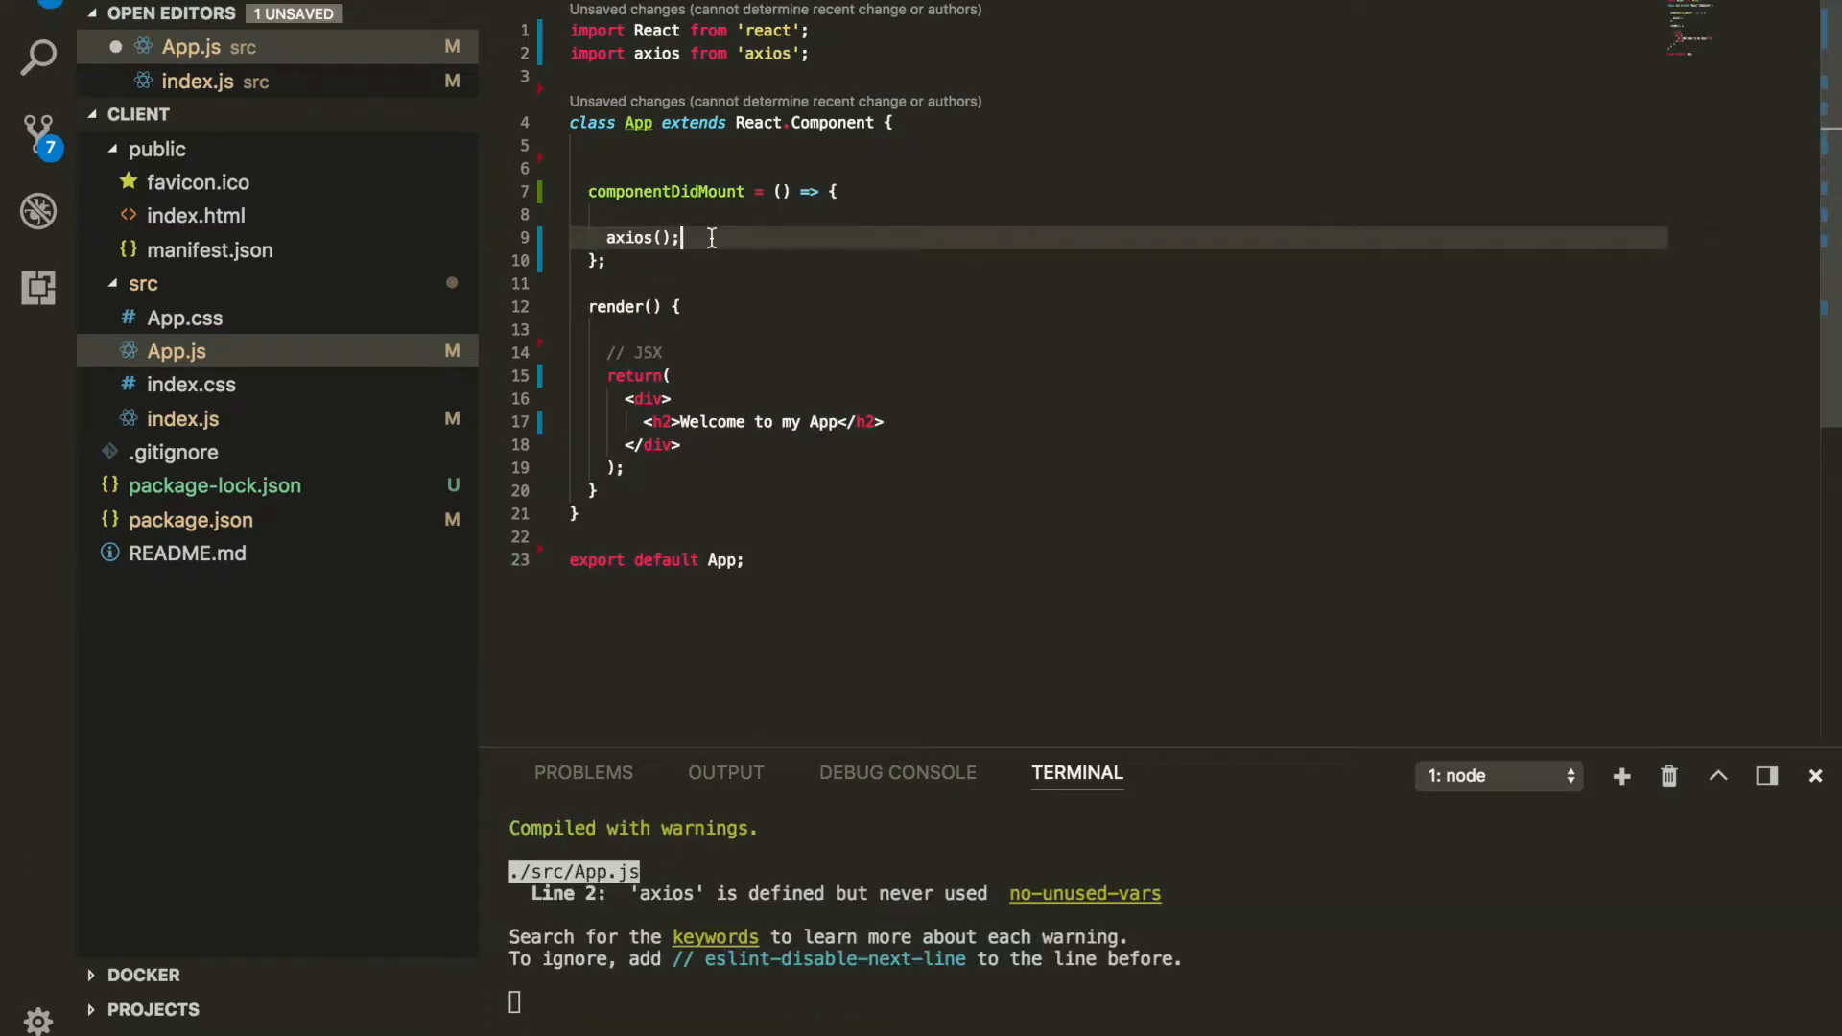
pyautogui.click(658, 237)
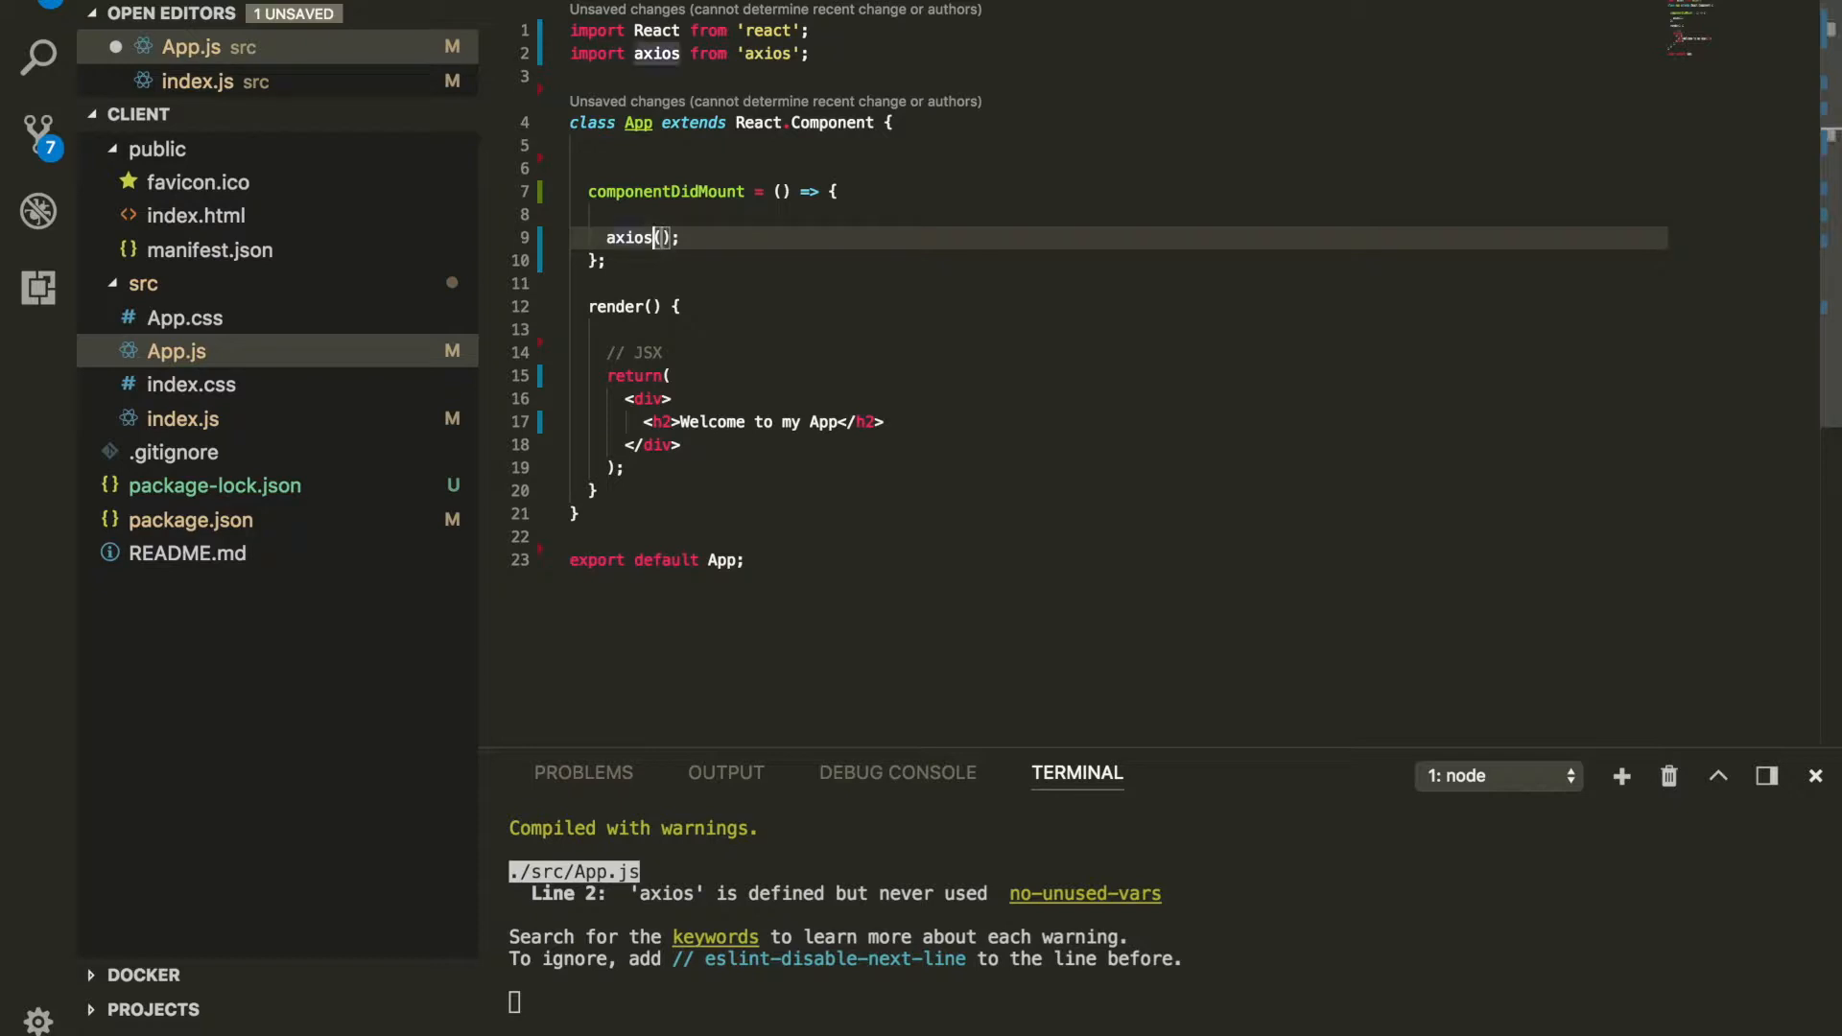
pyautogui.write('.')
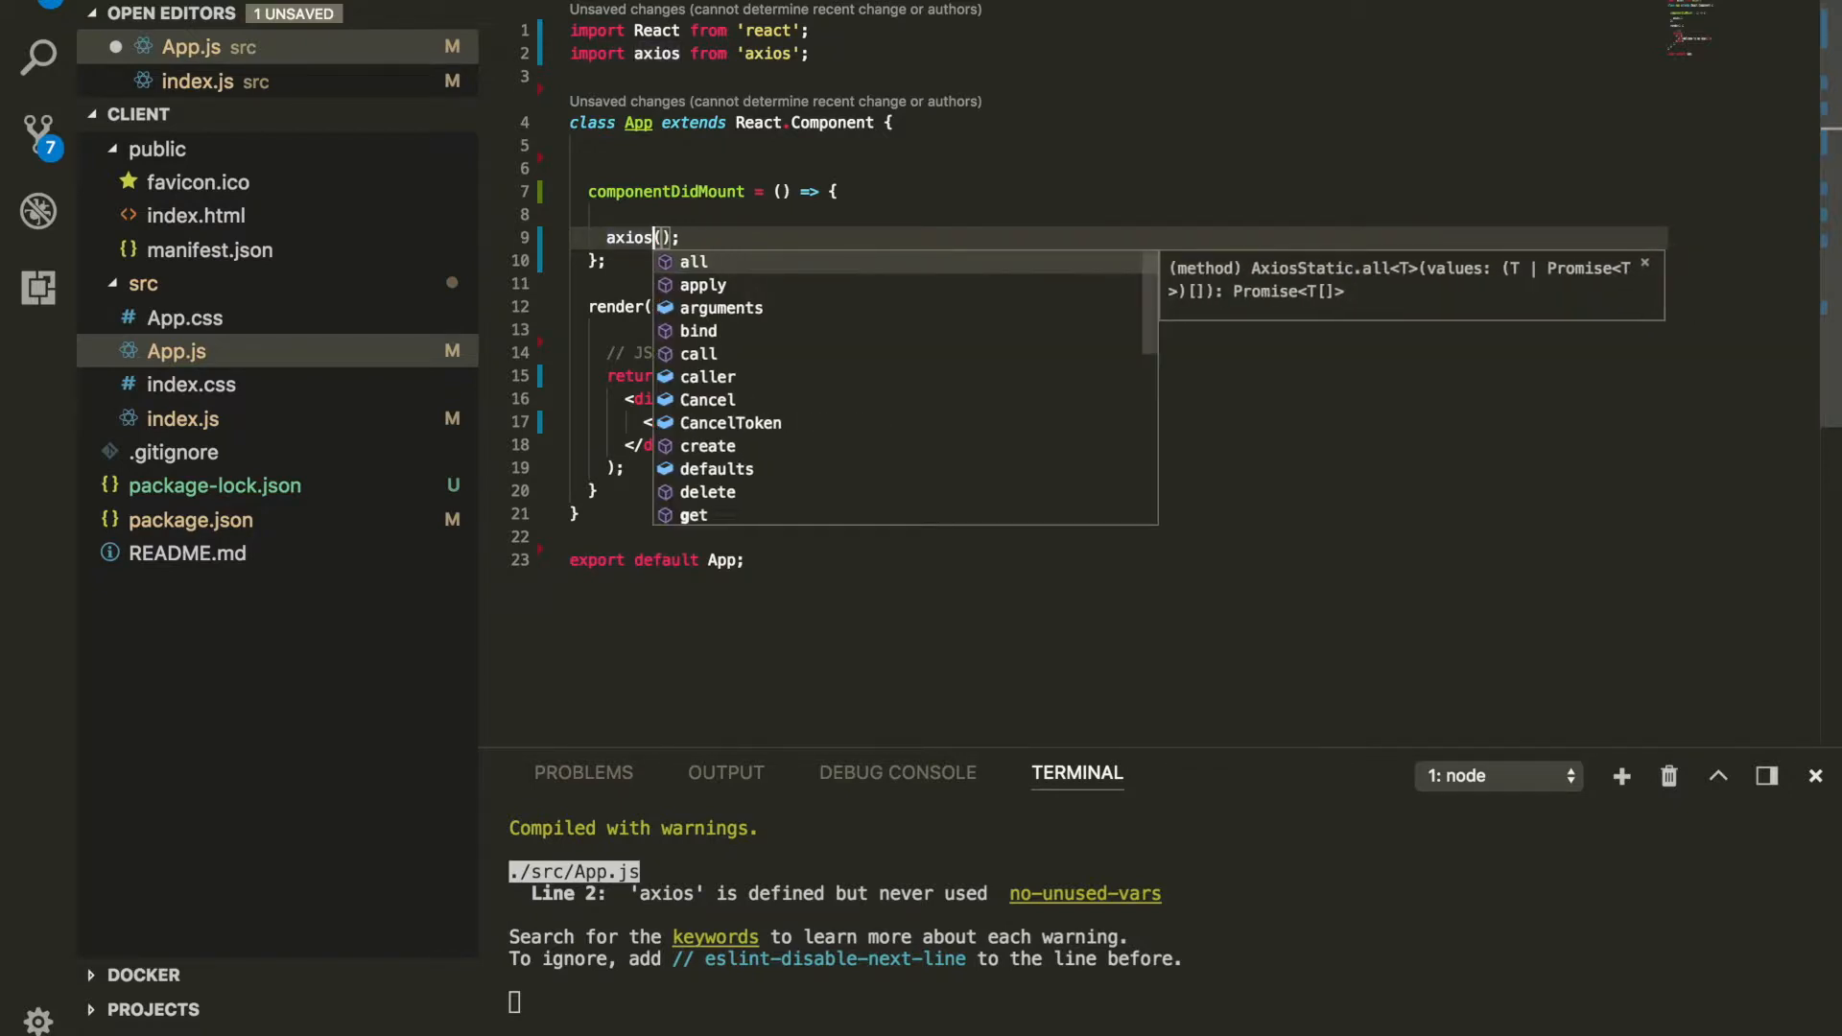
pyautogui.press('Escape')
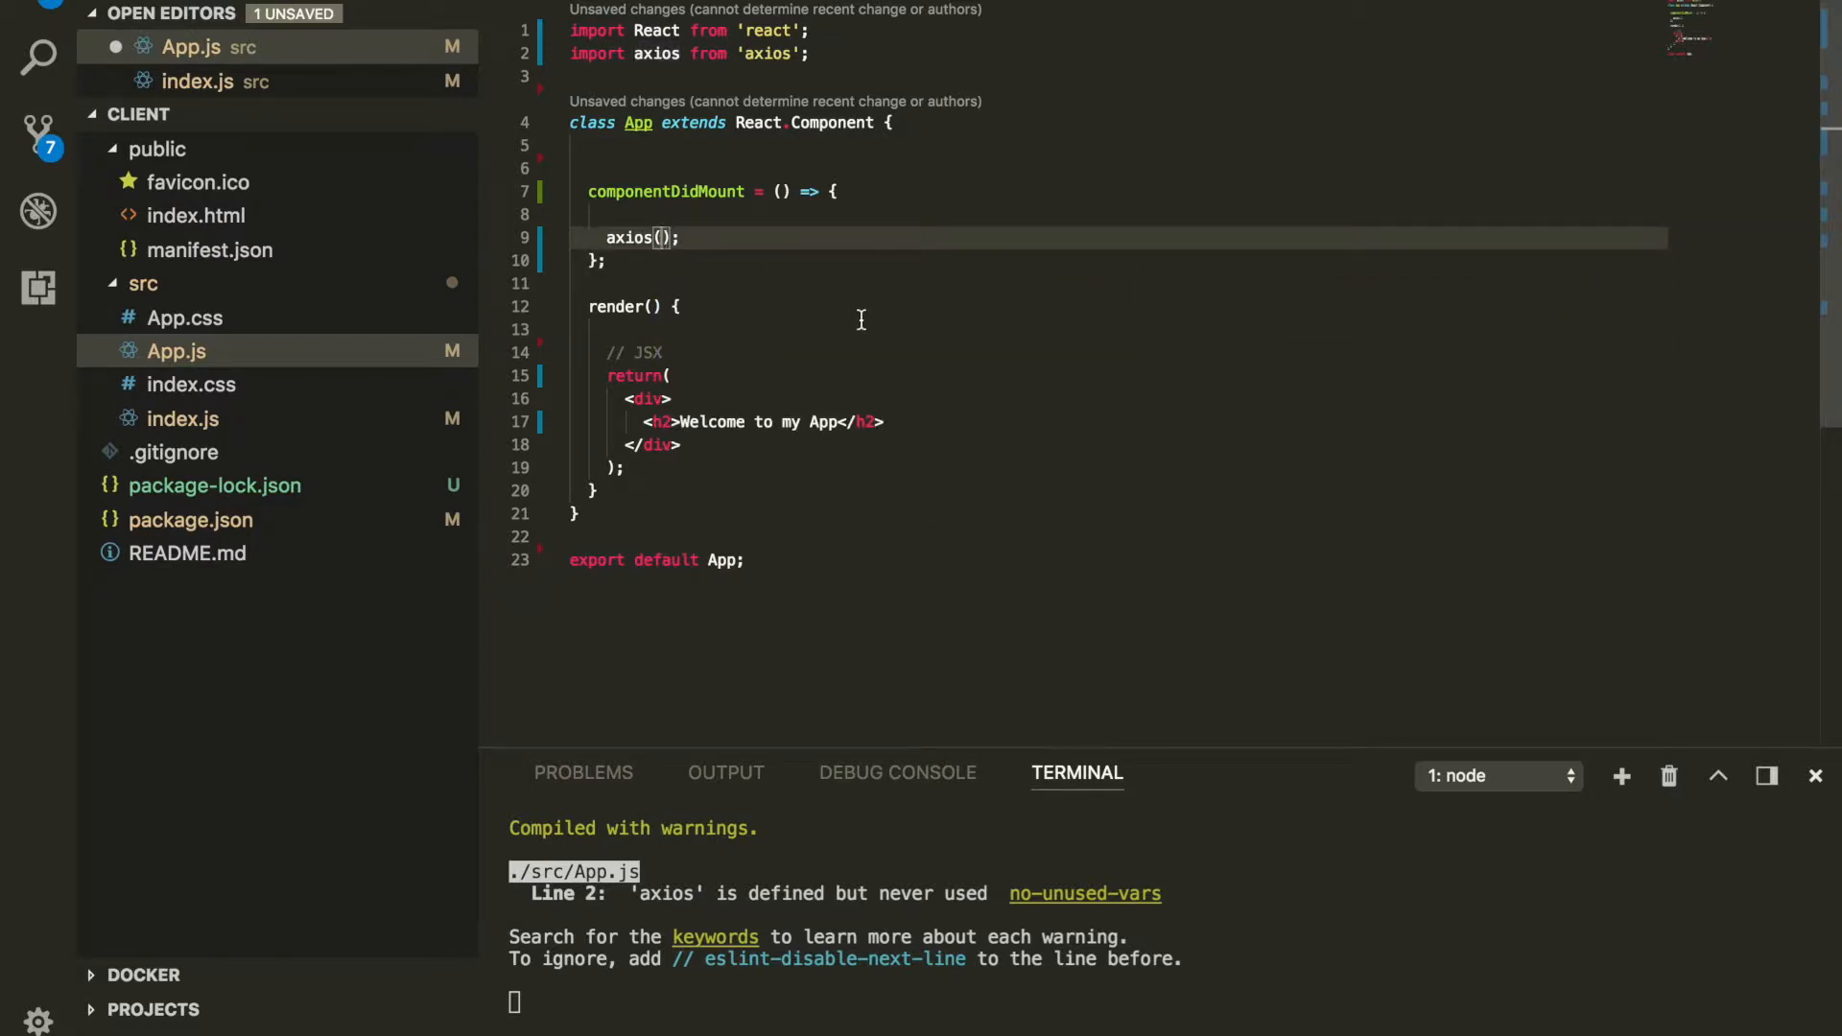
pyautogui.write('{}')
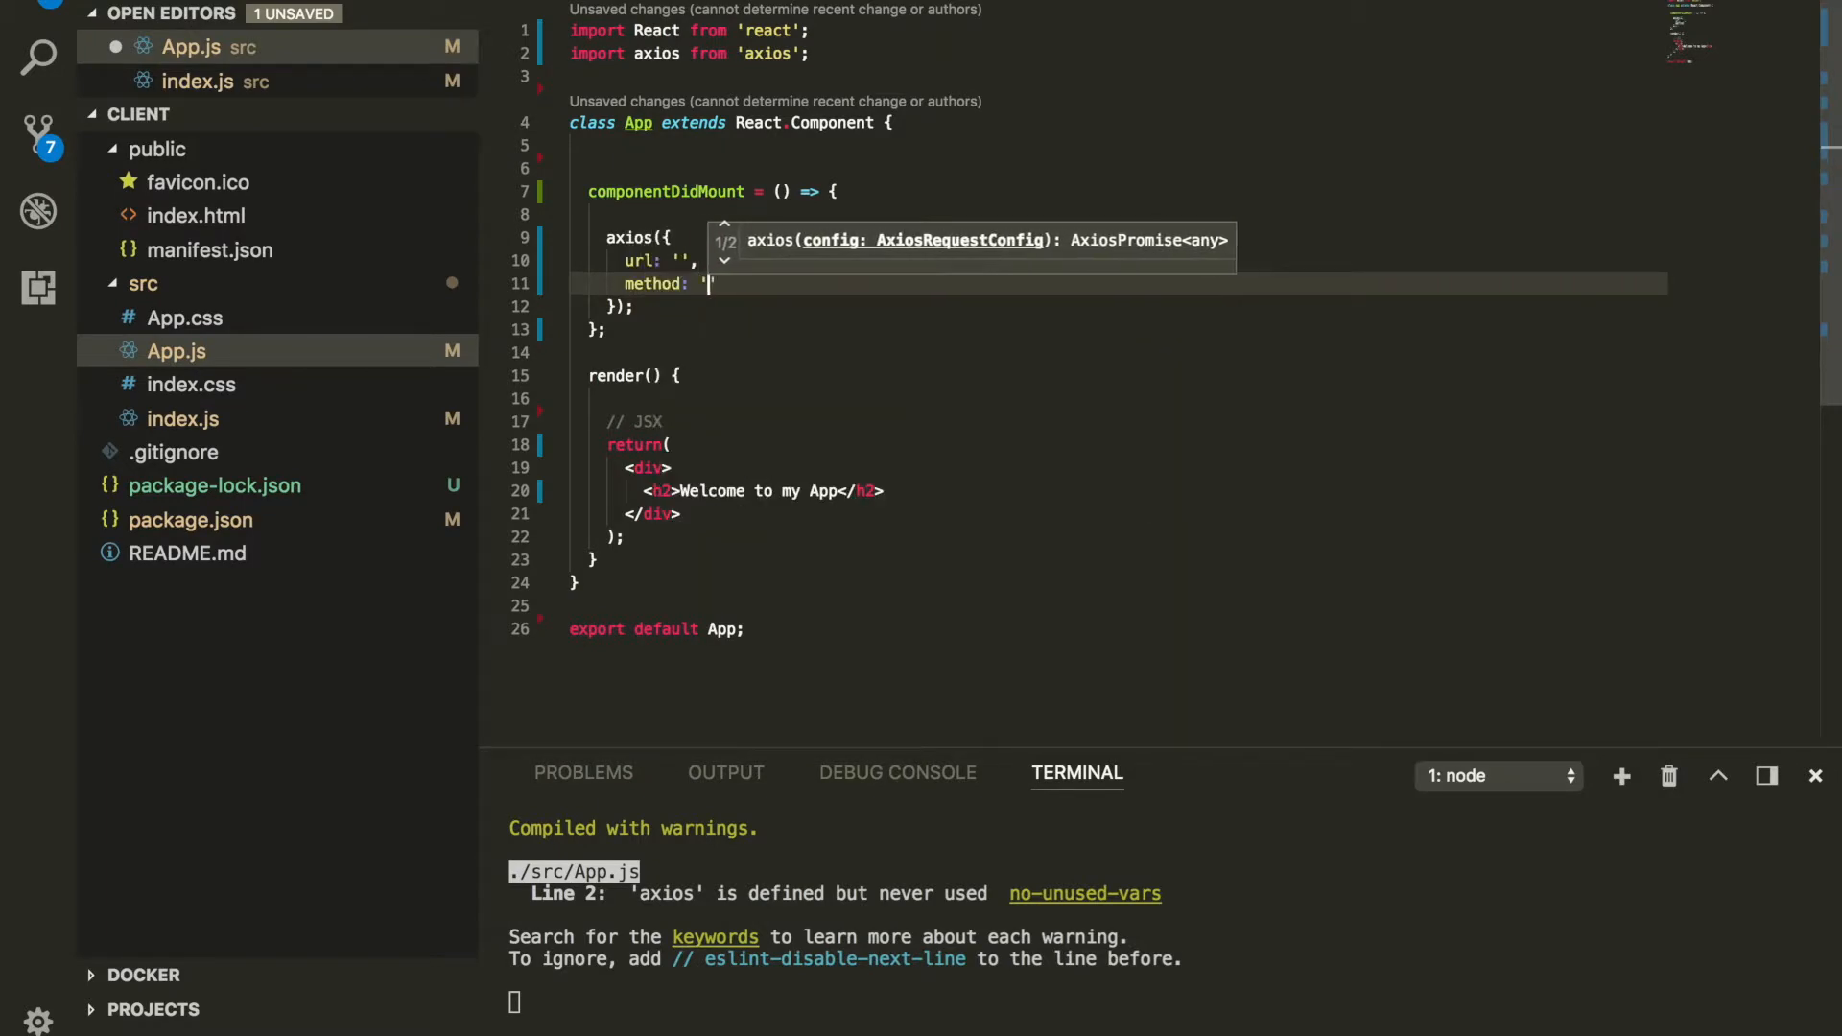
pyautogui.write('GET')
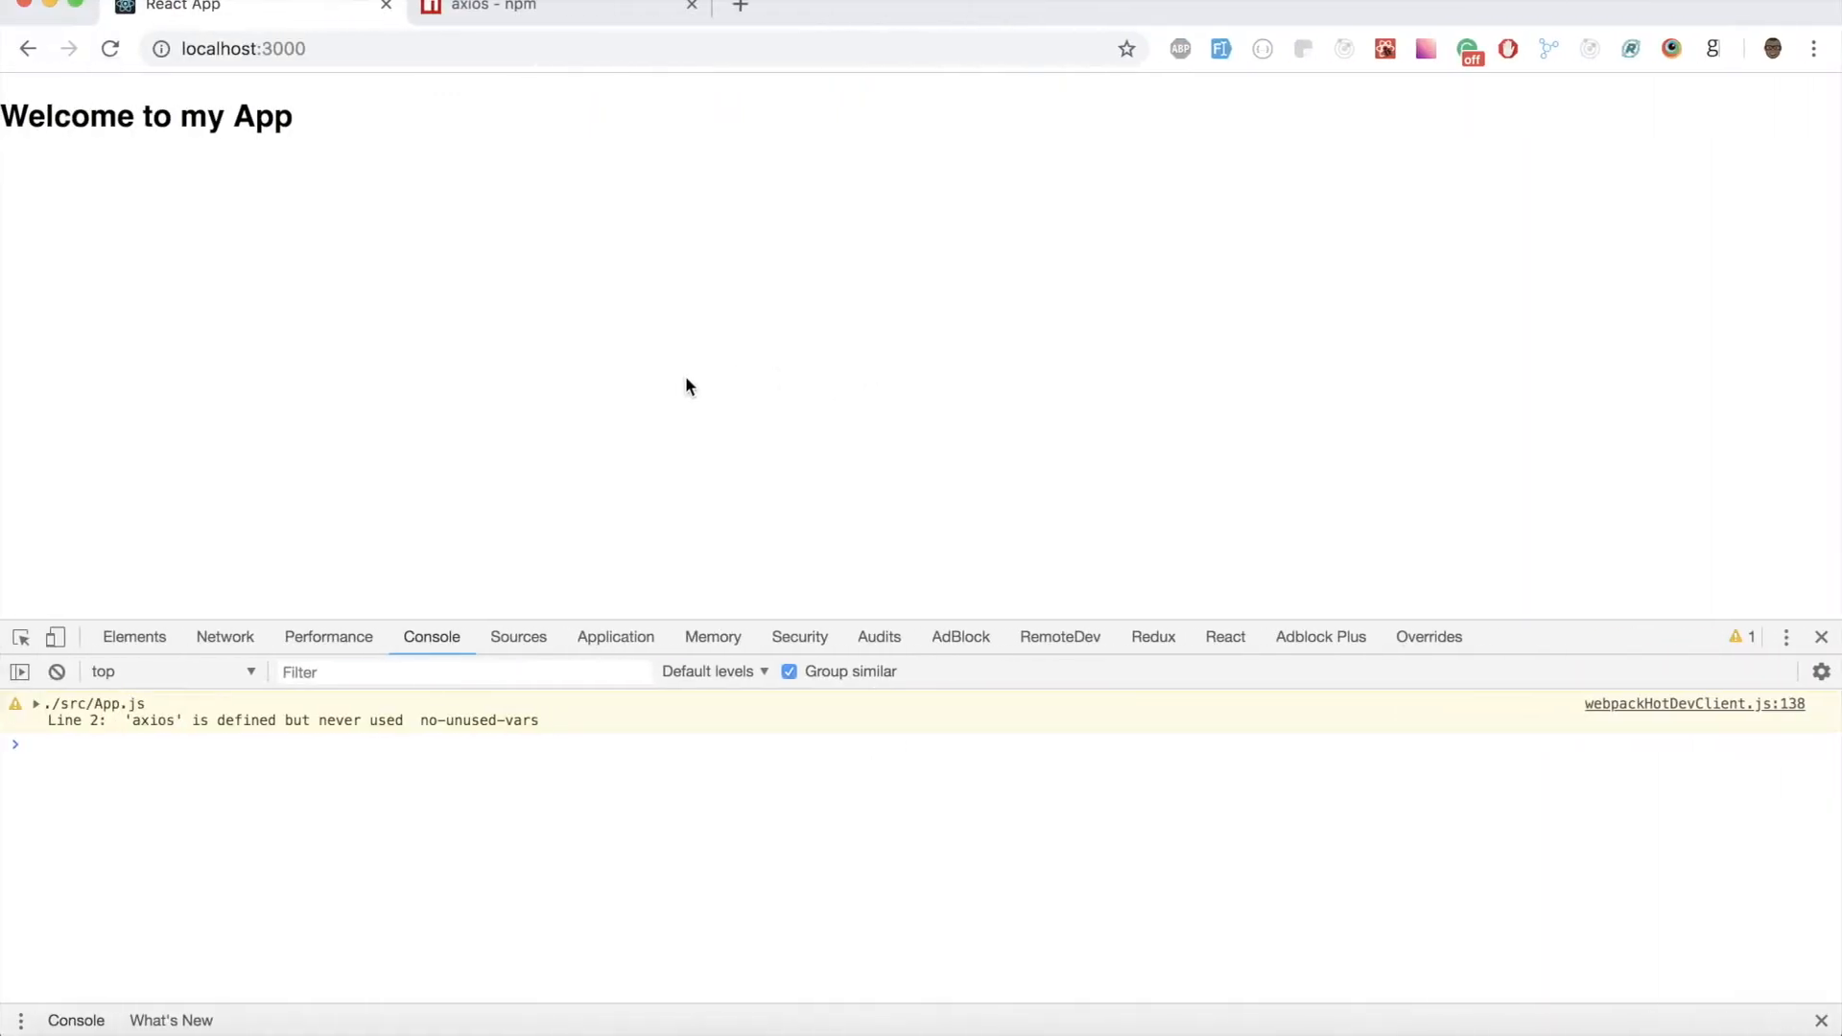
# Step: Return to the axios npm tab and scroll down through its readme
pyautogui.click(553, 7)
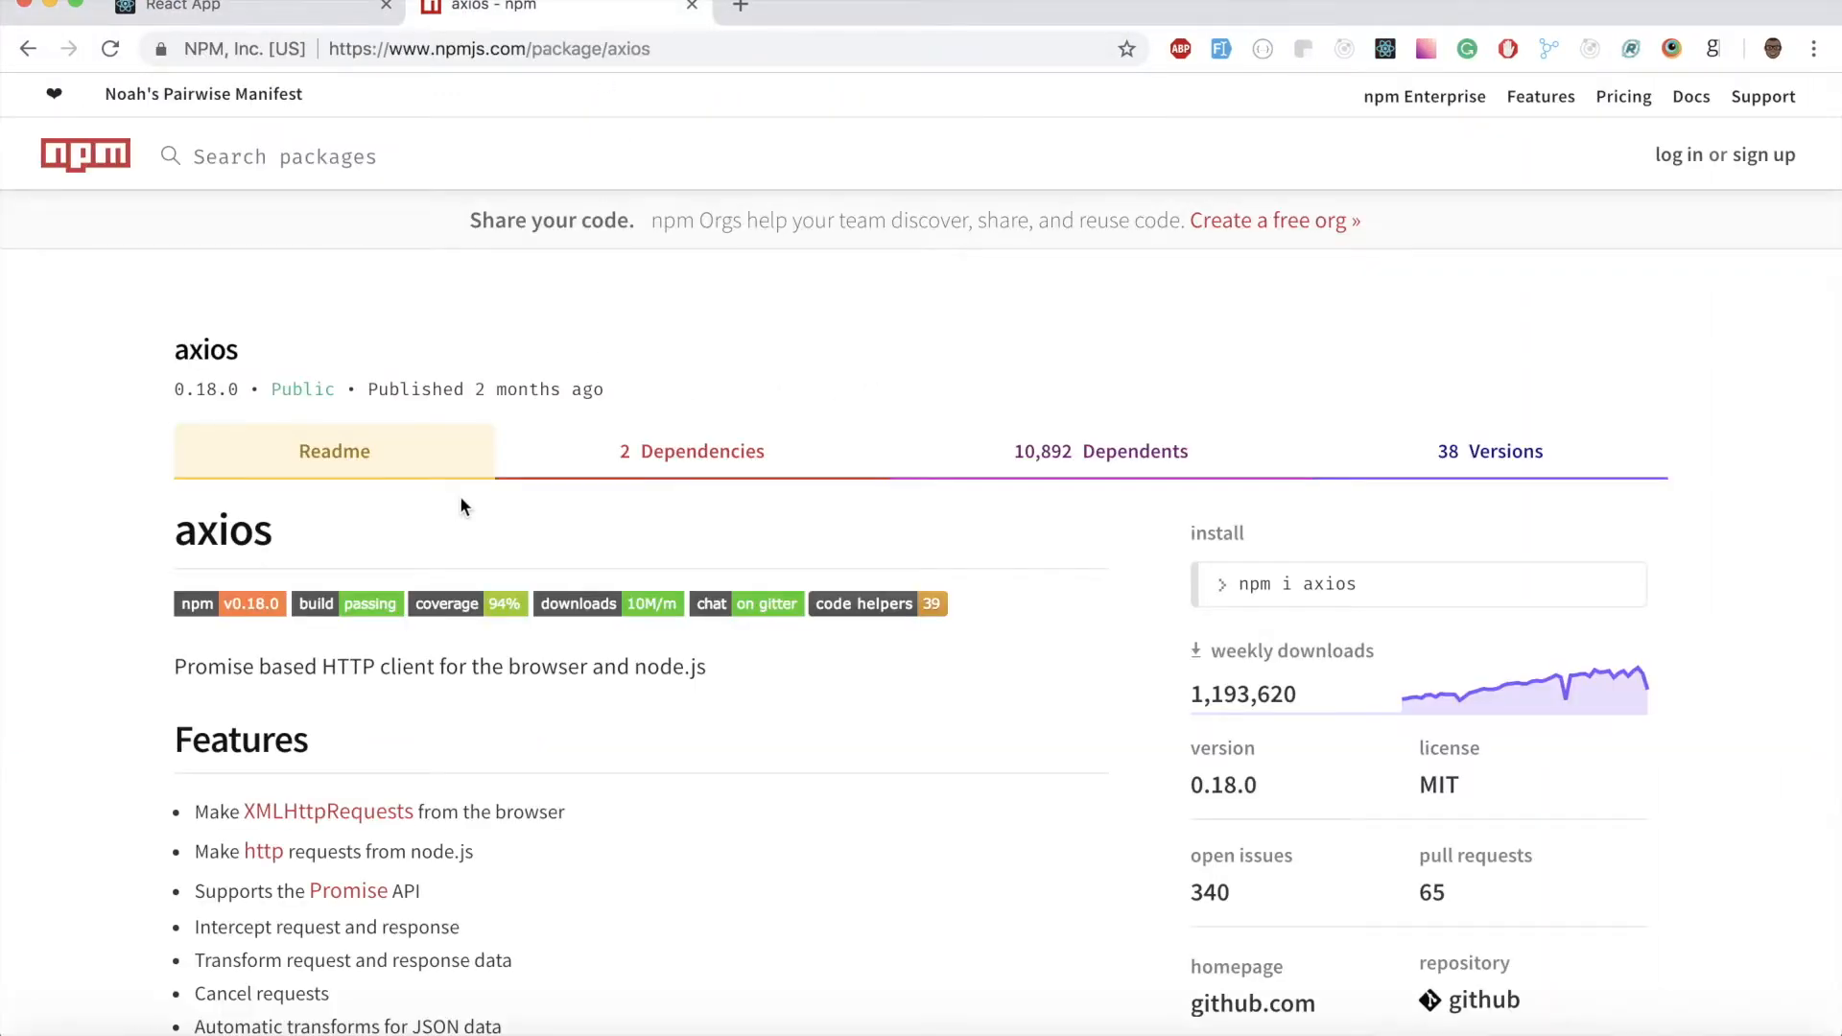
pyautogui.scroll(-3)
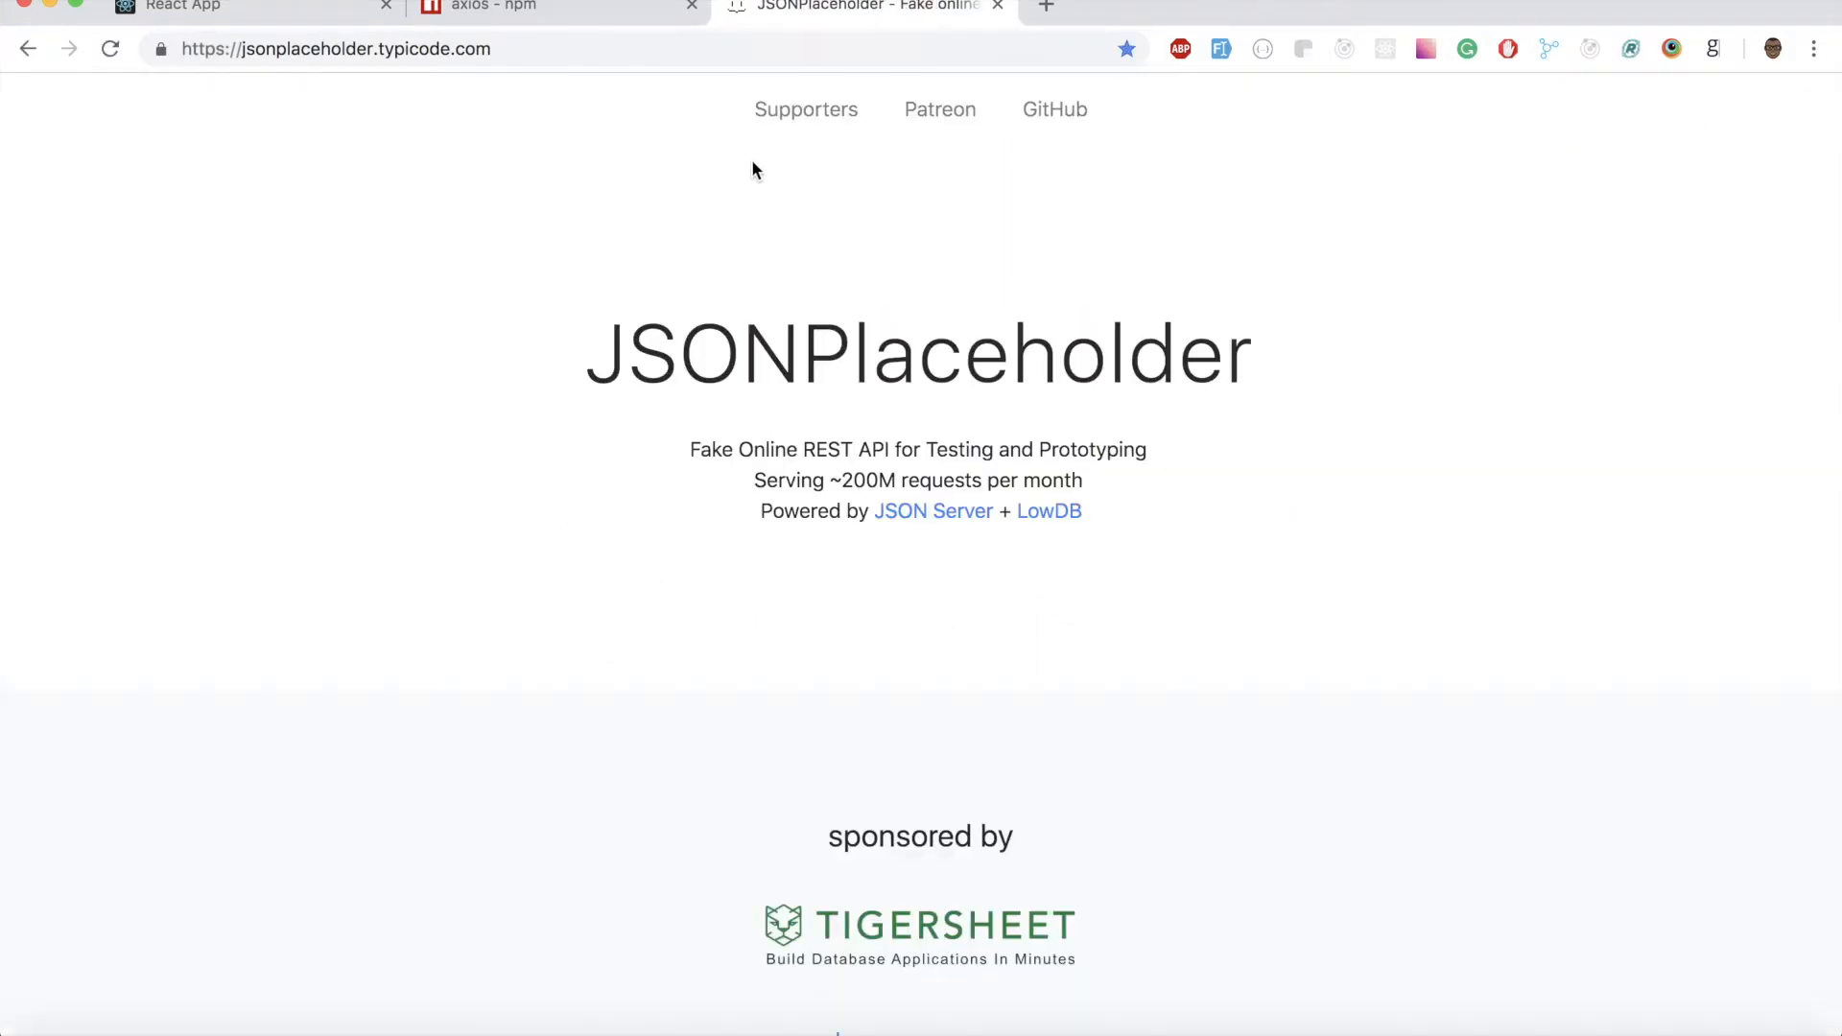
pyautogui.moveTo(706, 220)
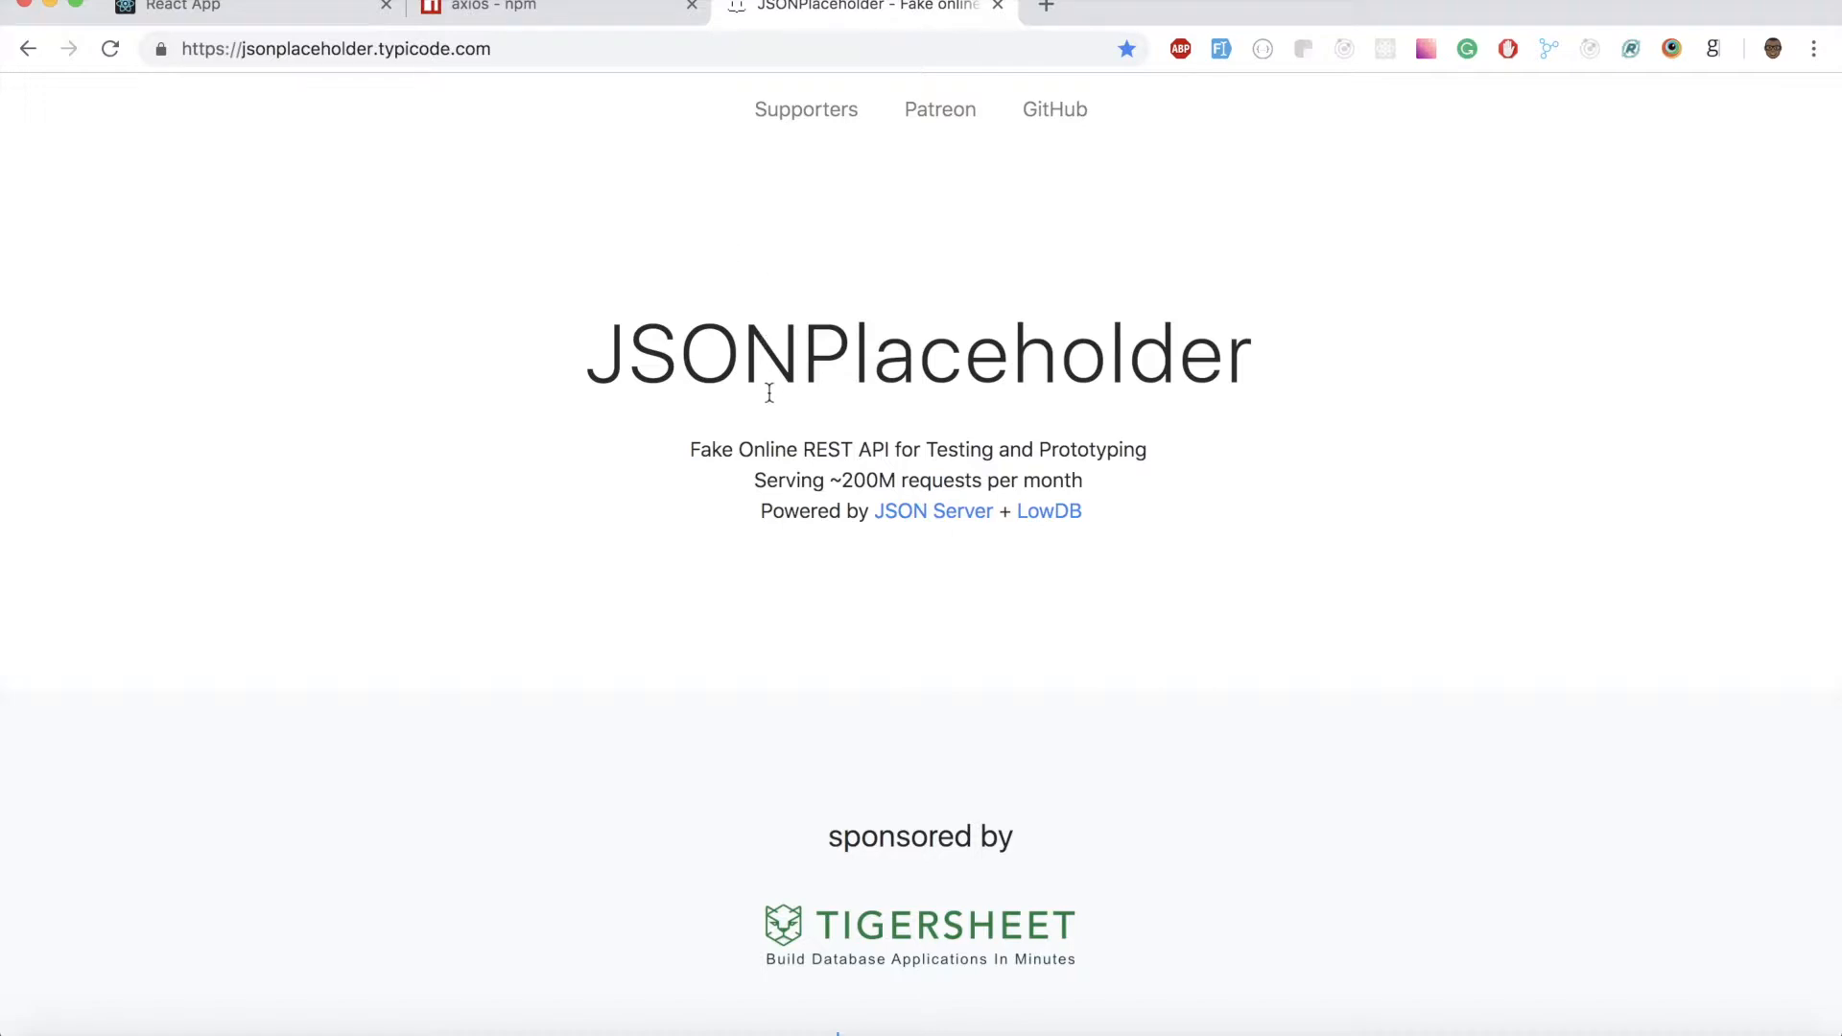
# Step: Scroll the JSONPlaceholder homepage down to Resources and open the /users resource
pyautogui.moveTo(690, 449); pyautogui.dragTo(822, 450)
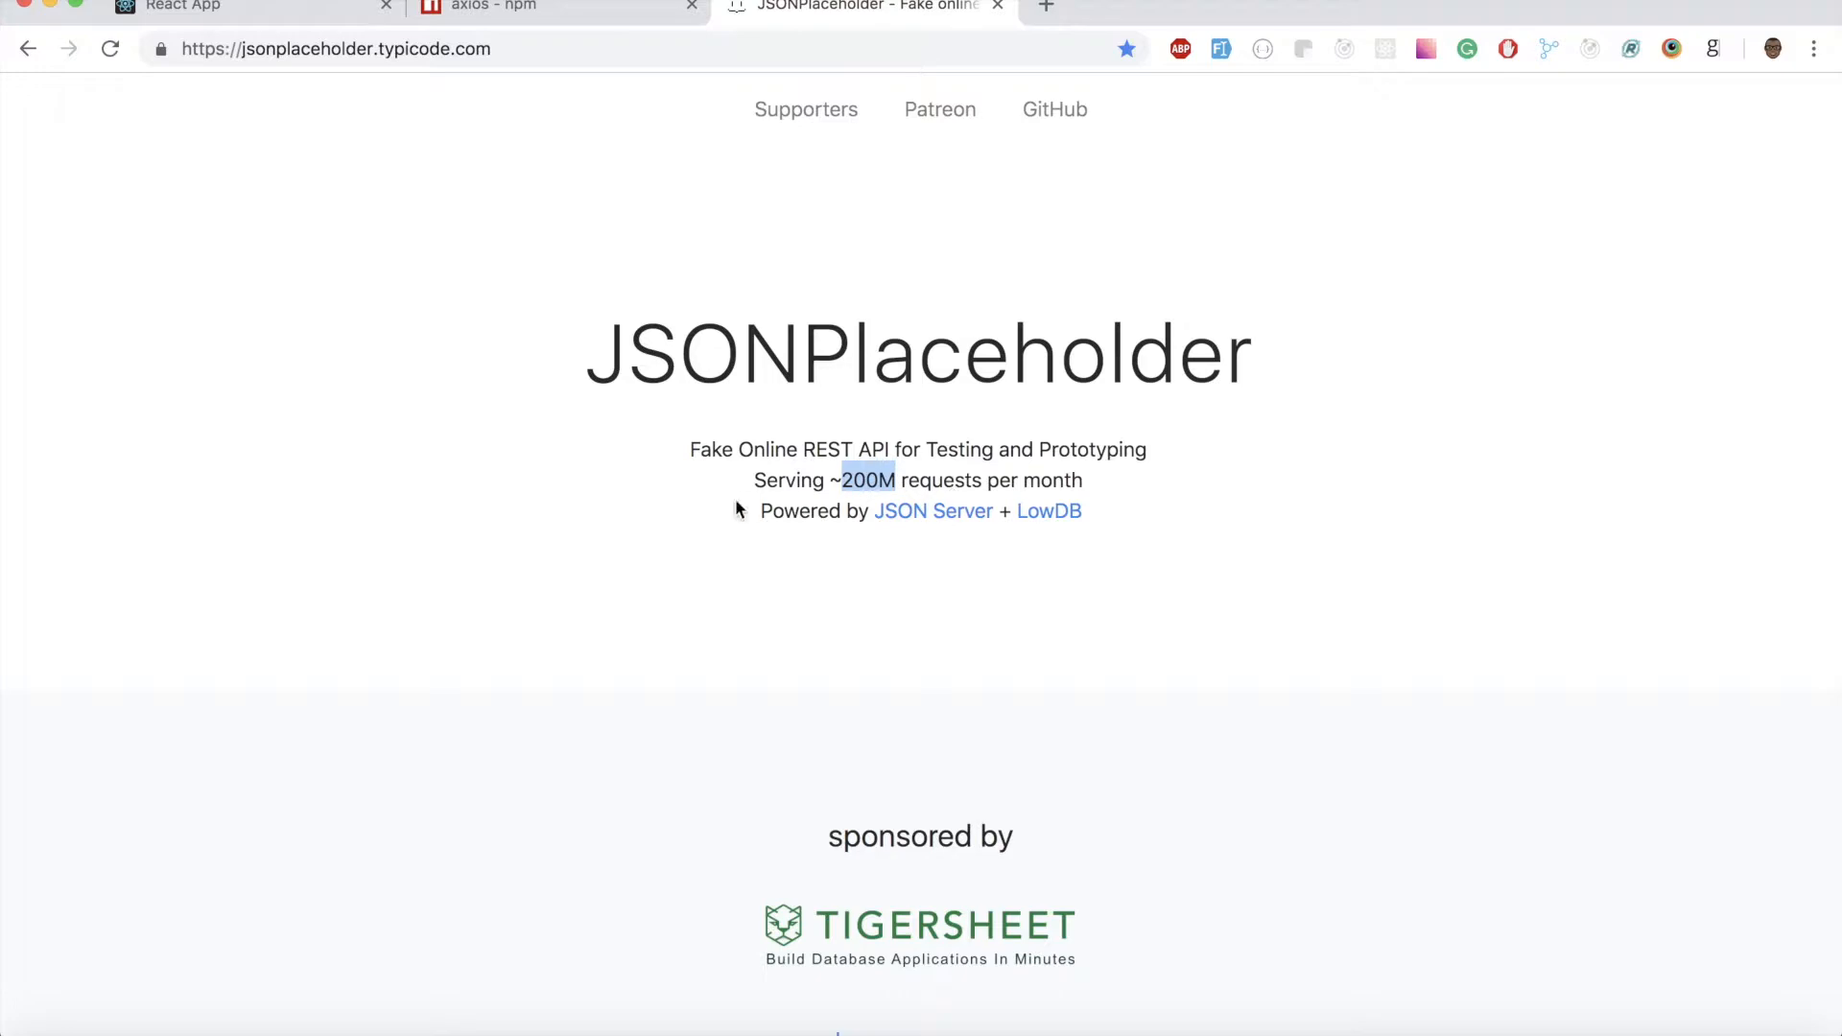
pyautogui.scroll(-3)
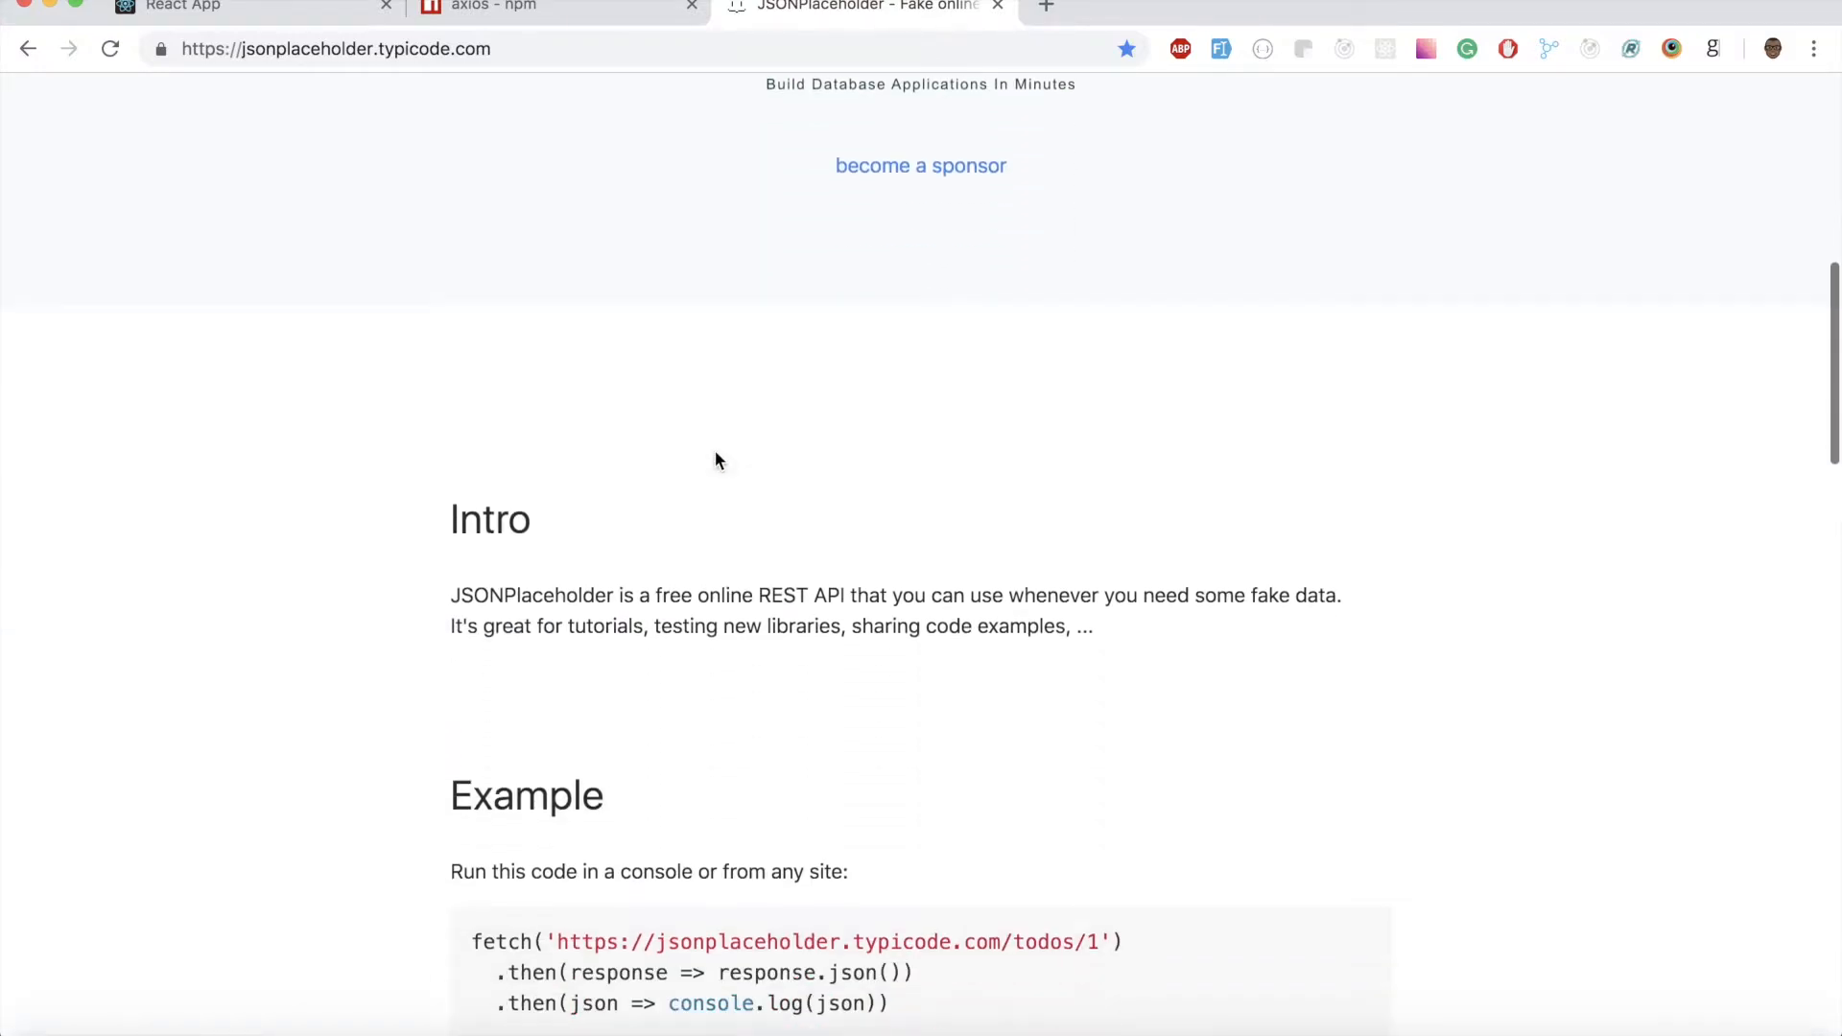
pyautogui.scroll(-3)
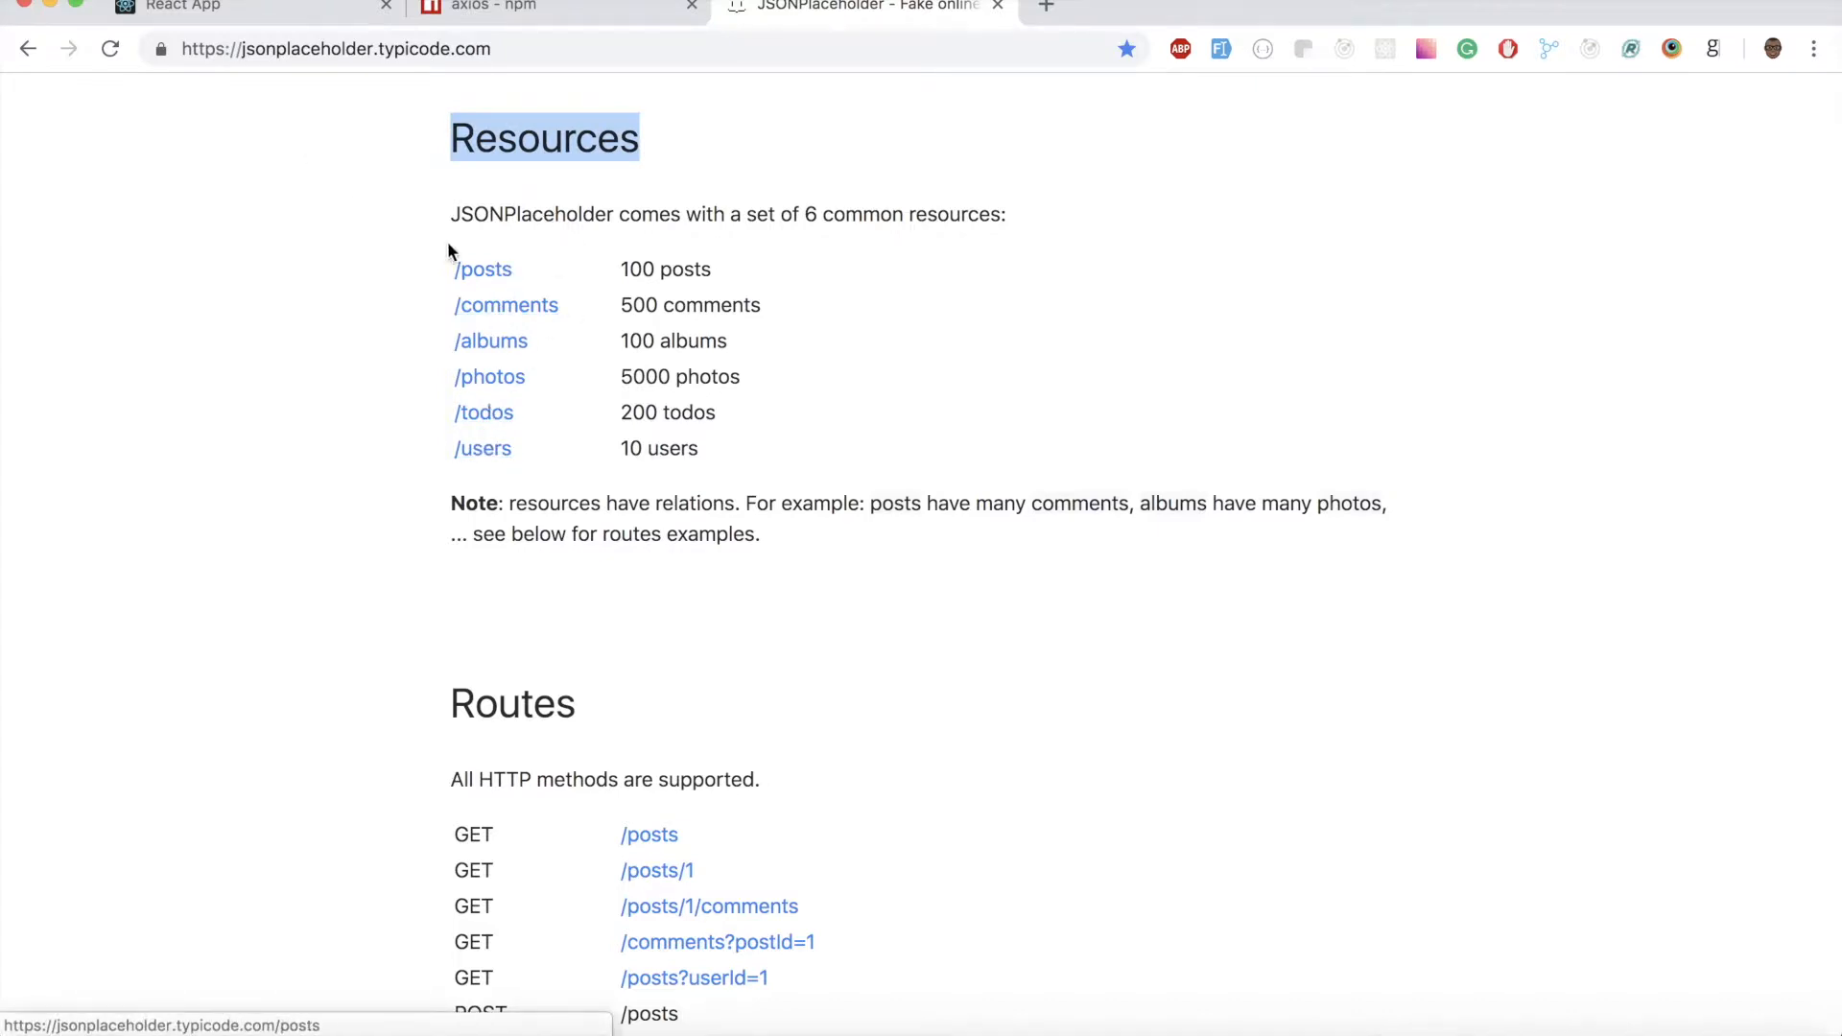
pyautogui.moveTo(482, 413)
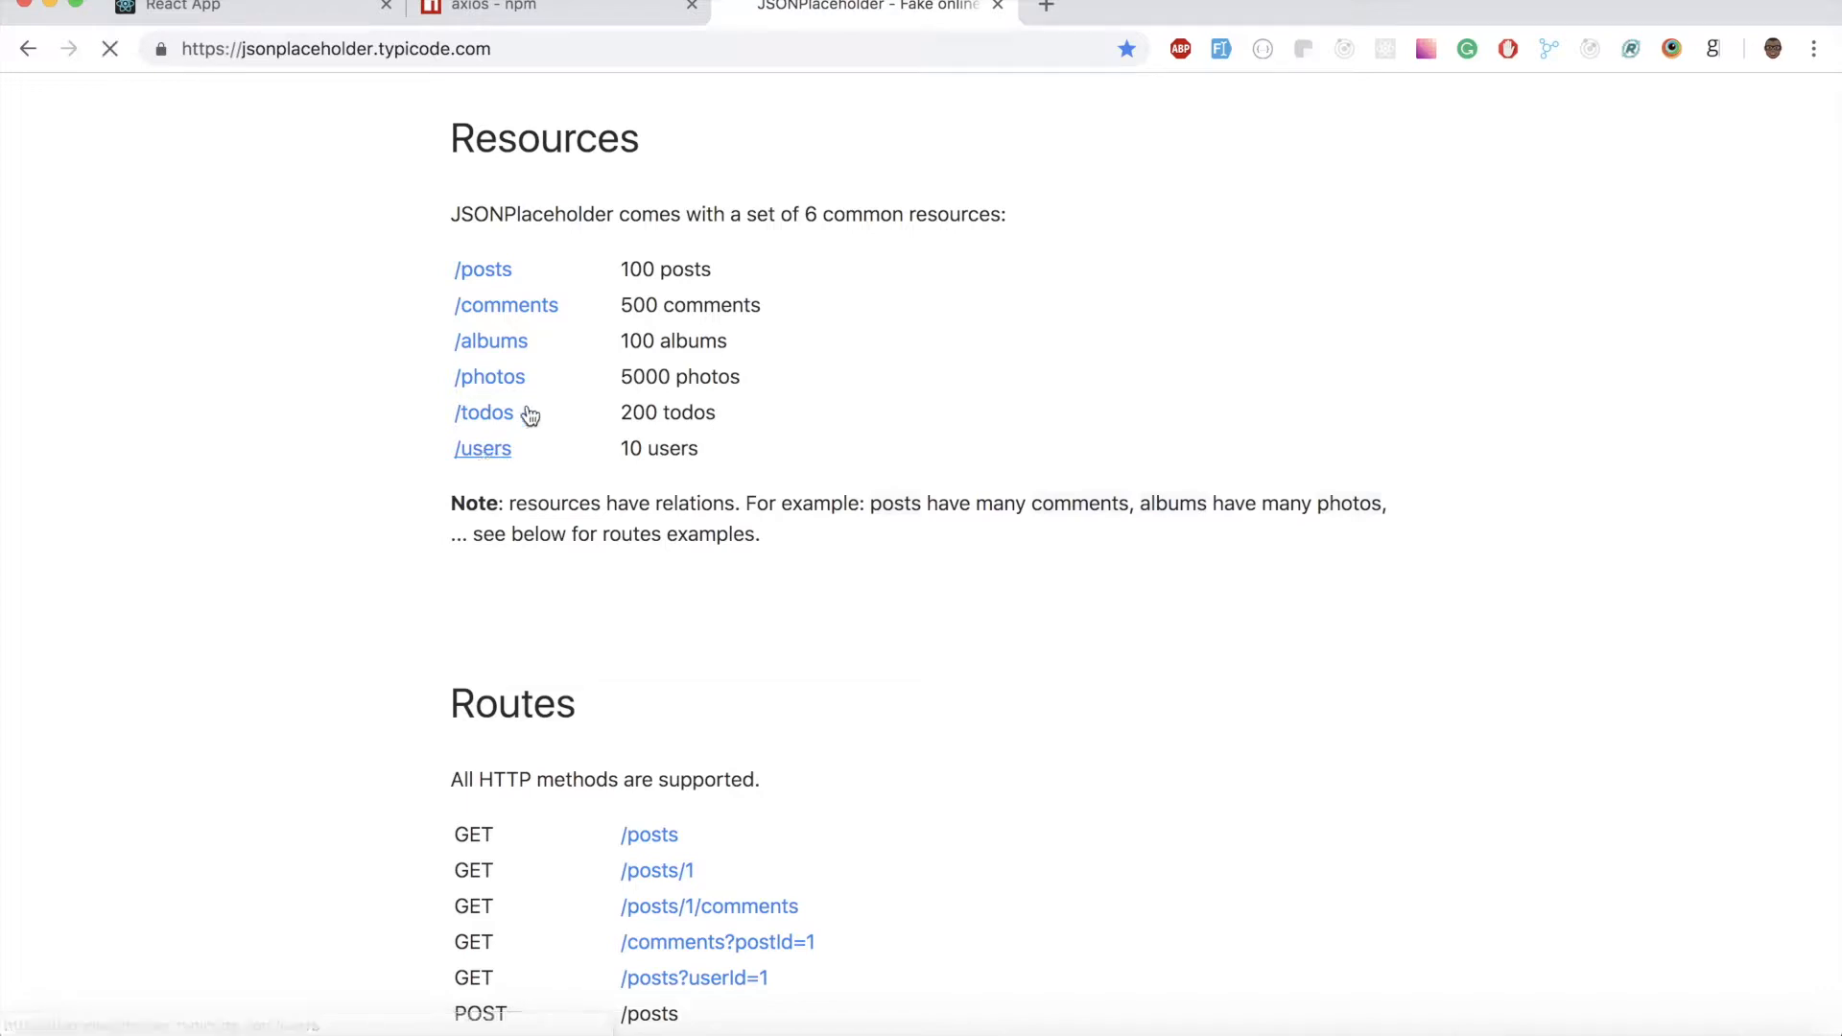
pyautogui.click(481, 448)
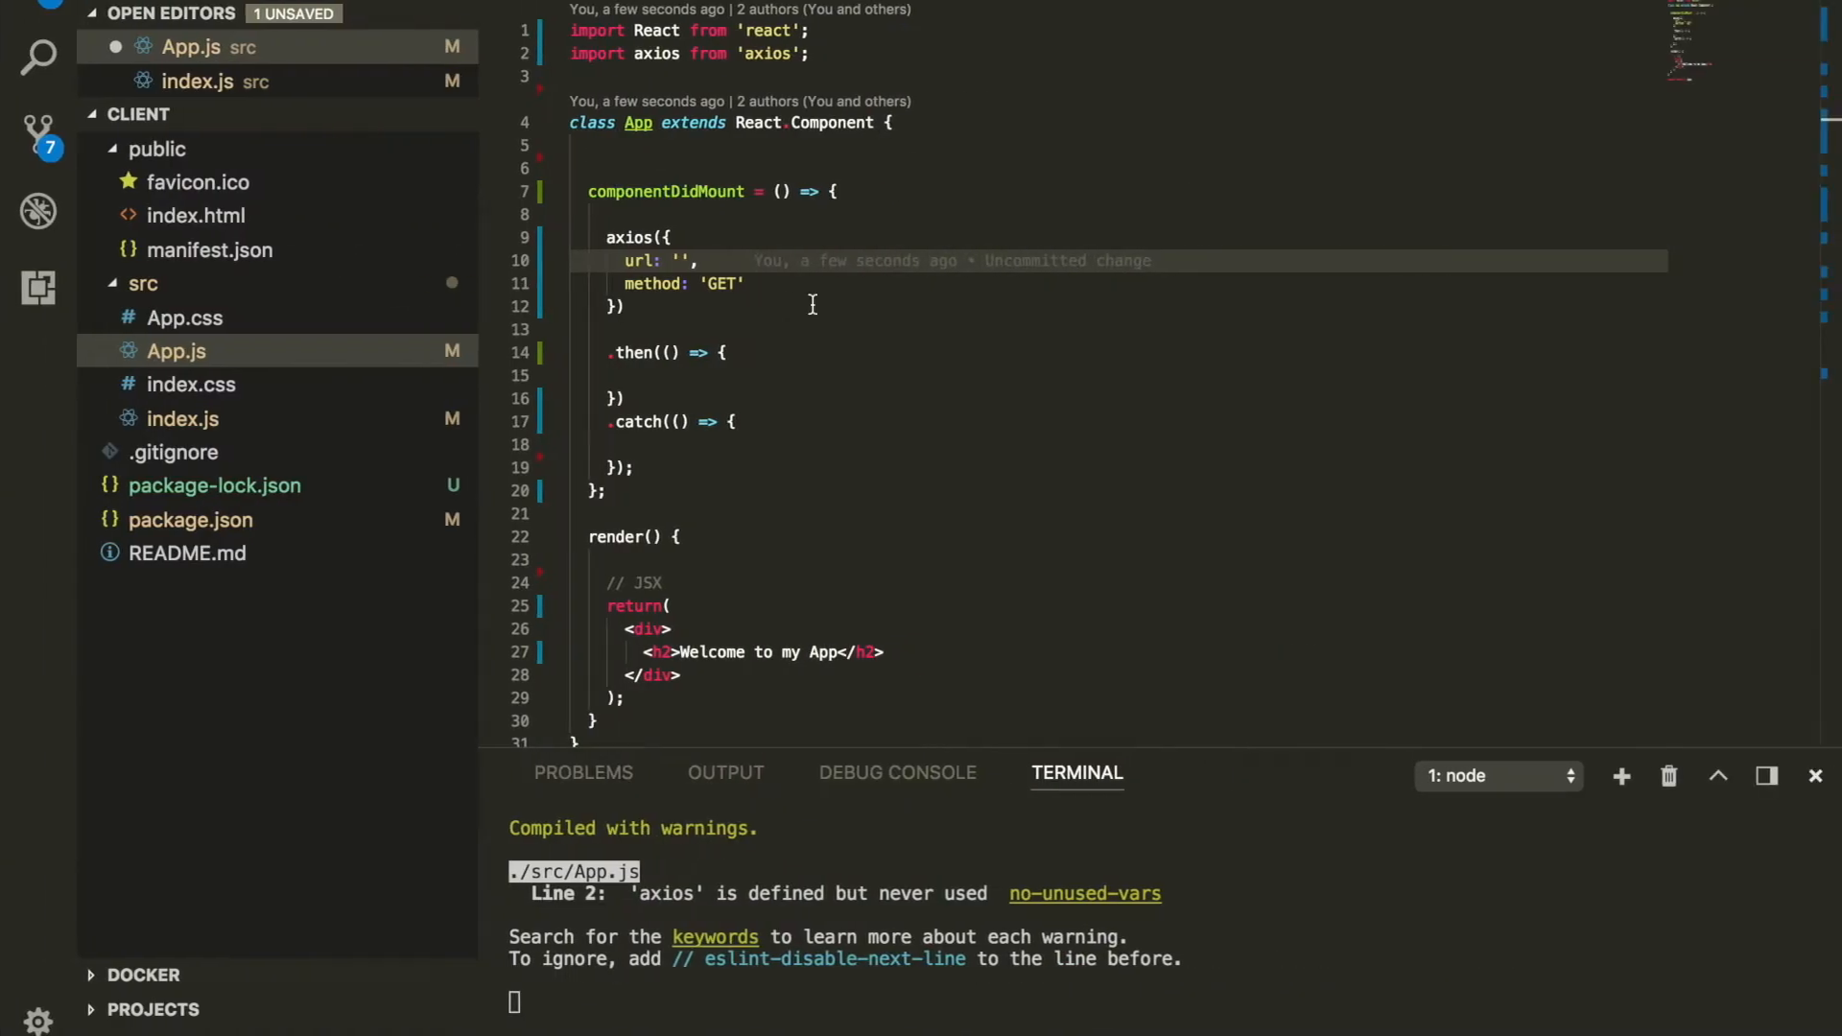
pyautogui.write('https://jsonplaceholder.typicode.com/users')
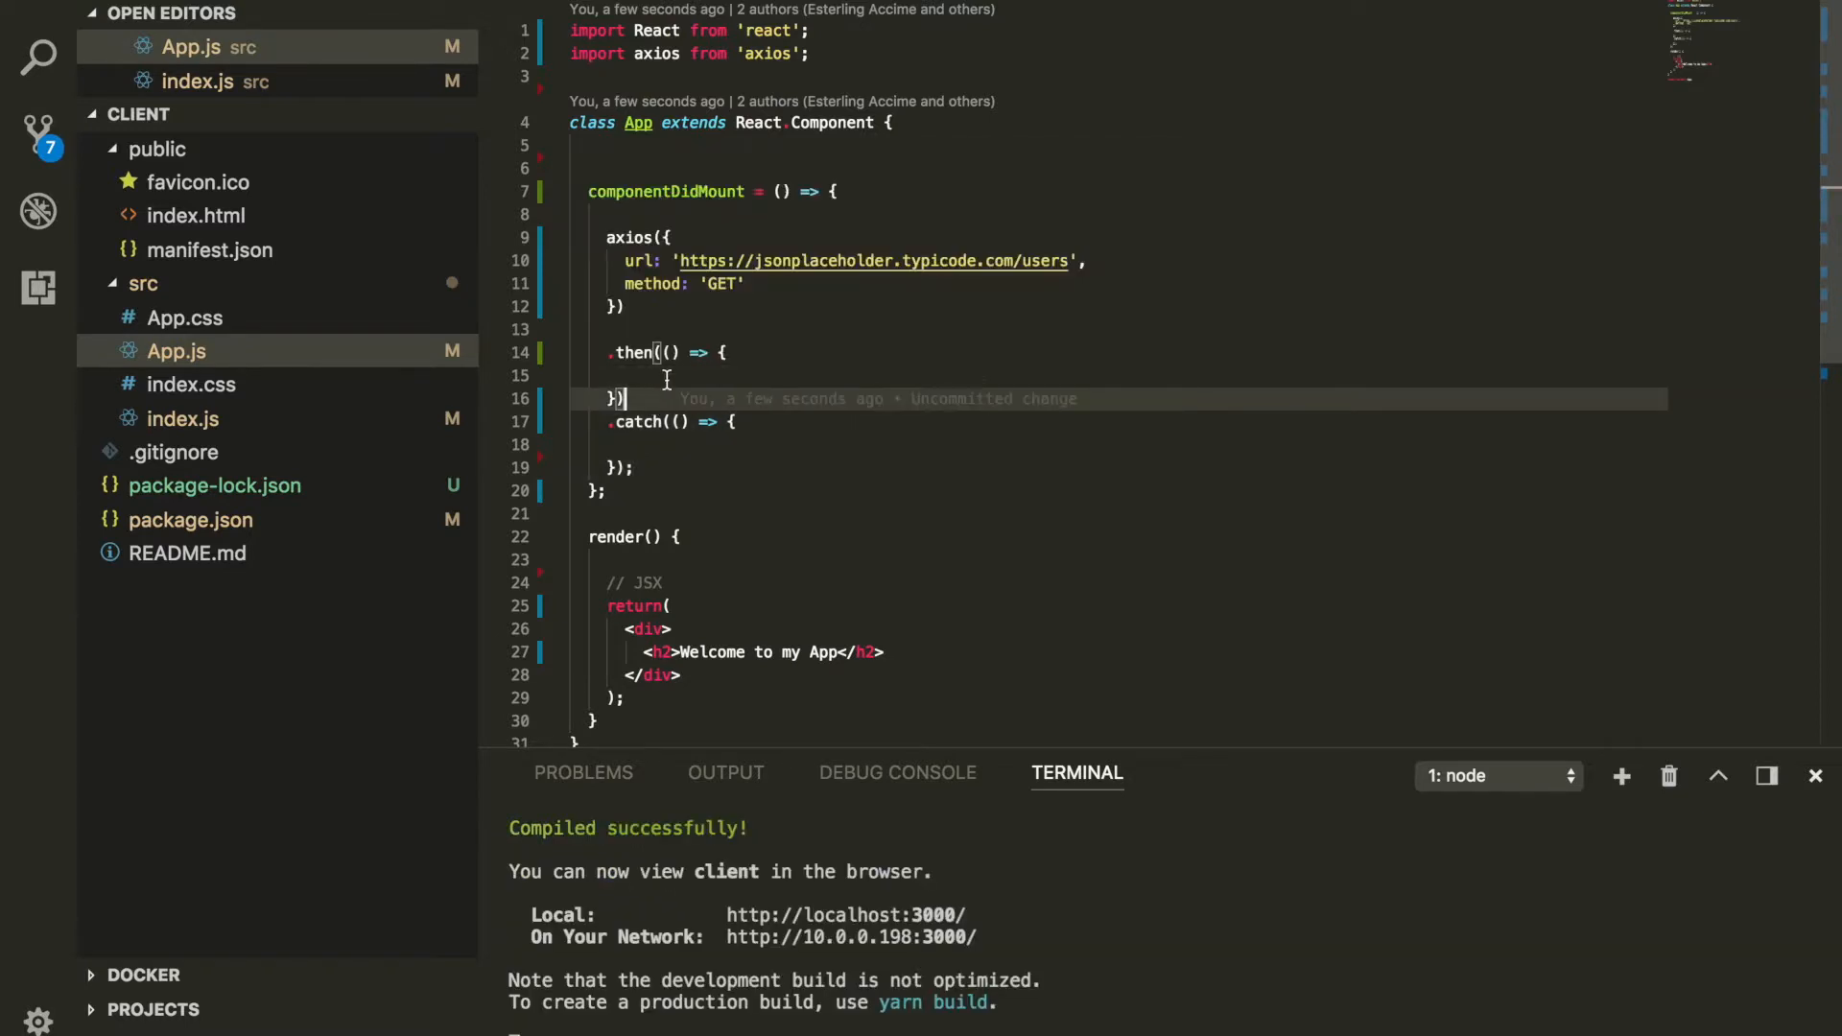
pyautogui.write('r')
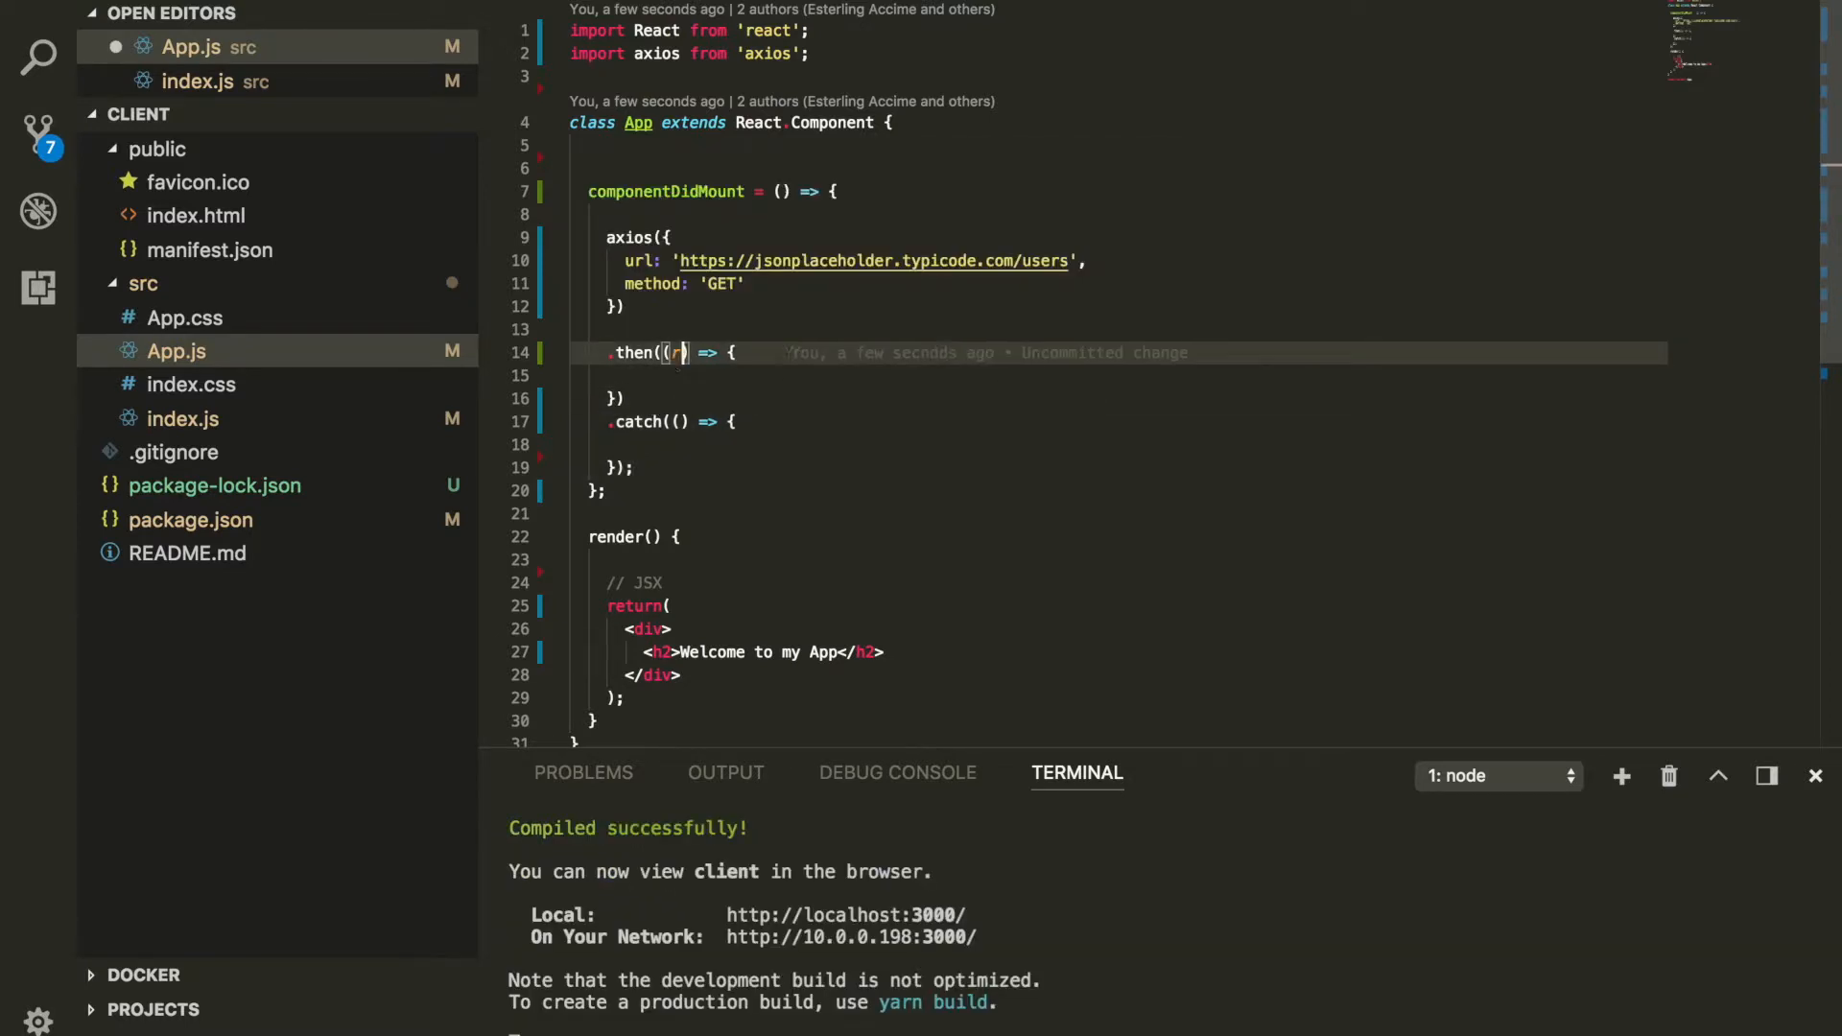
pyautogui.write('esponse')
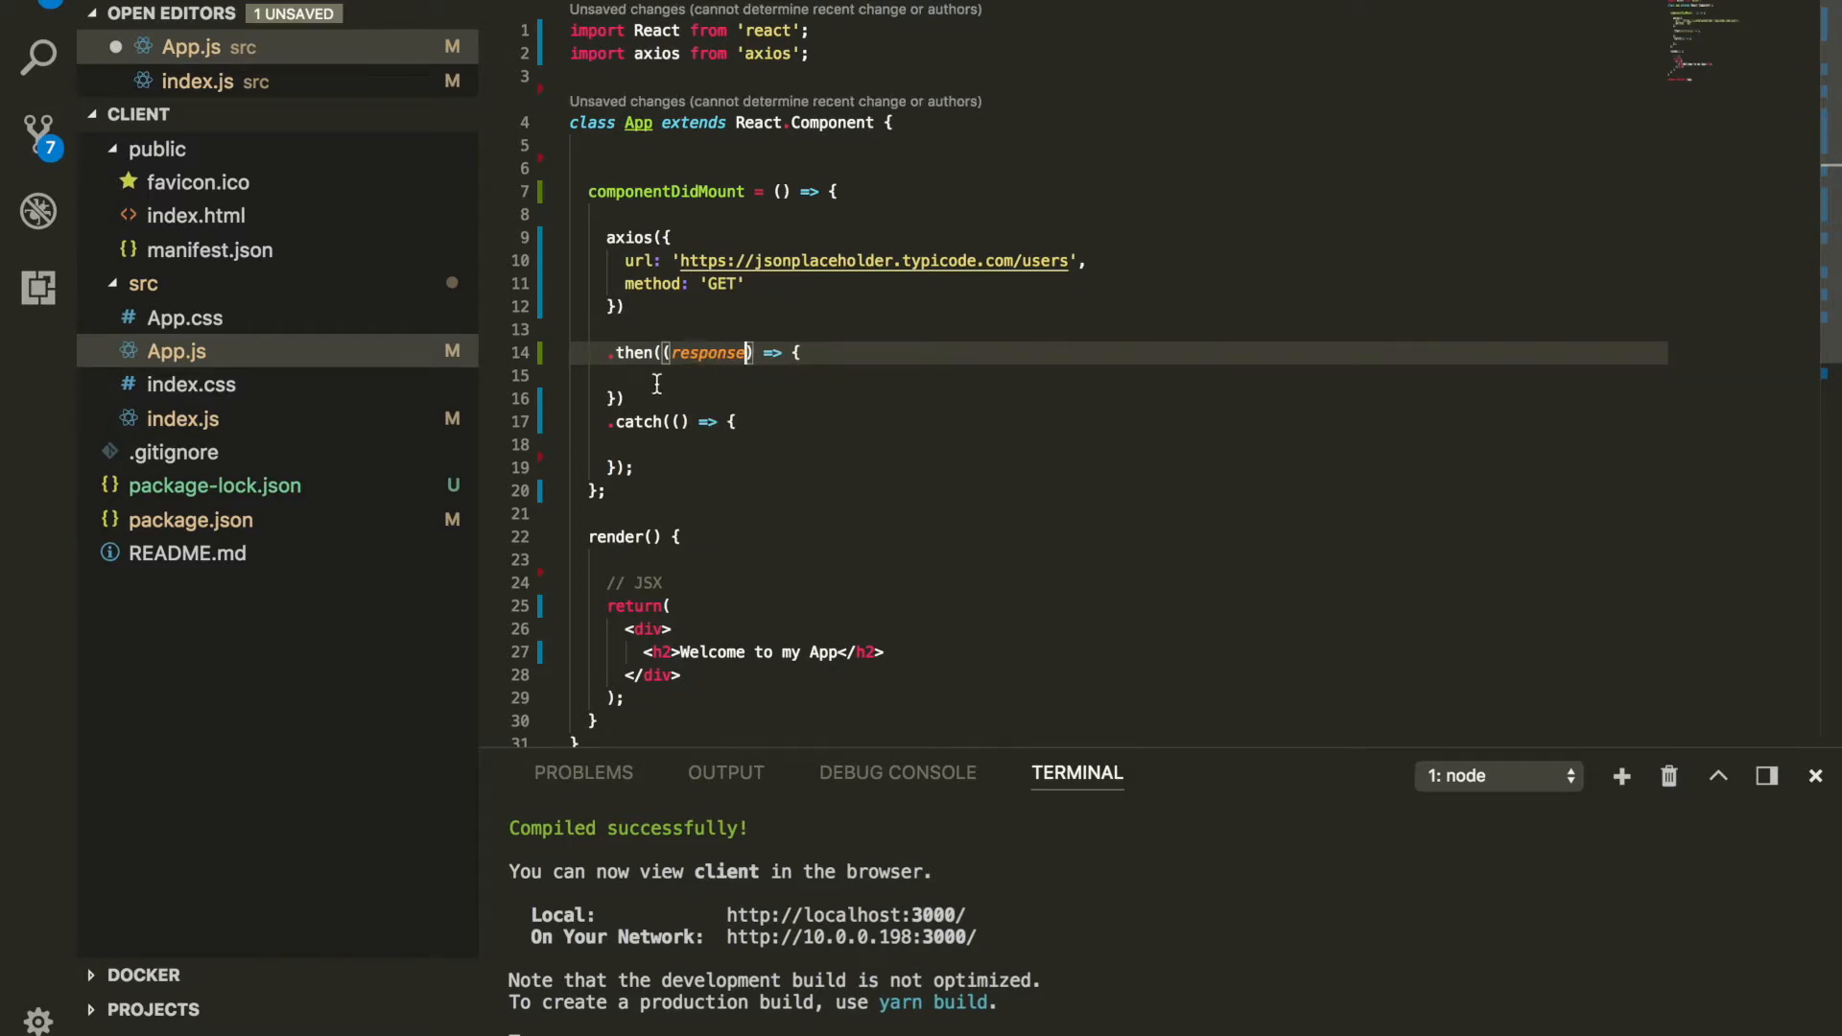
pyautogui.write('console')
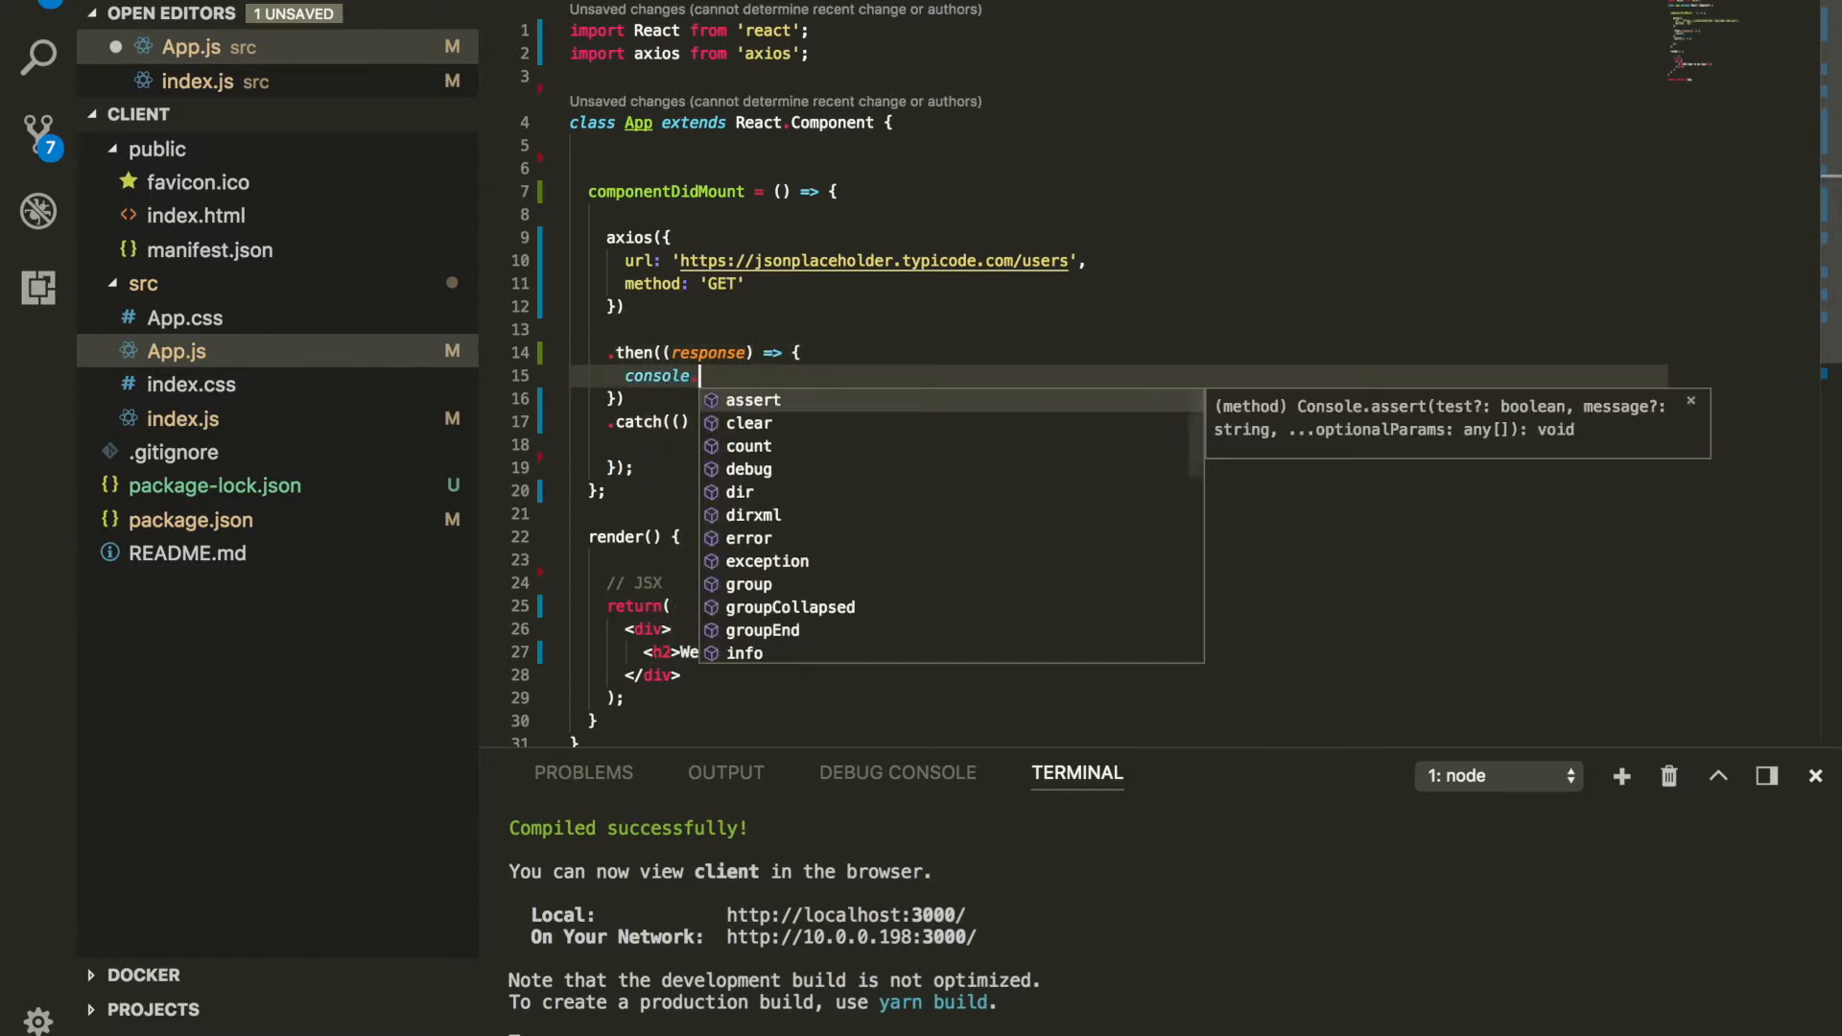
pyautogui.write(".log('Data: ', response.data);")
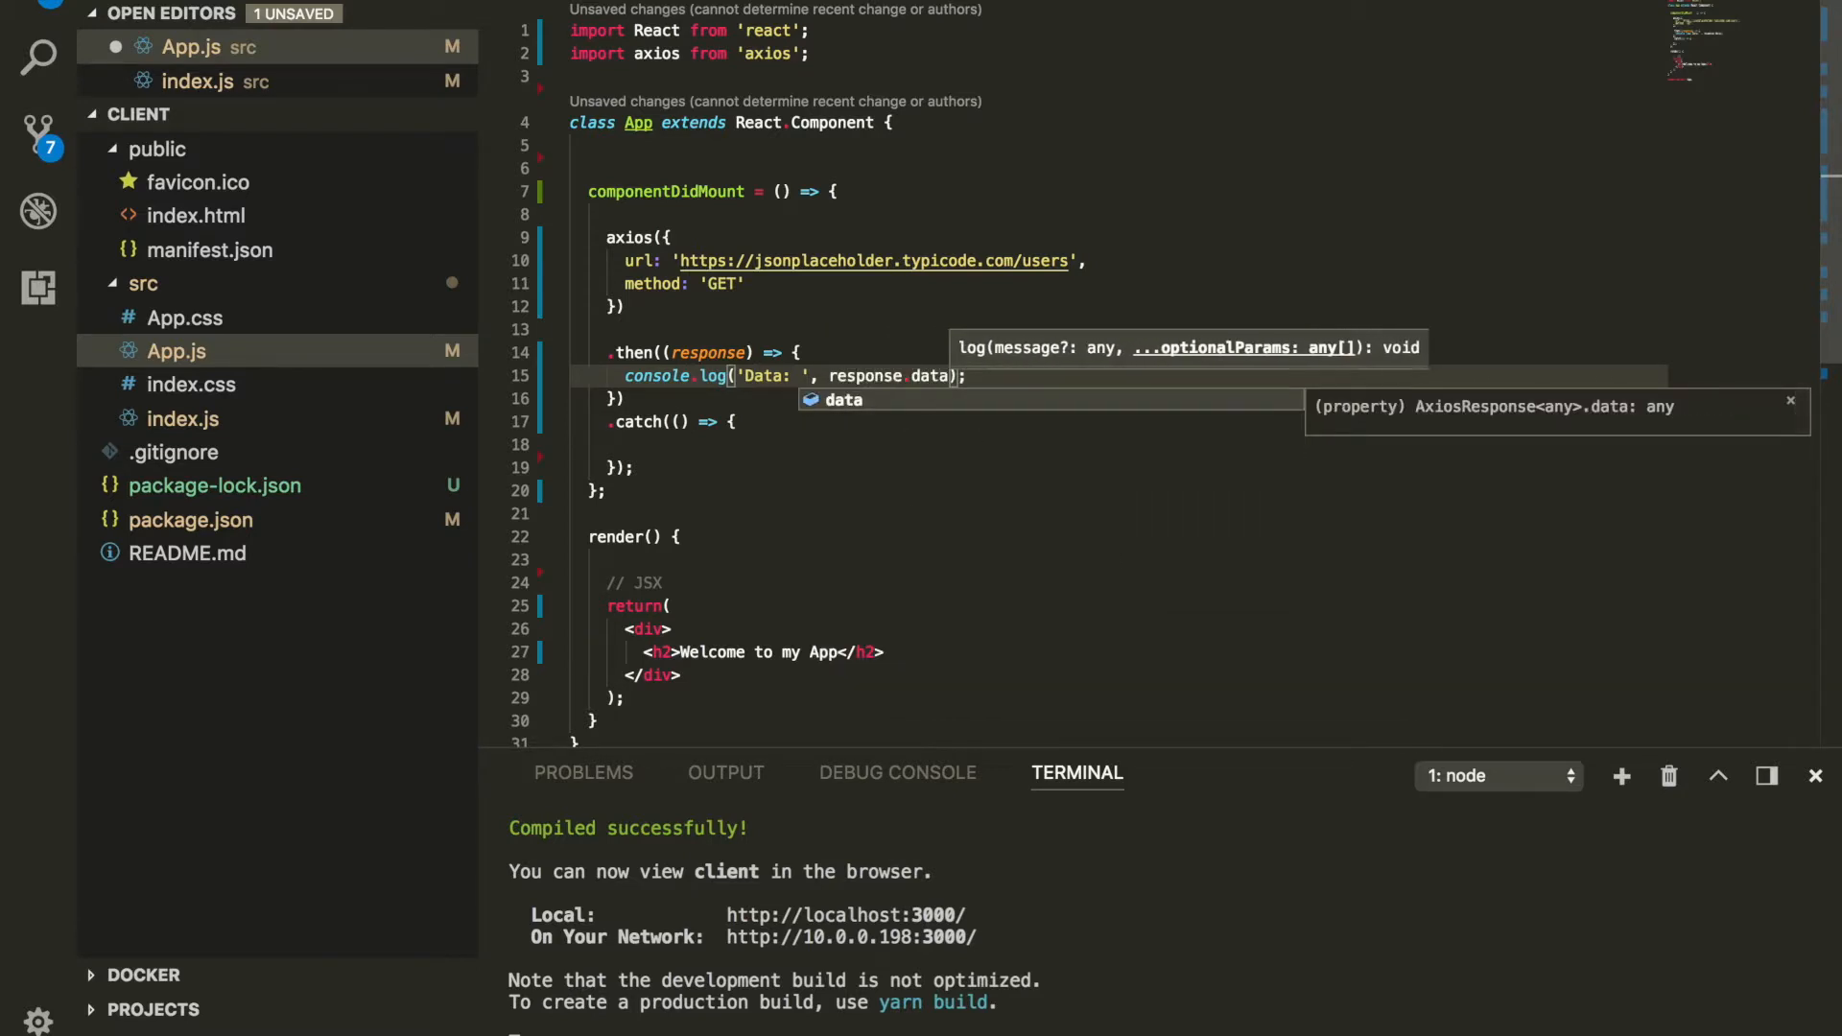
# Step: Alert 'Oopps, there is an error' in the catch handler
pyautogui.click(834, 376)
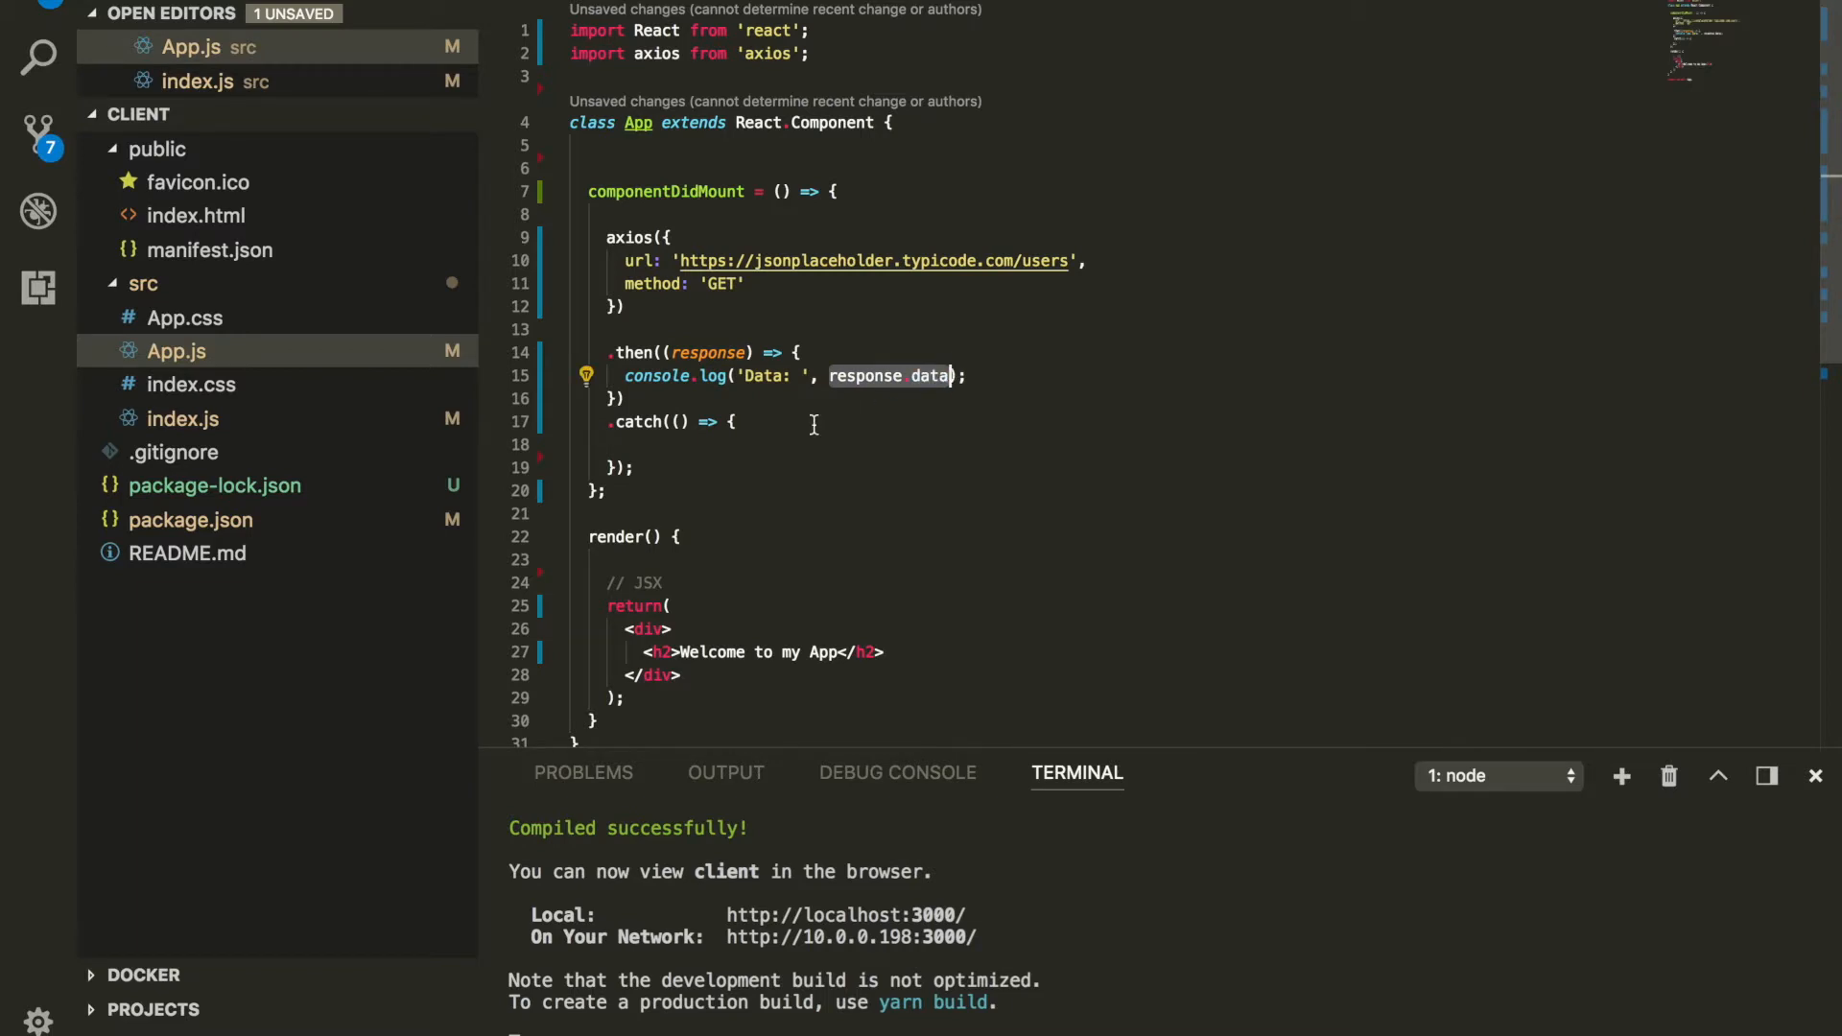
pyautogui.write("alert('Oopps');")
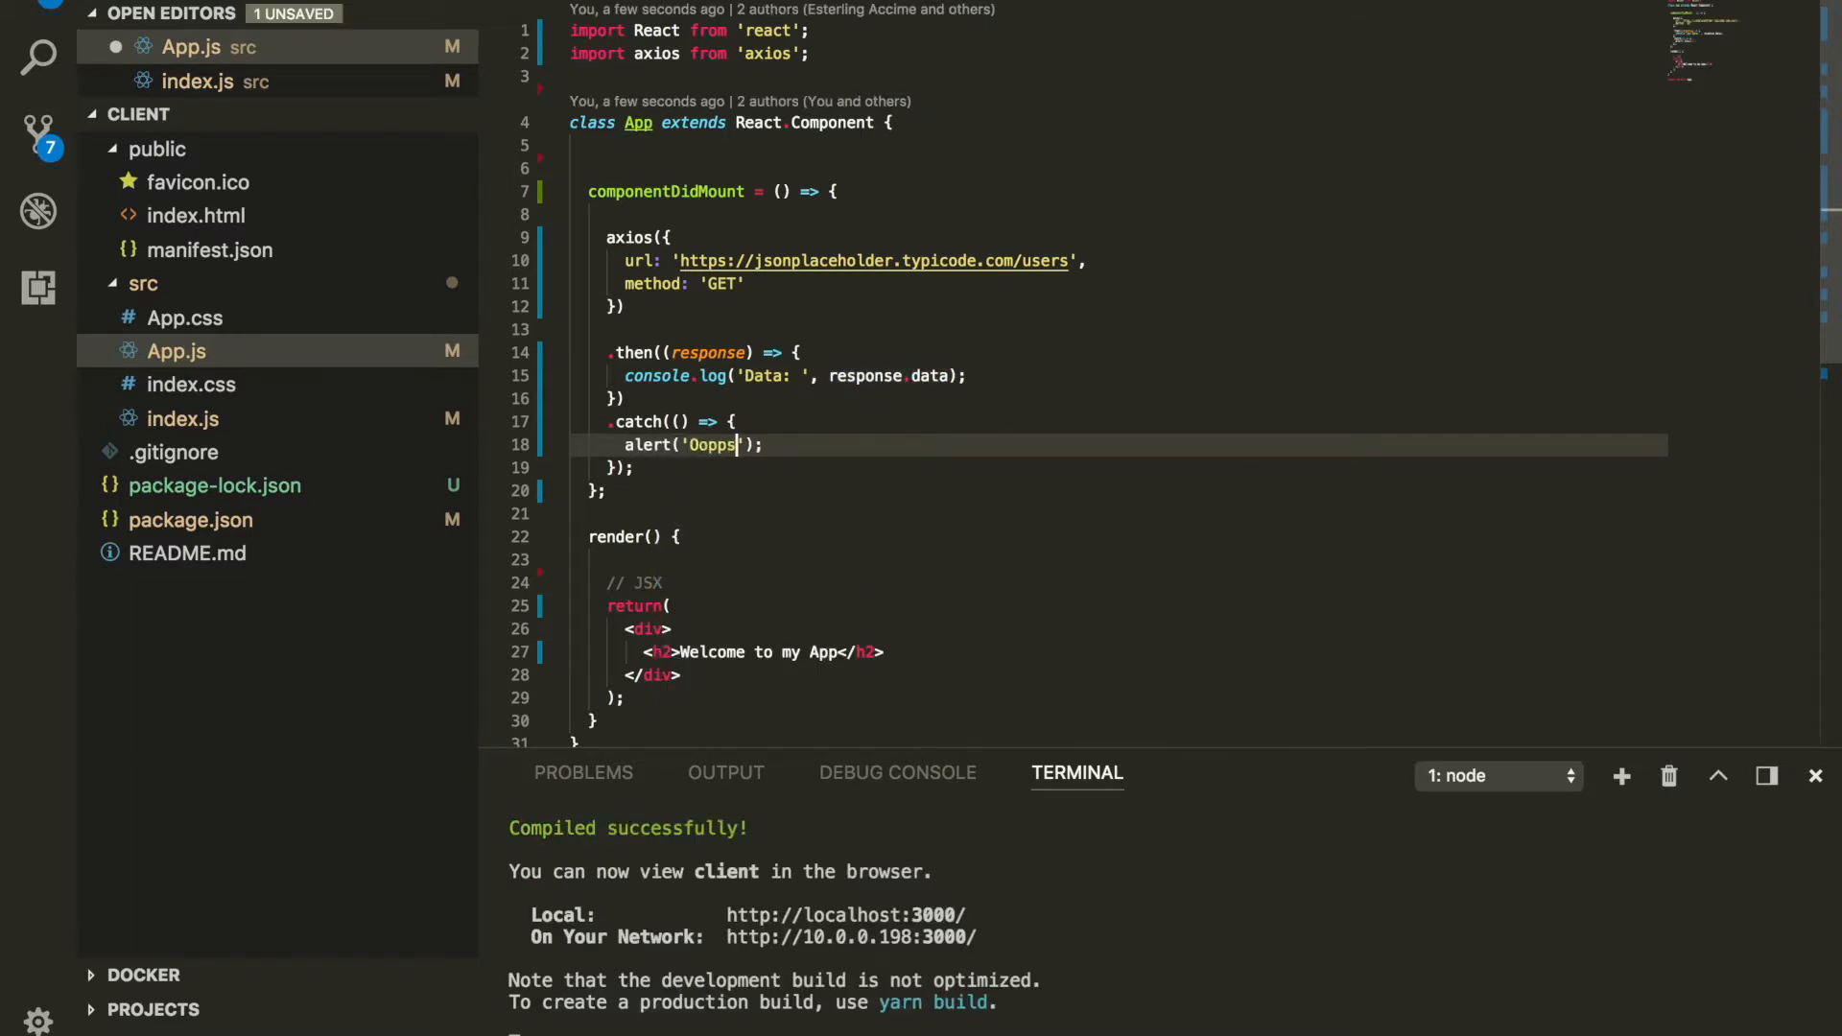
pyautogui.write(', there is an error')
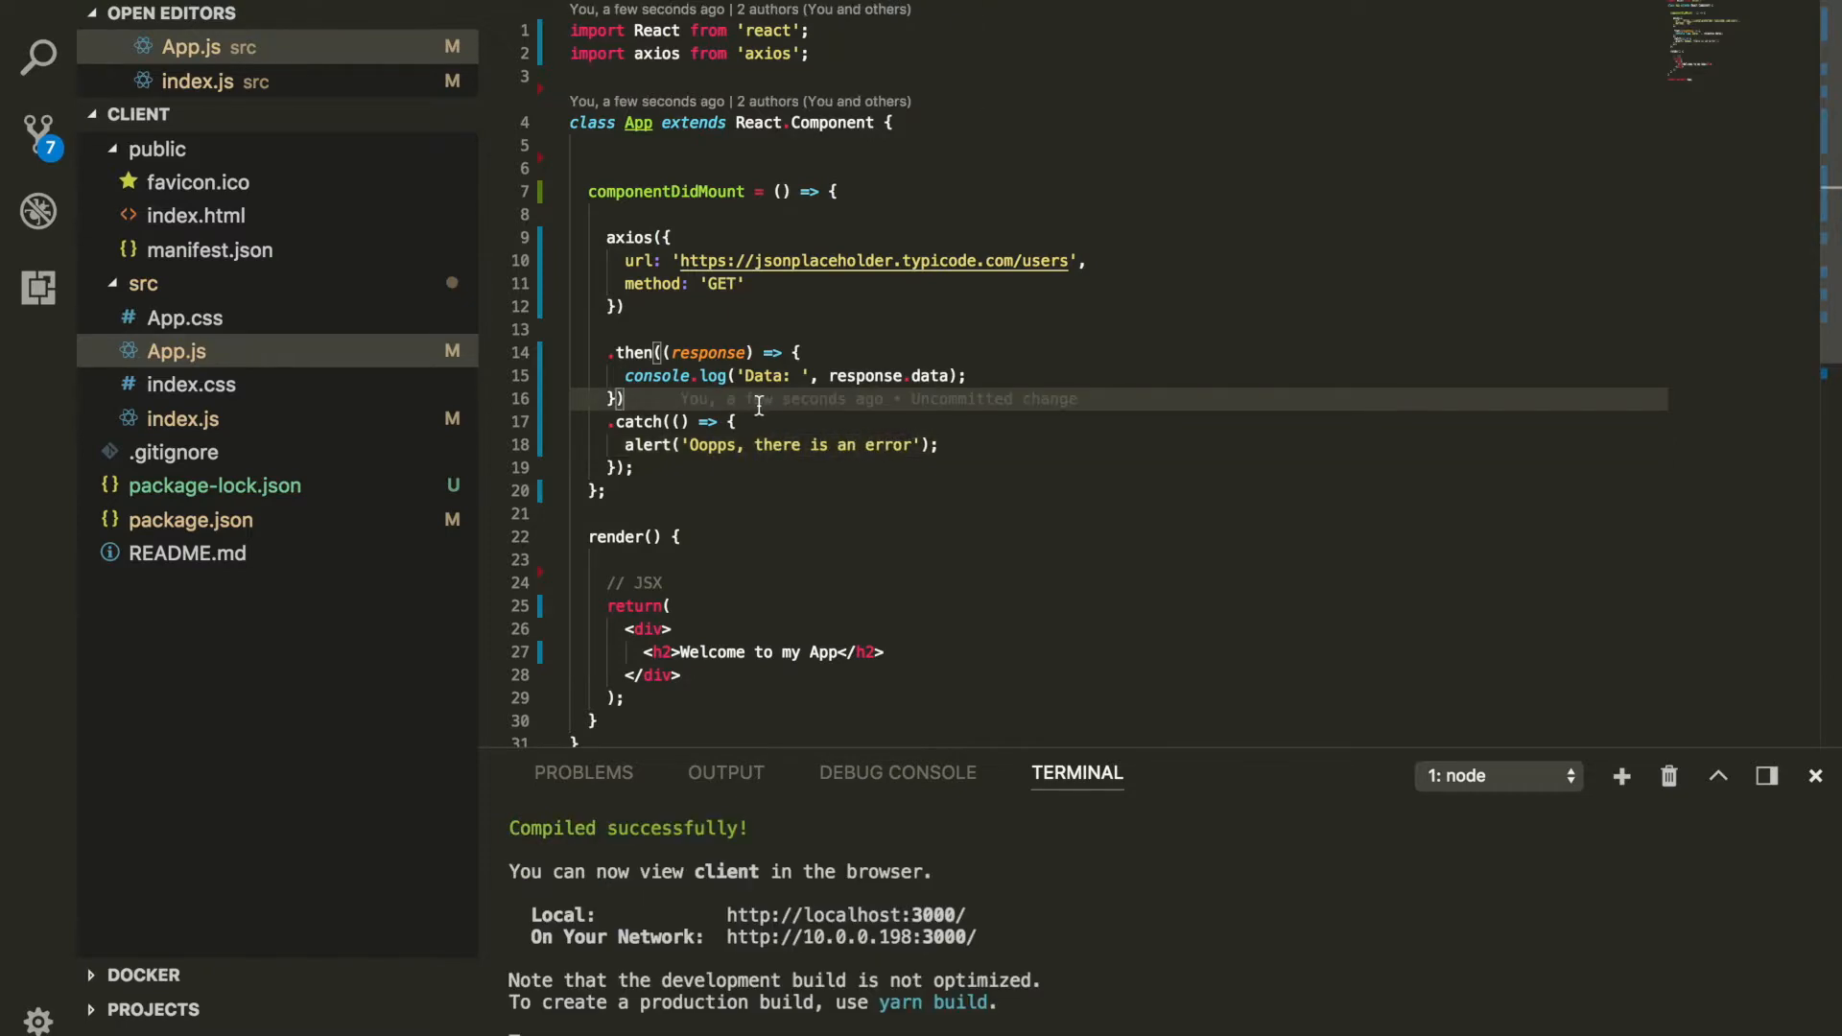
pyautogui.click(863, 7)
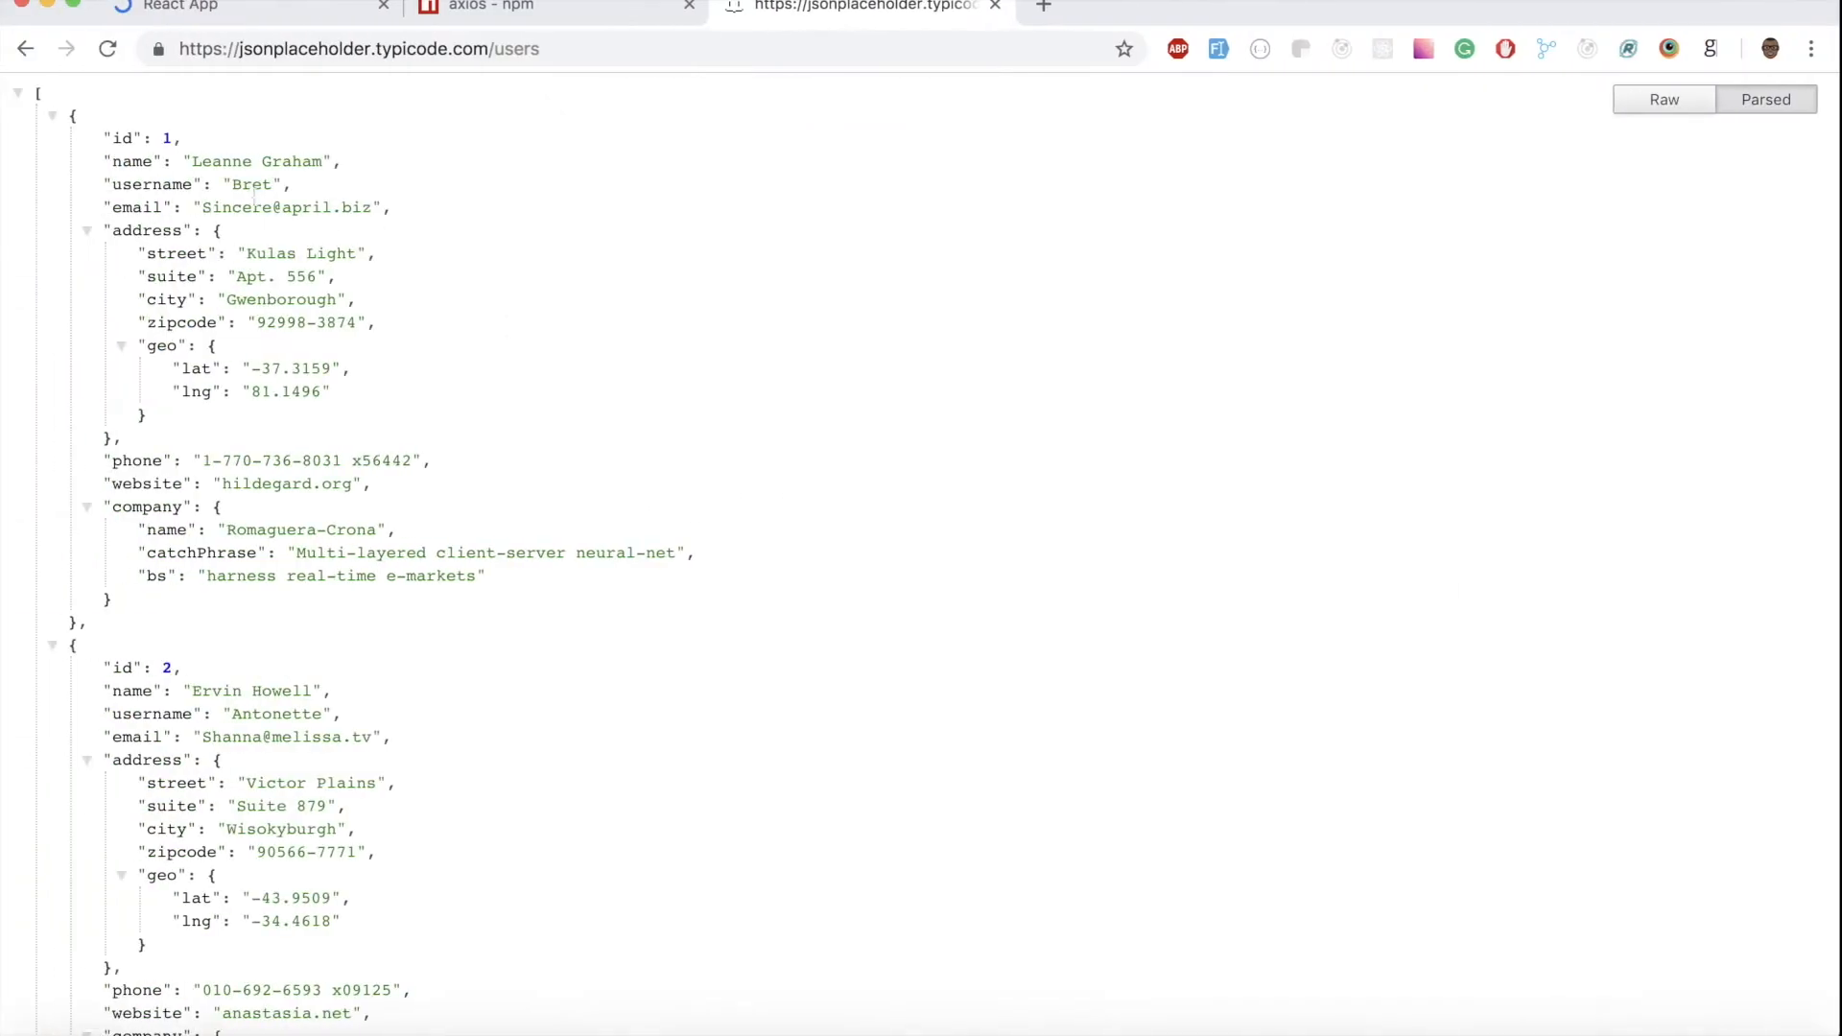
# Step: In the React App console, expand the logged 10-user Data array and the first user
pyautogui.click(235, 9)
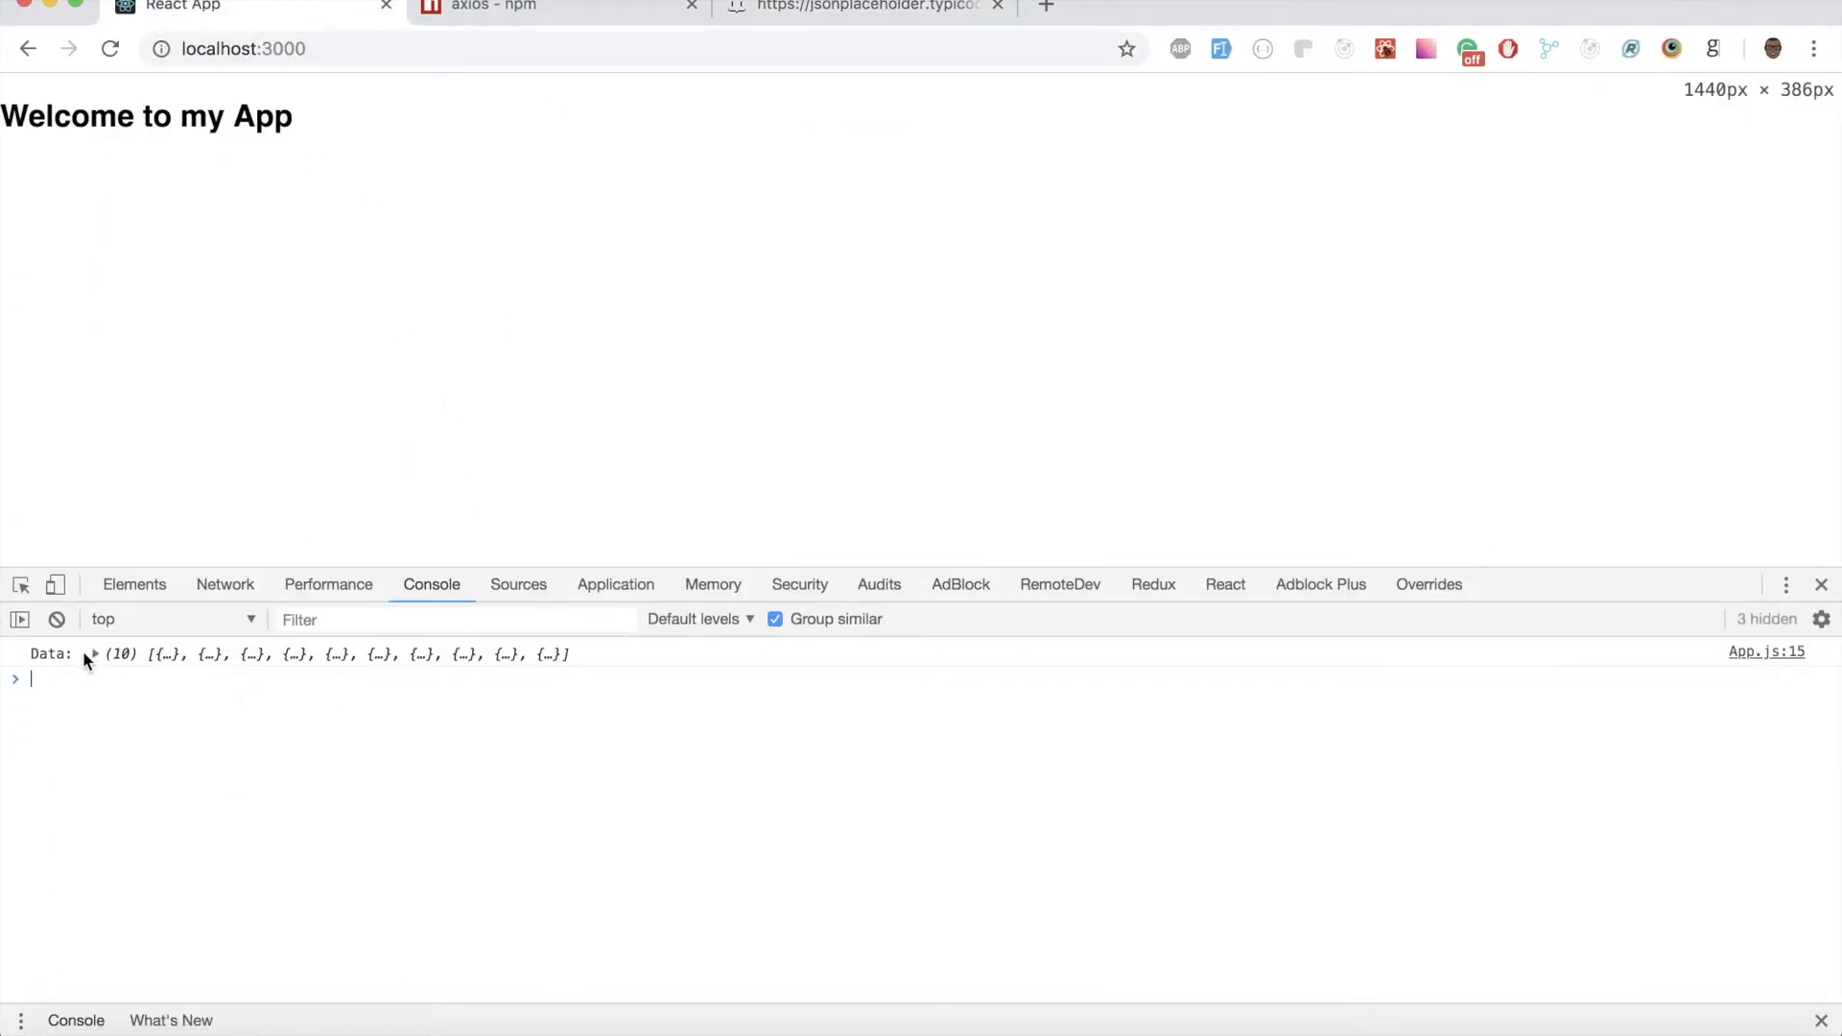
pyautogui.click(92, 654)
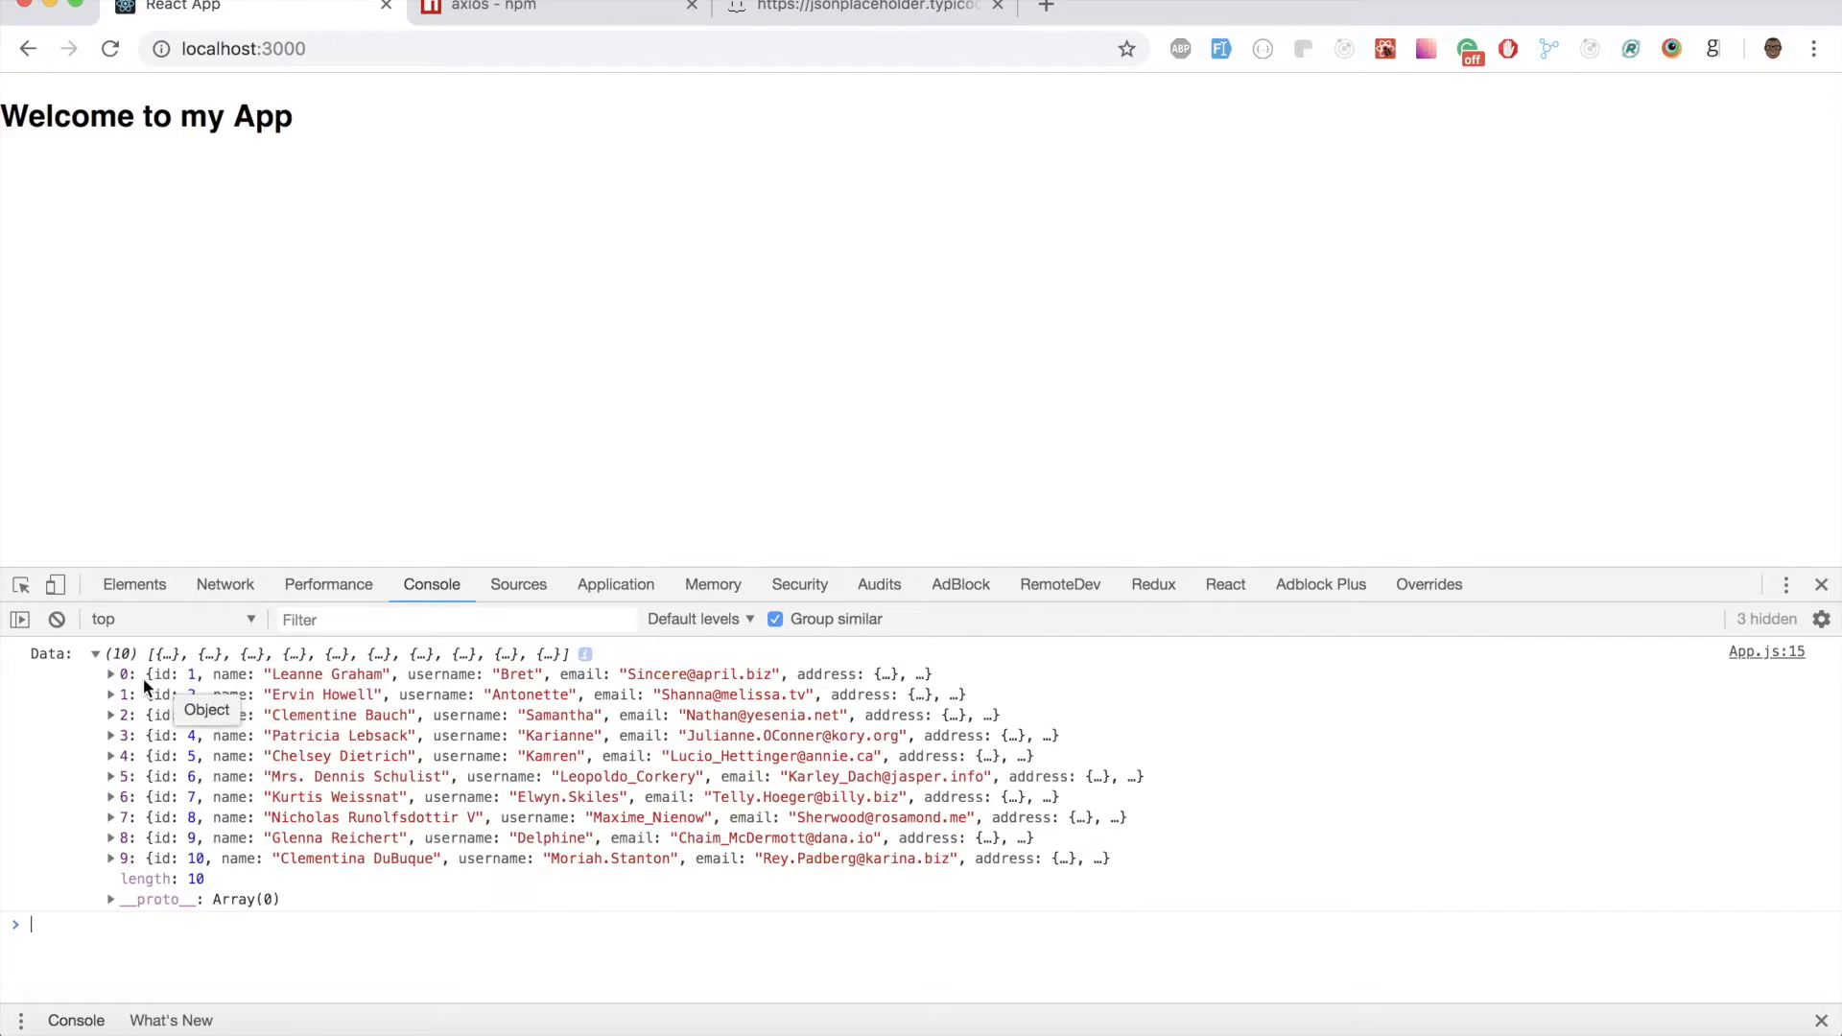
pyautogui.click(109, 673)
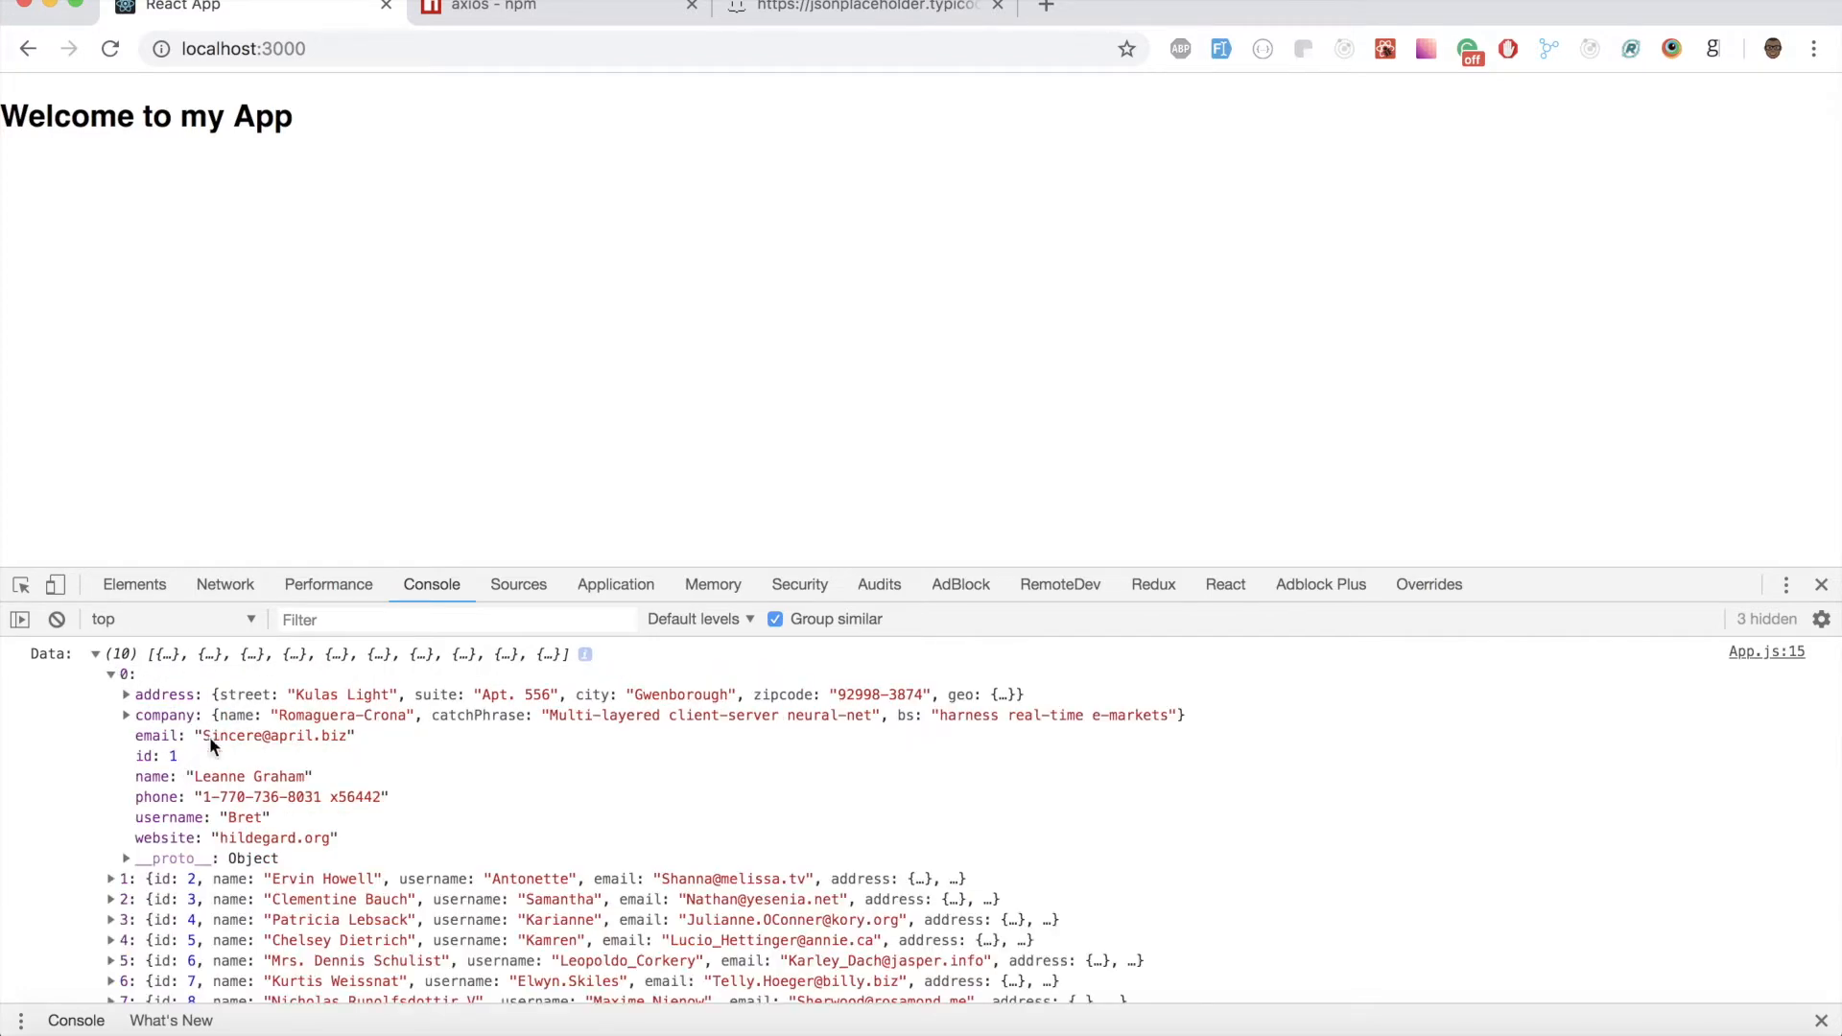
pyautogui.moveTo(243, 771)
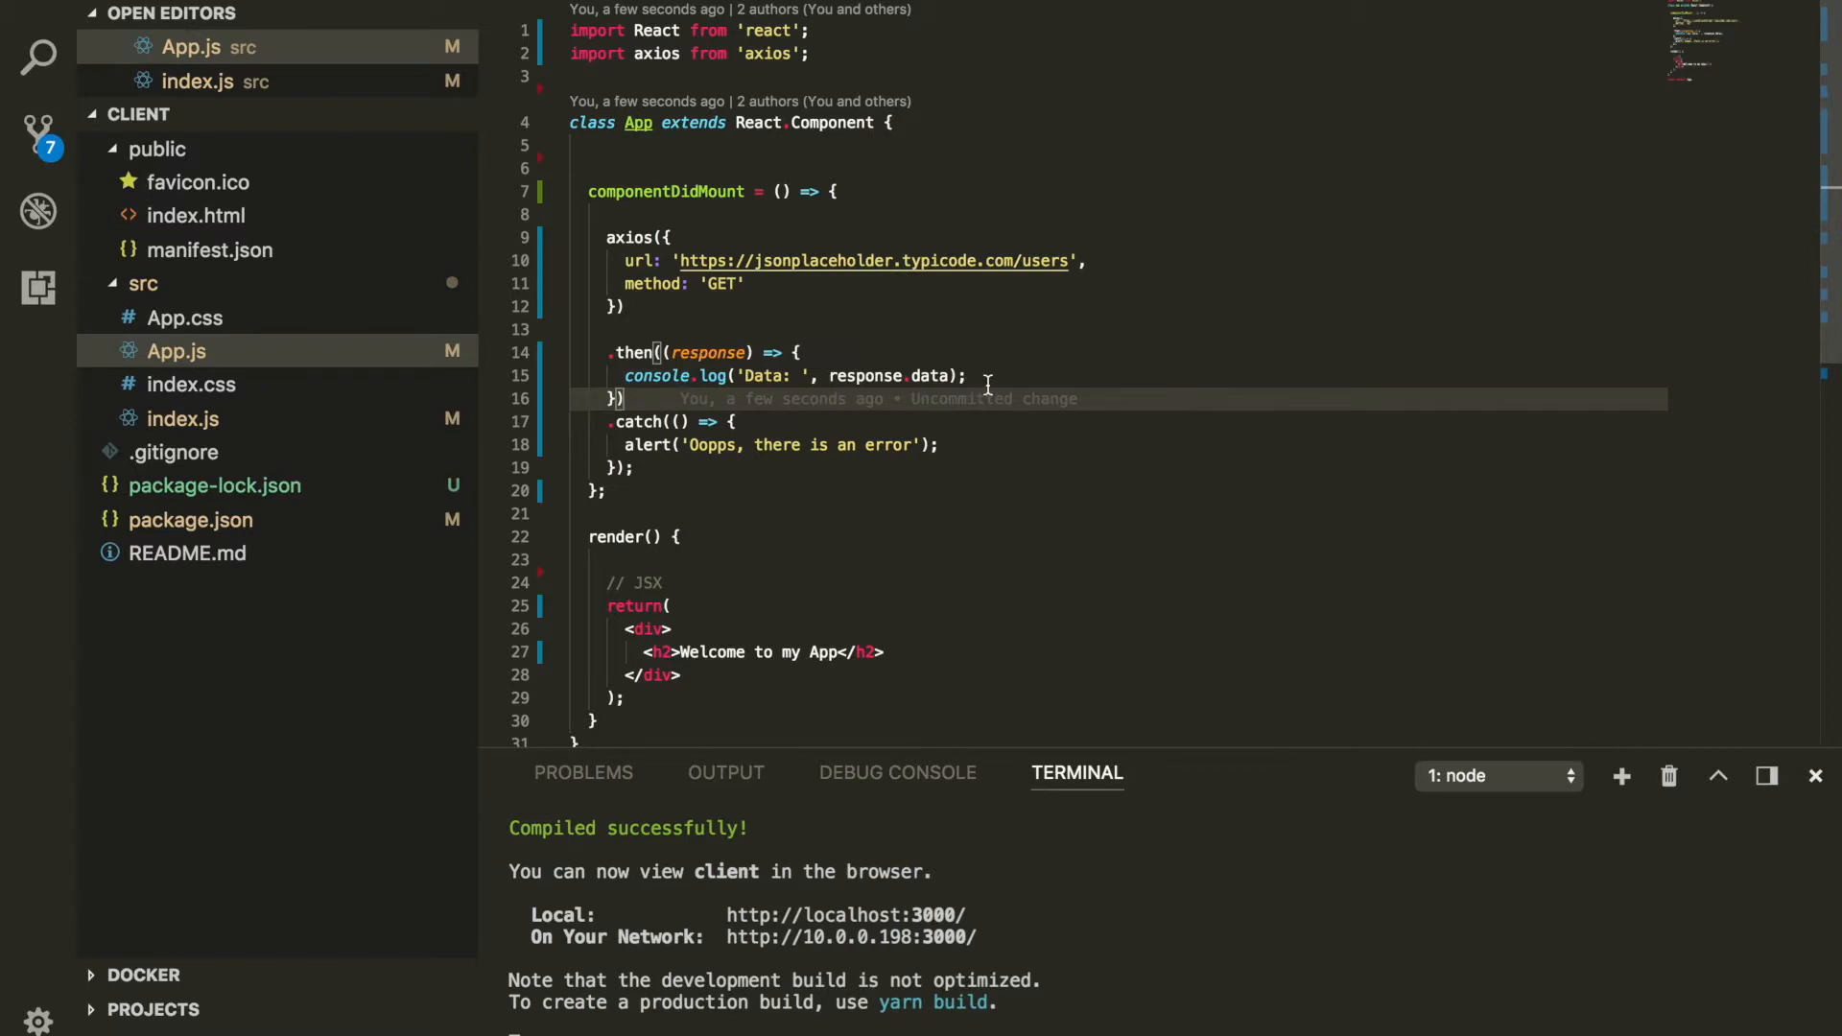
# Step: Save the fetched data with this.setState({ users }) and save the file
pyautogui.write('this.setState')
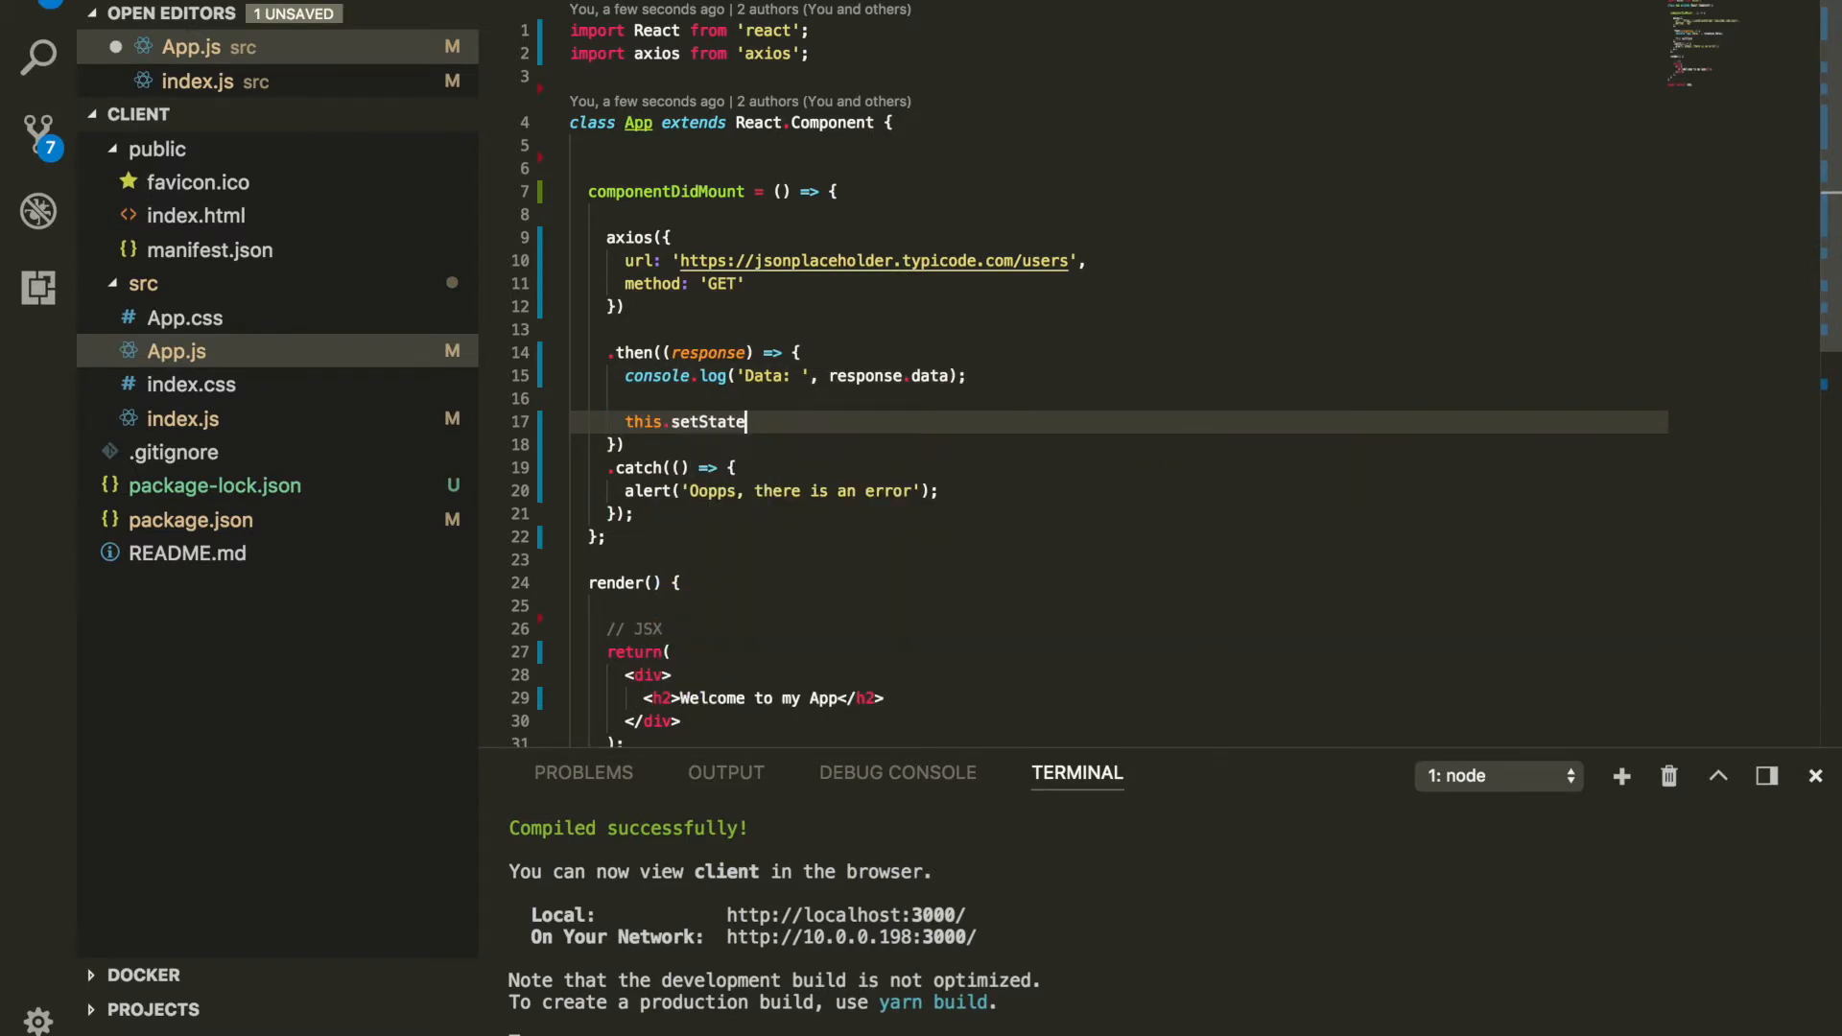
pyautogui.write('();')
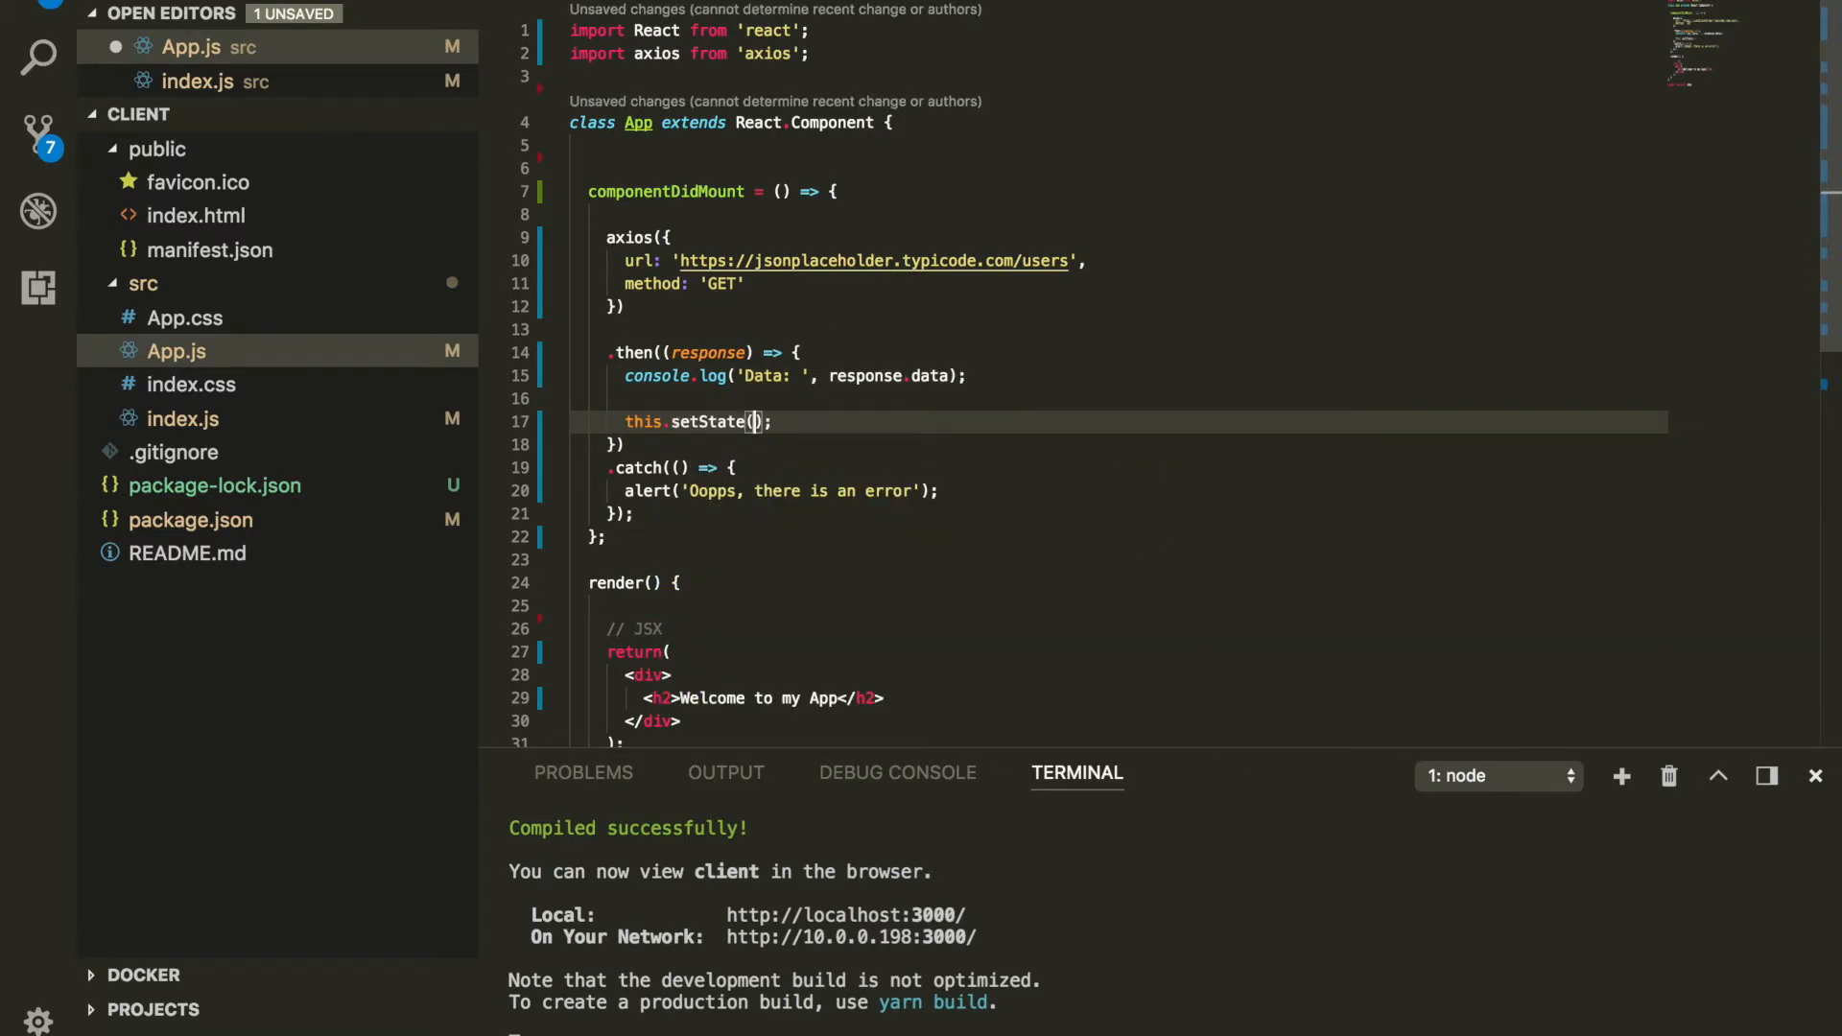
pyautogui.write('{ users: response.data')
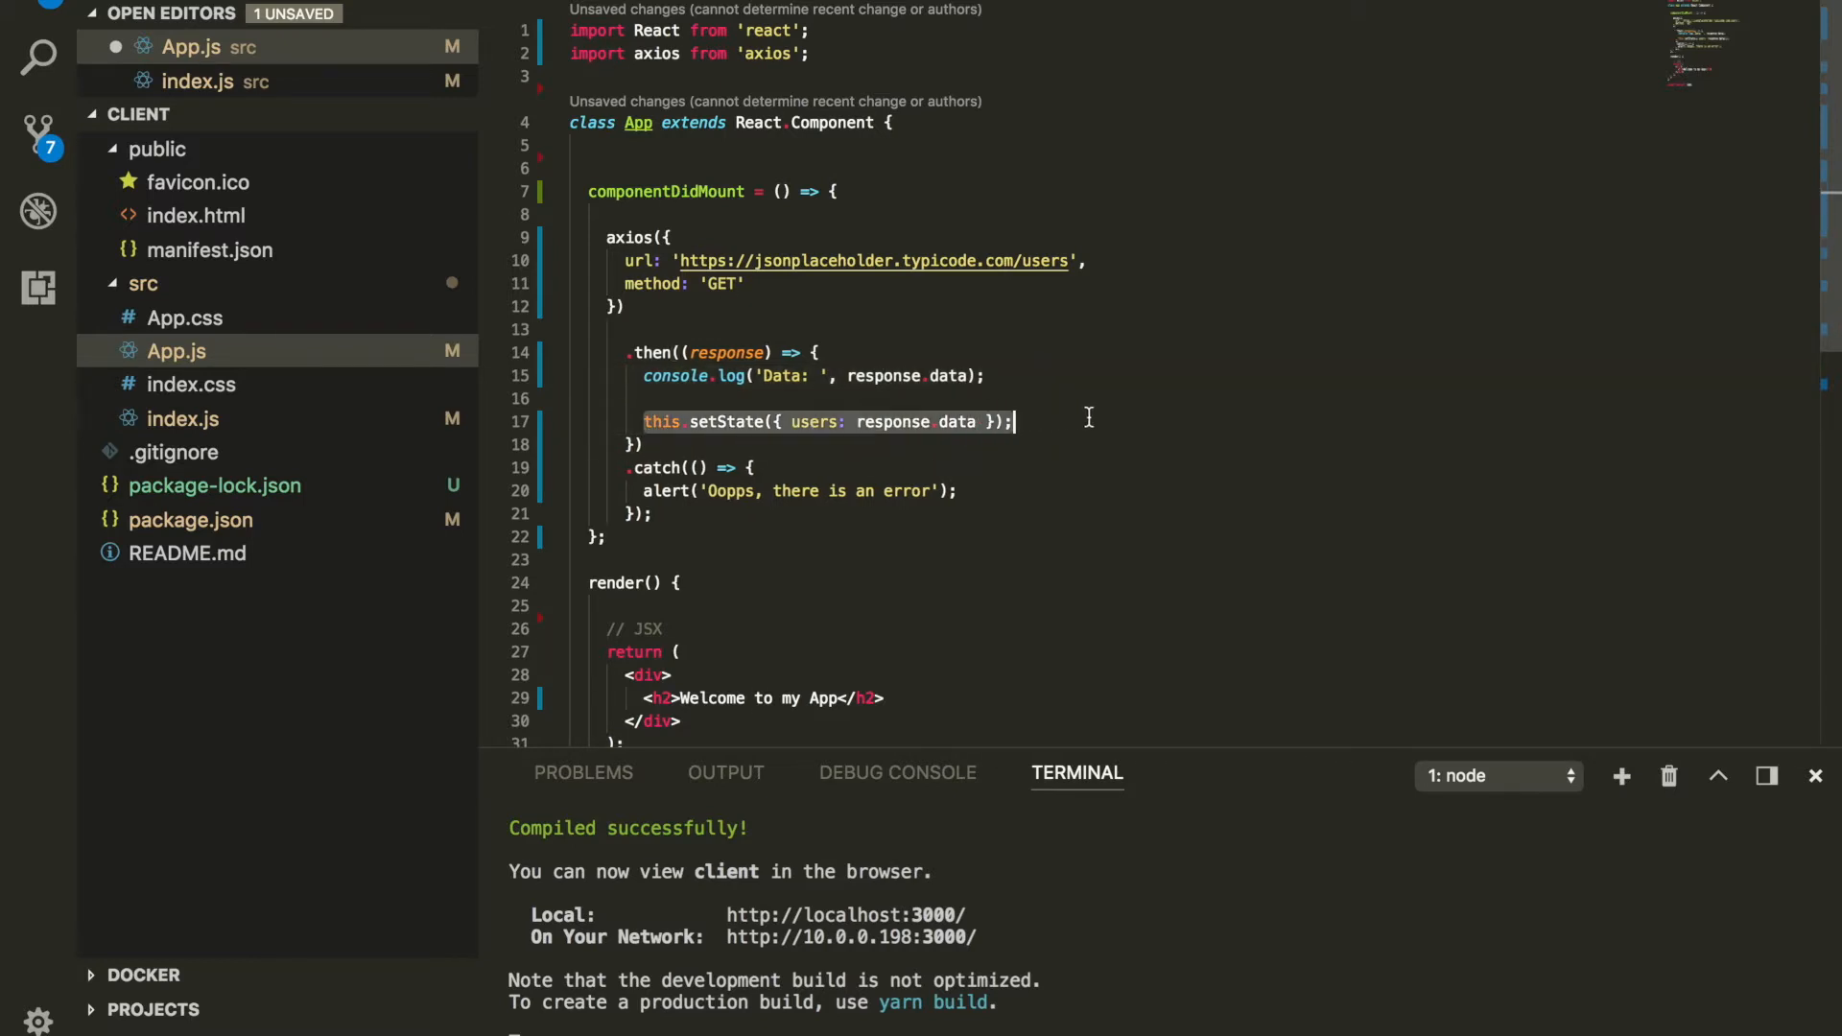
pyautogui.press('cmd+s')
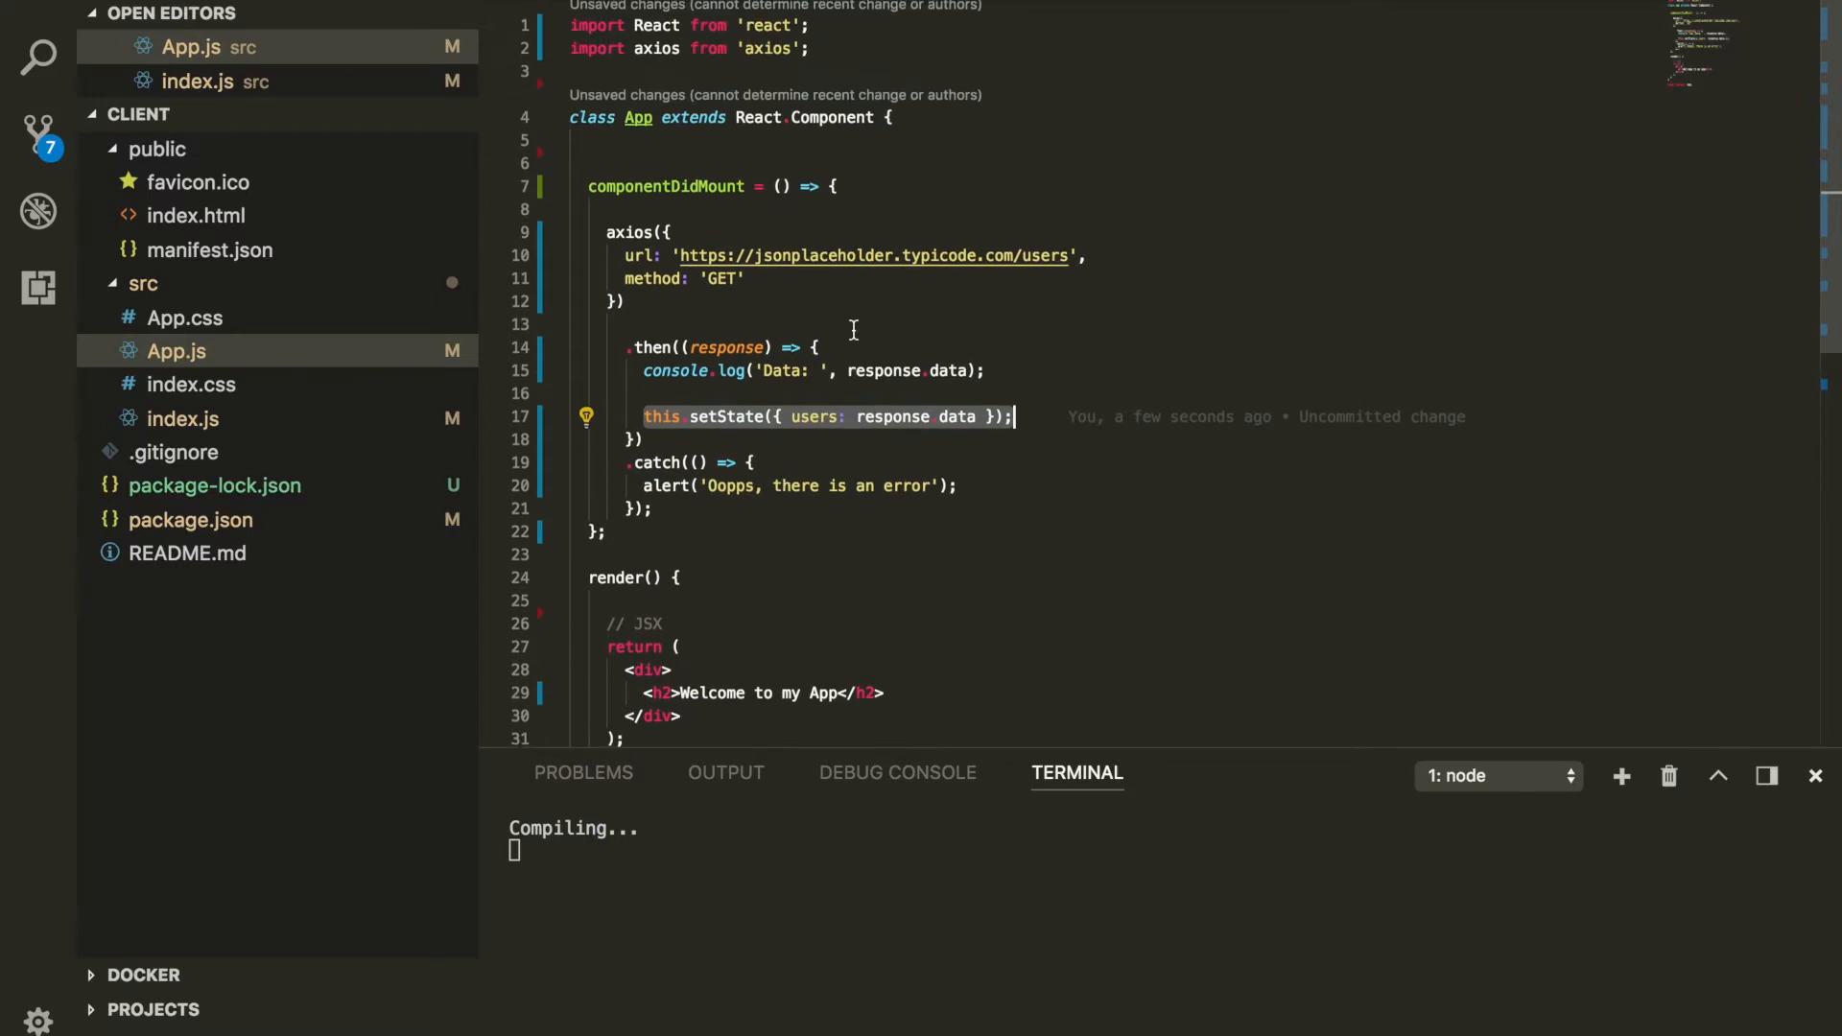
# Step: Initialise state = { users: [] } in the App component
pyautogui.write('state')
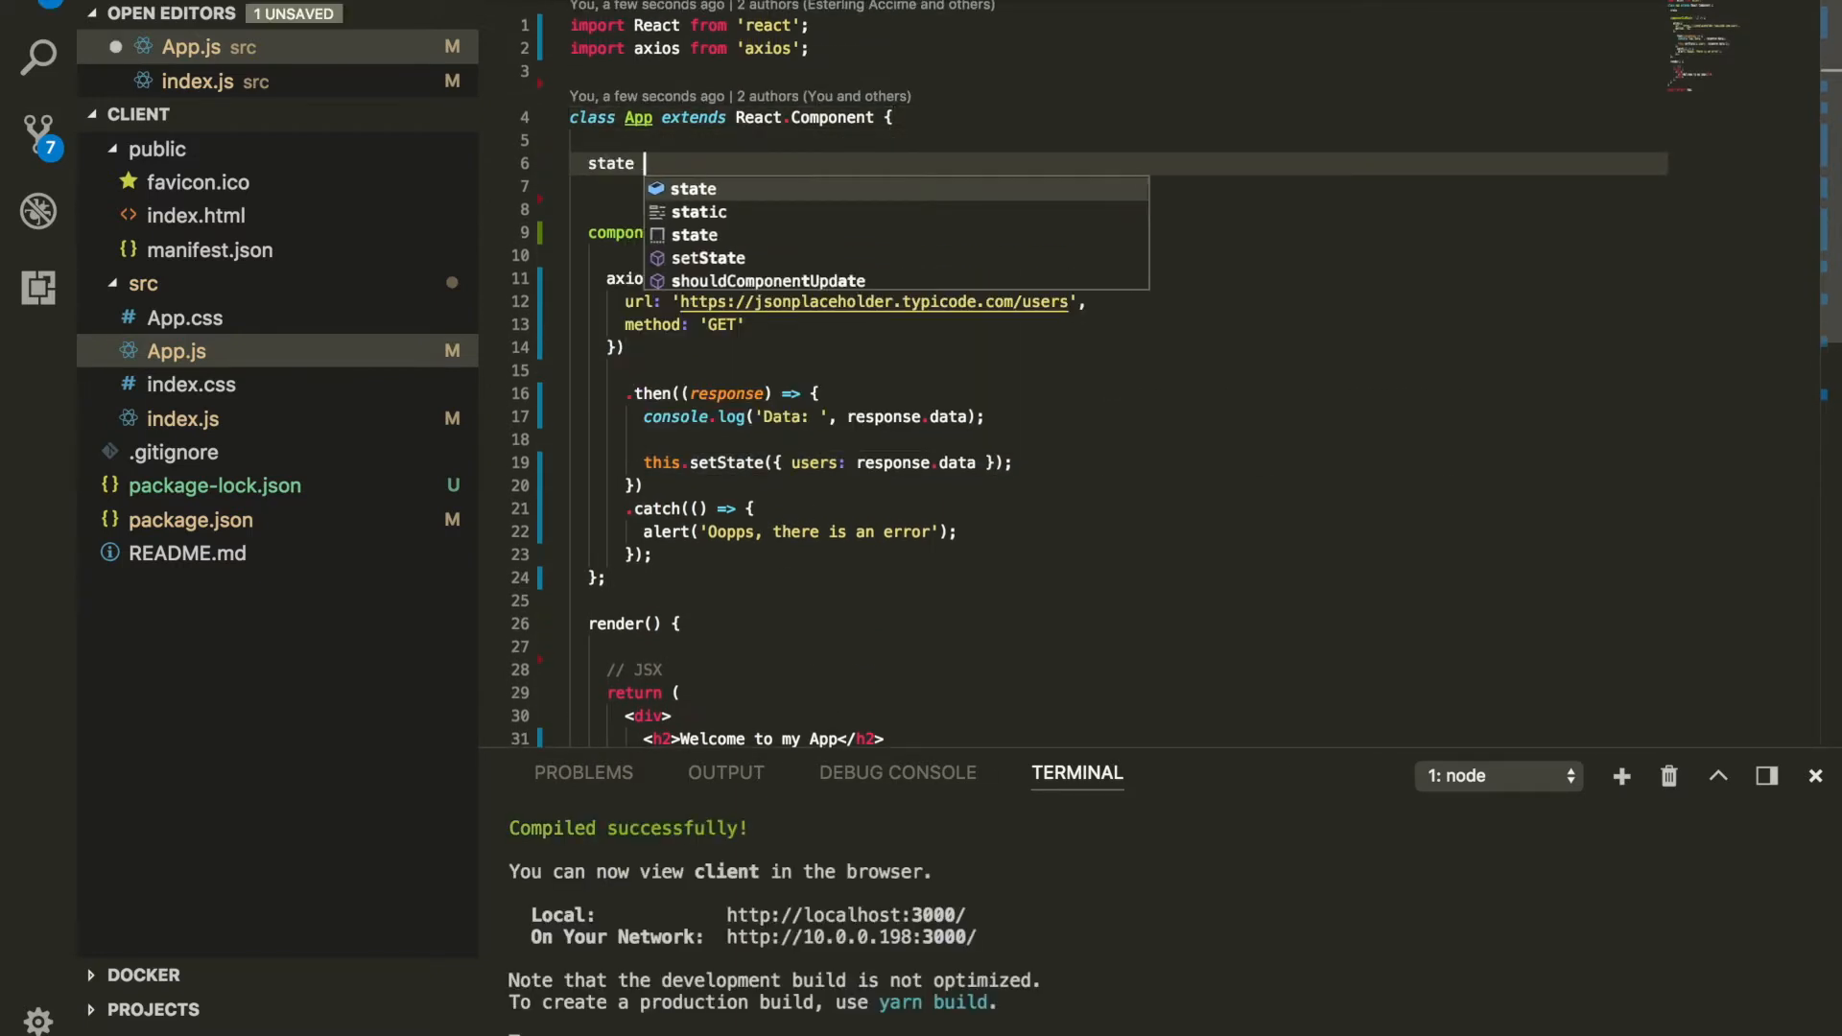
pyautogui.write("= {}'")
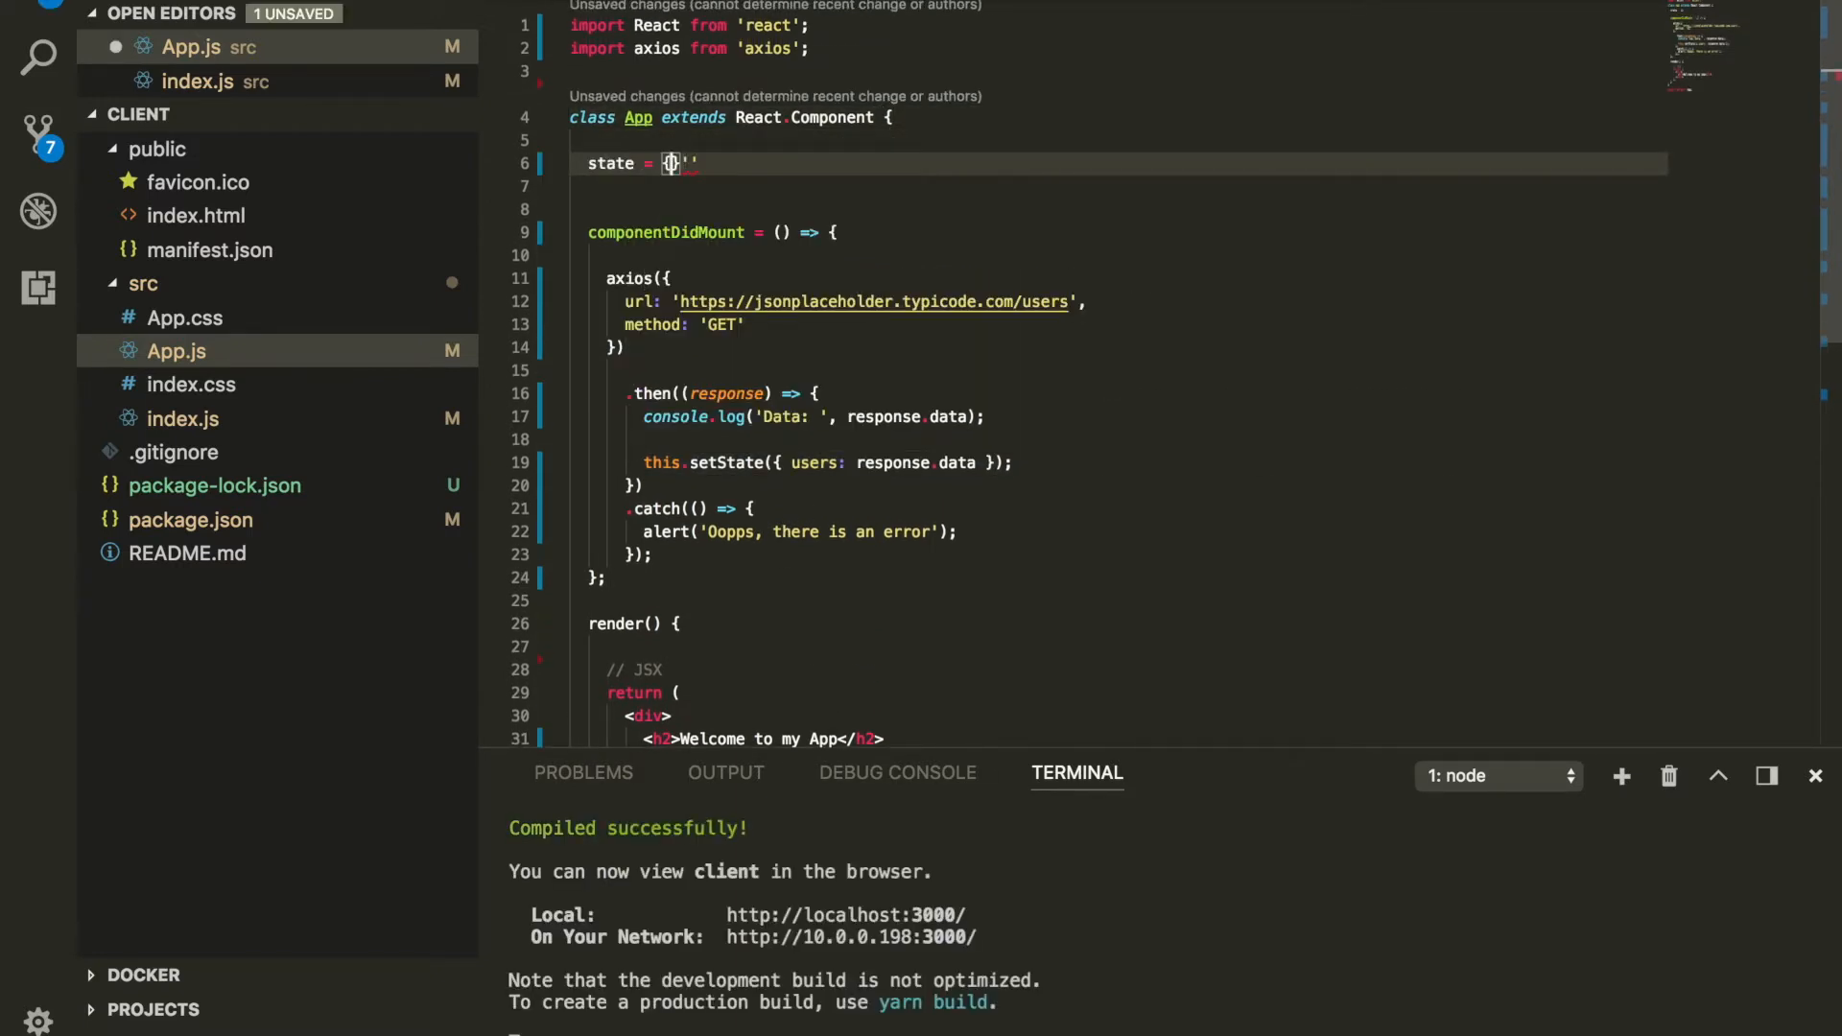
pyautogui.write('yse')
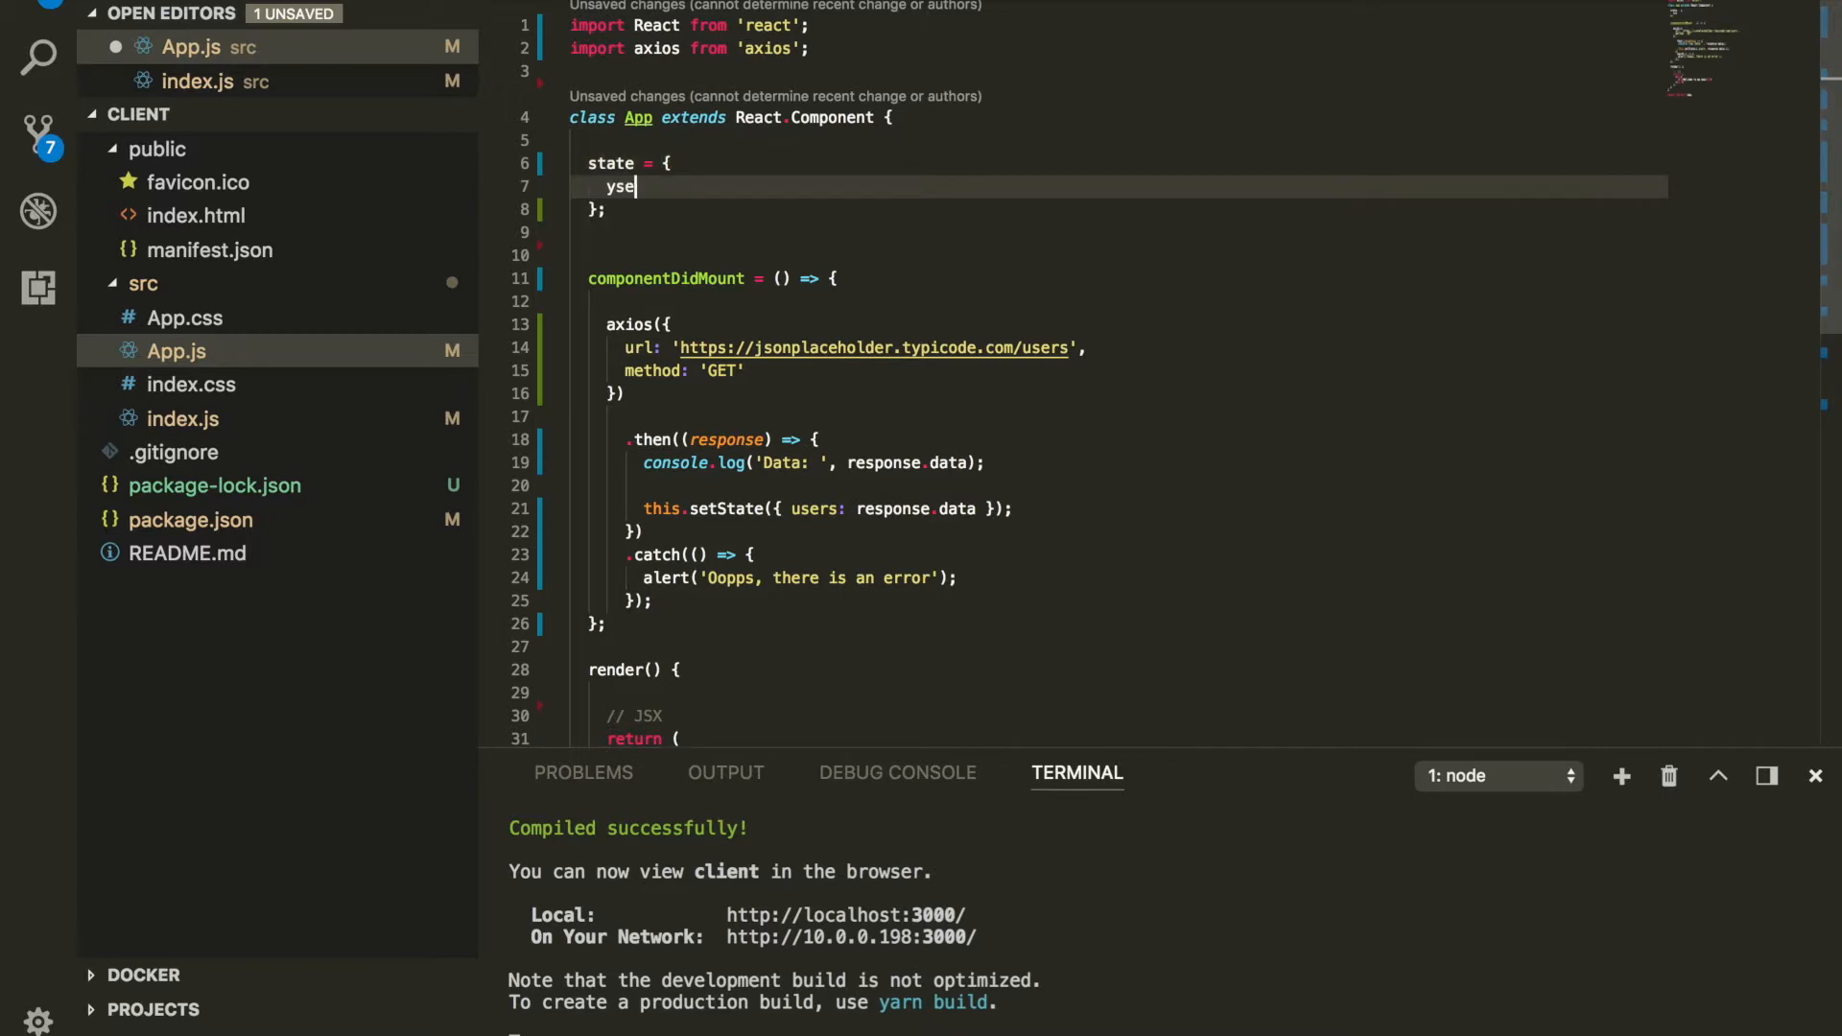
pyautogui.write('users: []')
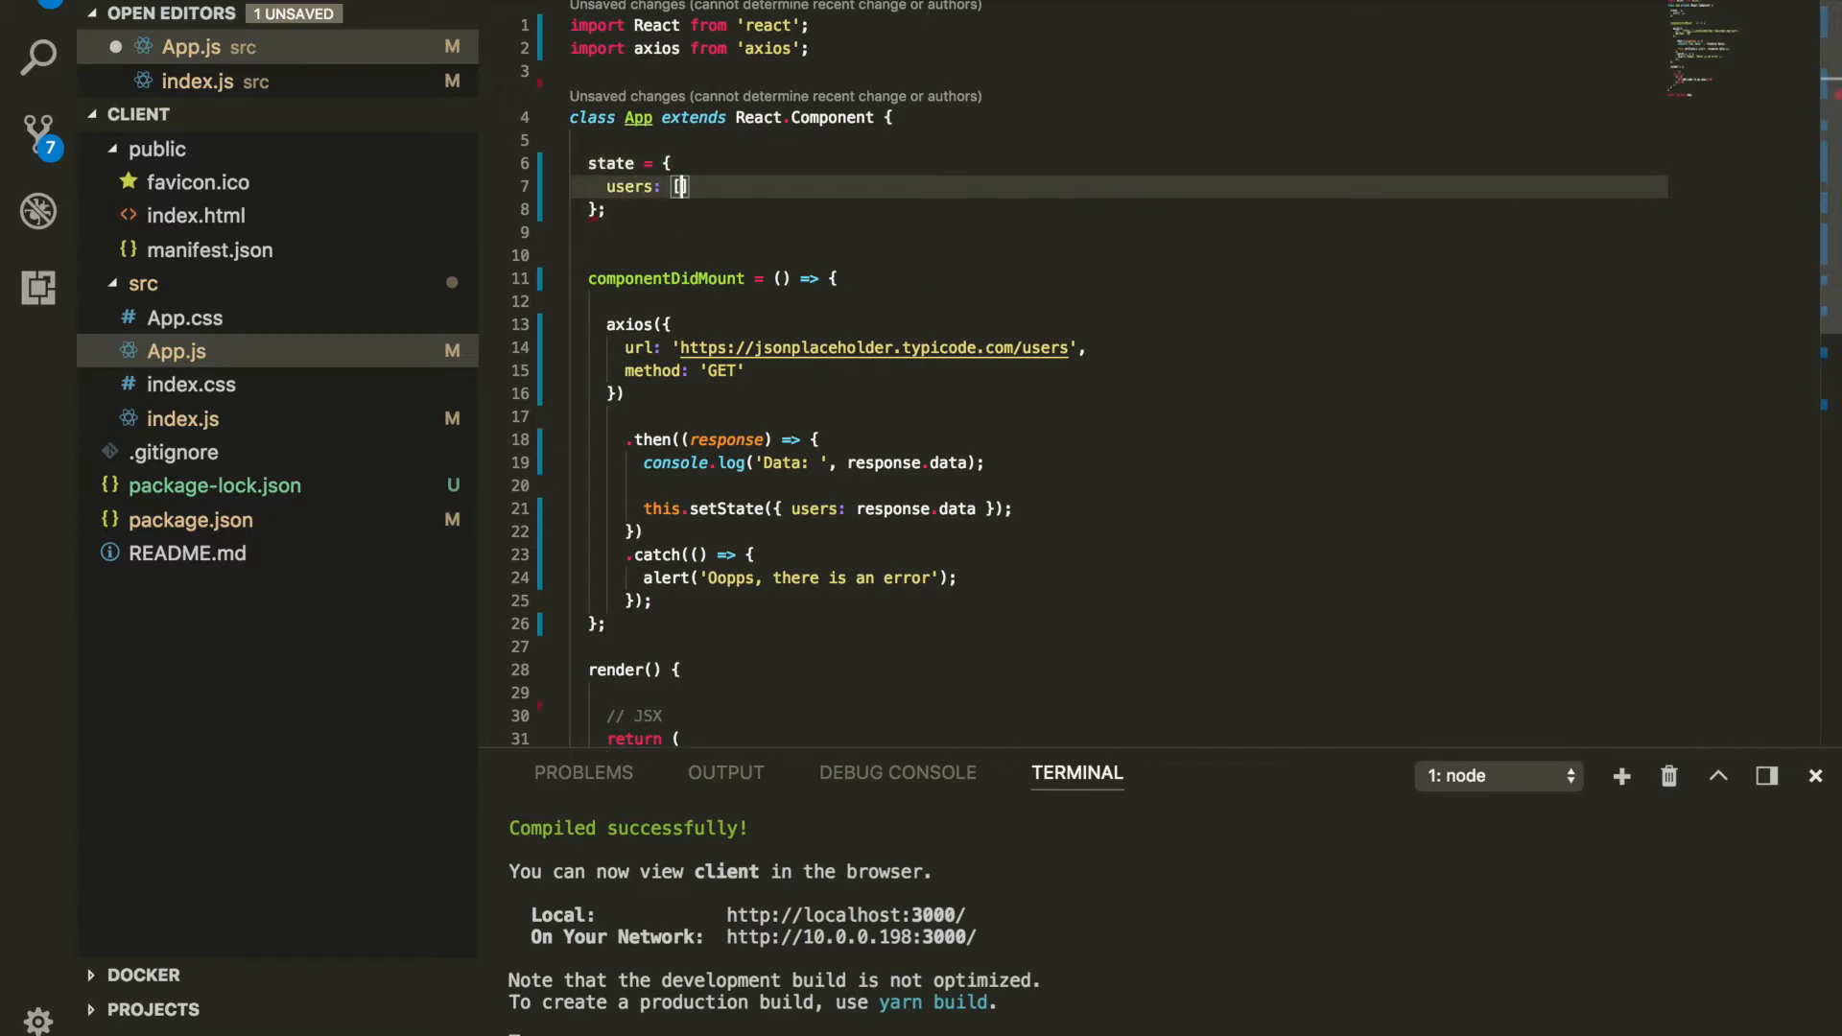
pyautogui.scroll(-3)
pyautogui.write('{')
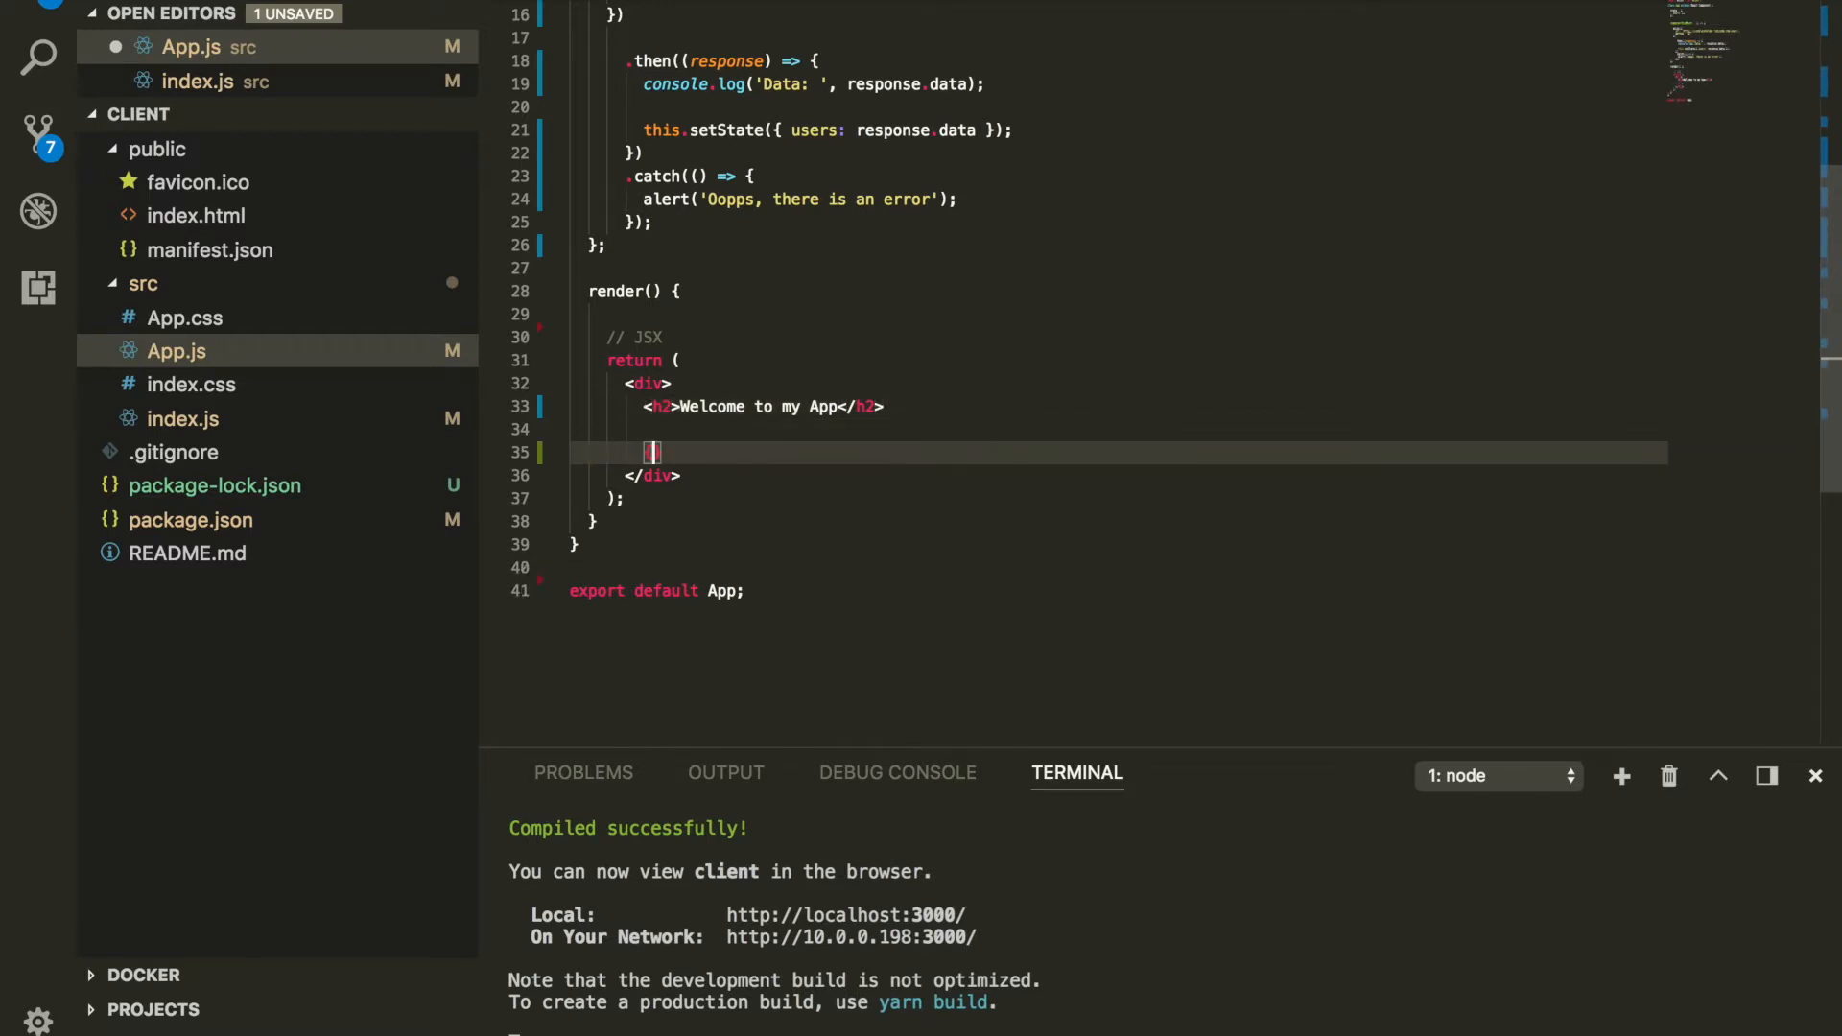
# Step: Map this.state.users (user, index) to 'User Name: {user}' paragraphs and inspect the logged users
pyautogui.write('this')
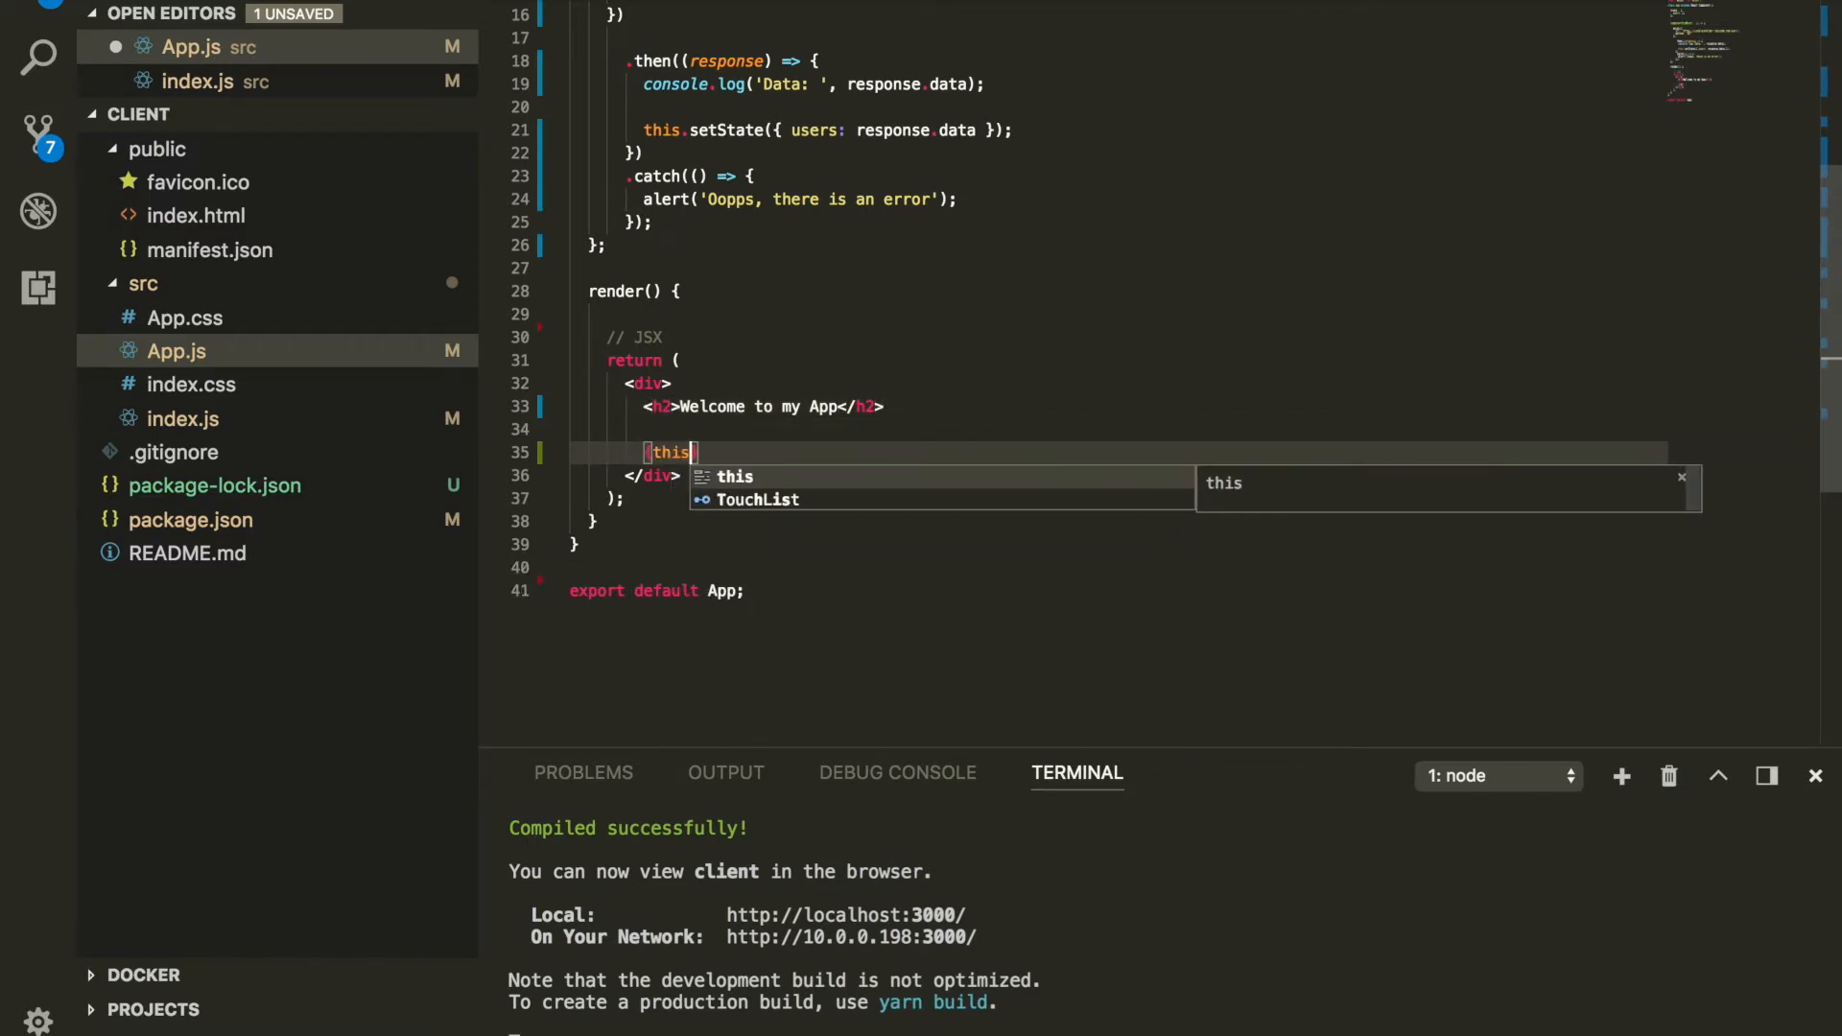
pyautogui.write('.state.users.map(() => (')
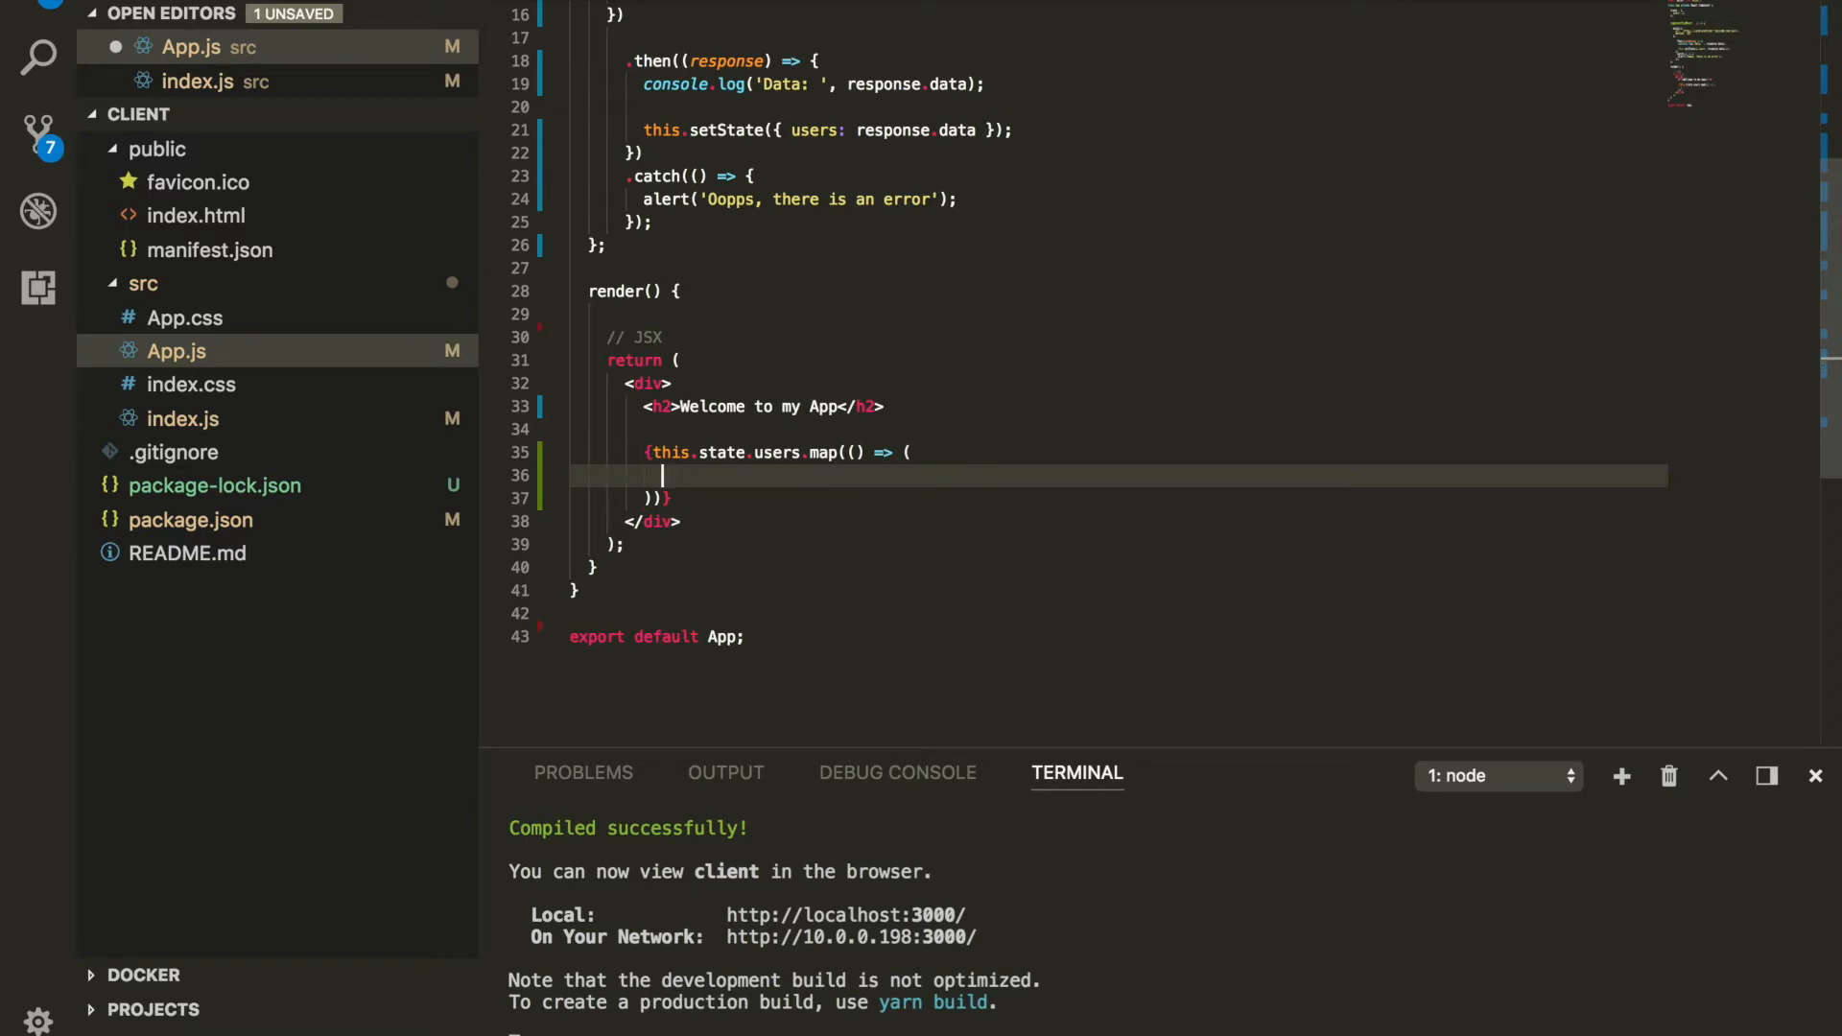
pyautogui.write('<>')
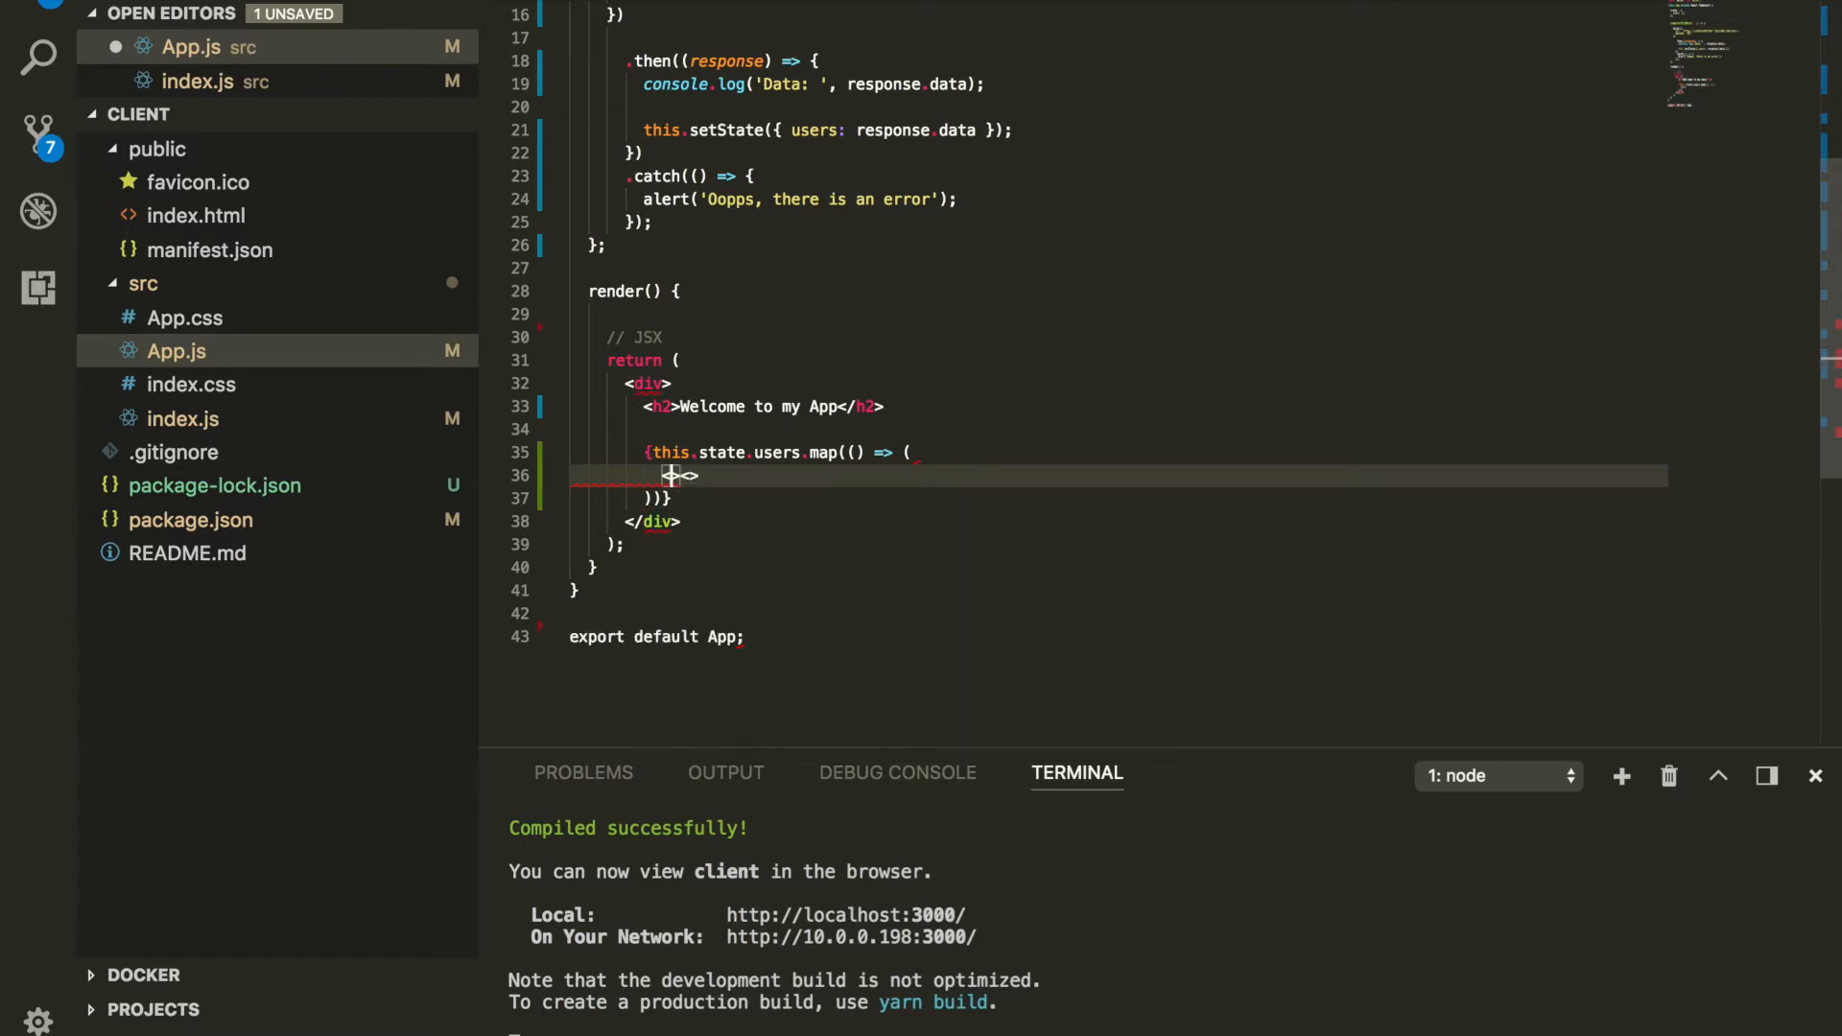
pyautogui.write('<></>')
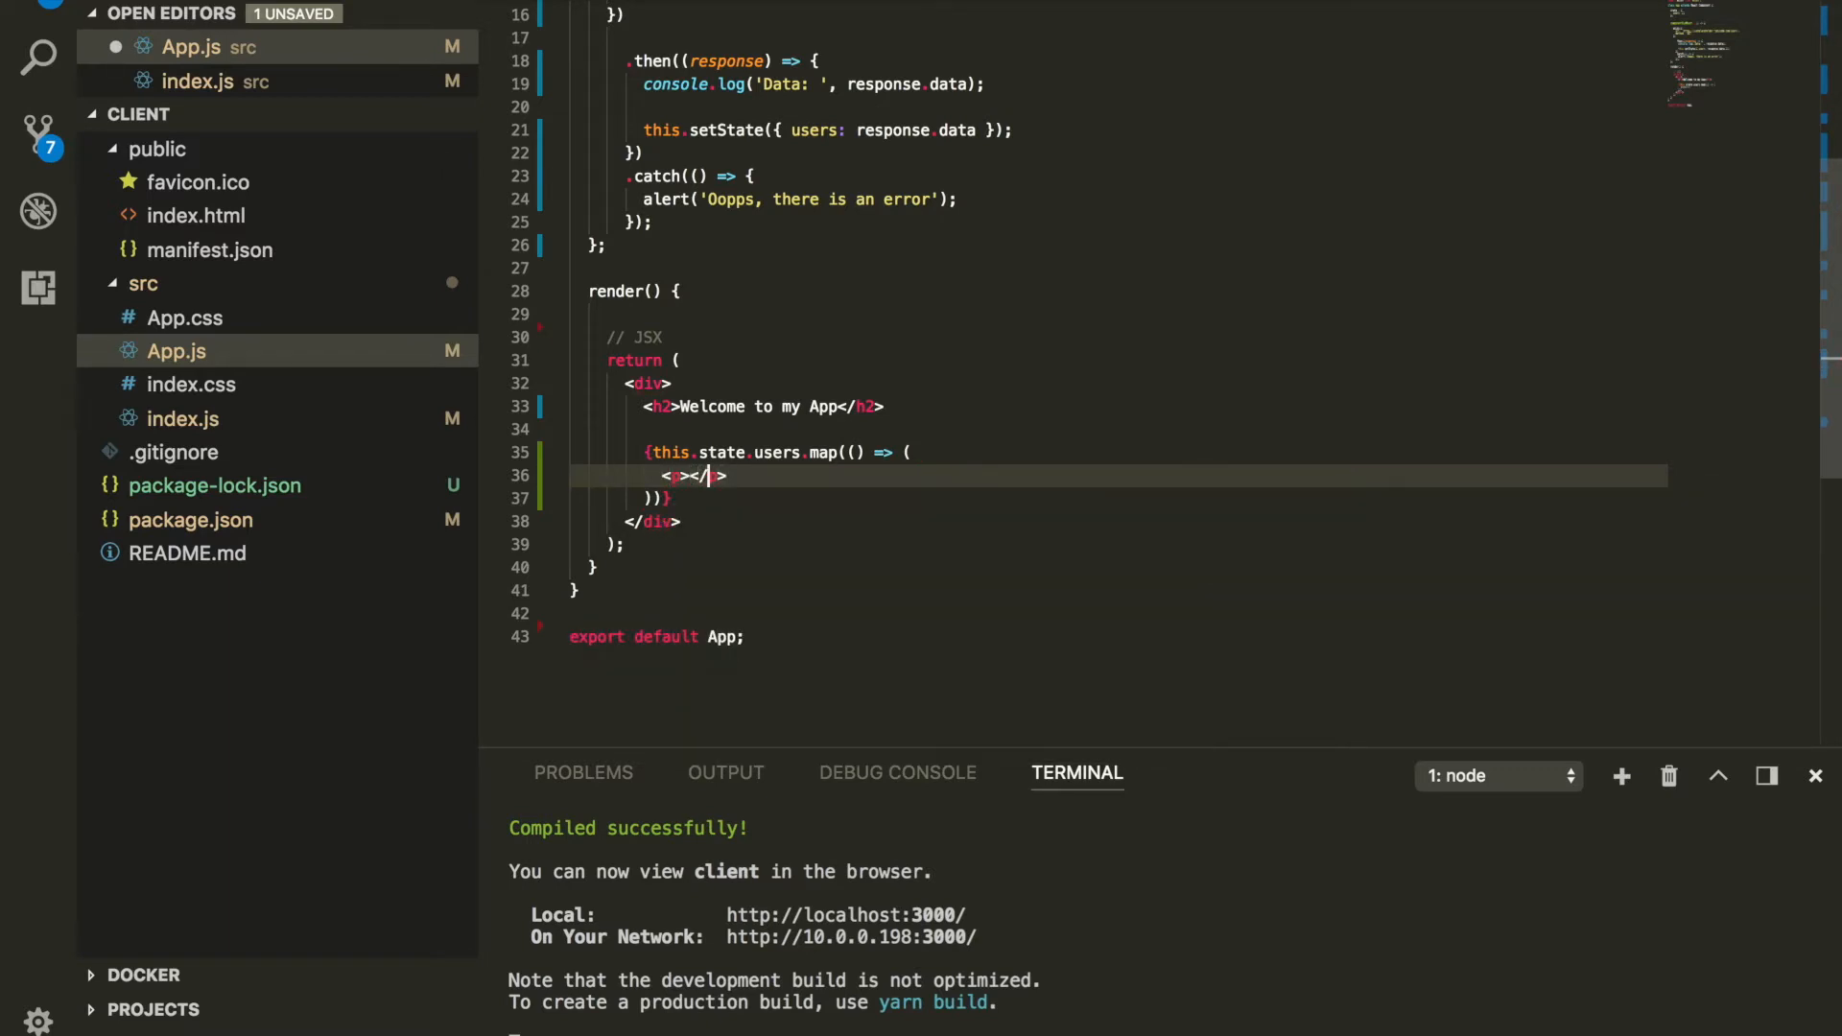
pyautogui.write('Users')
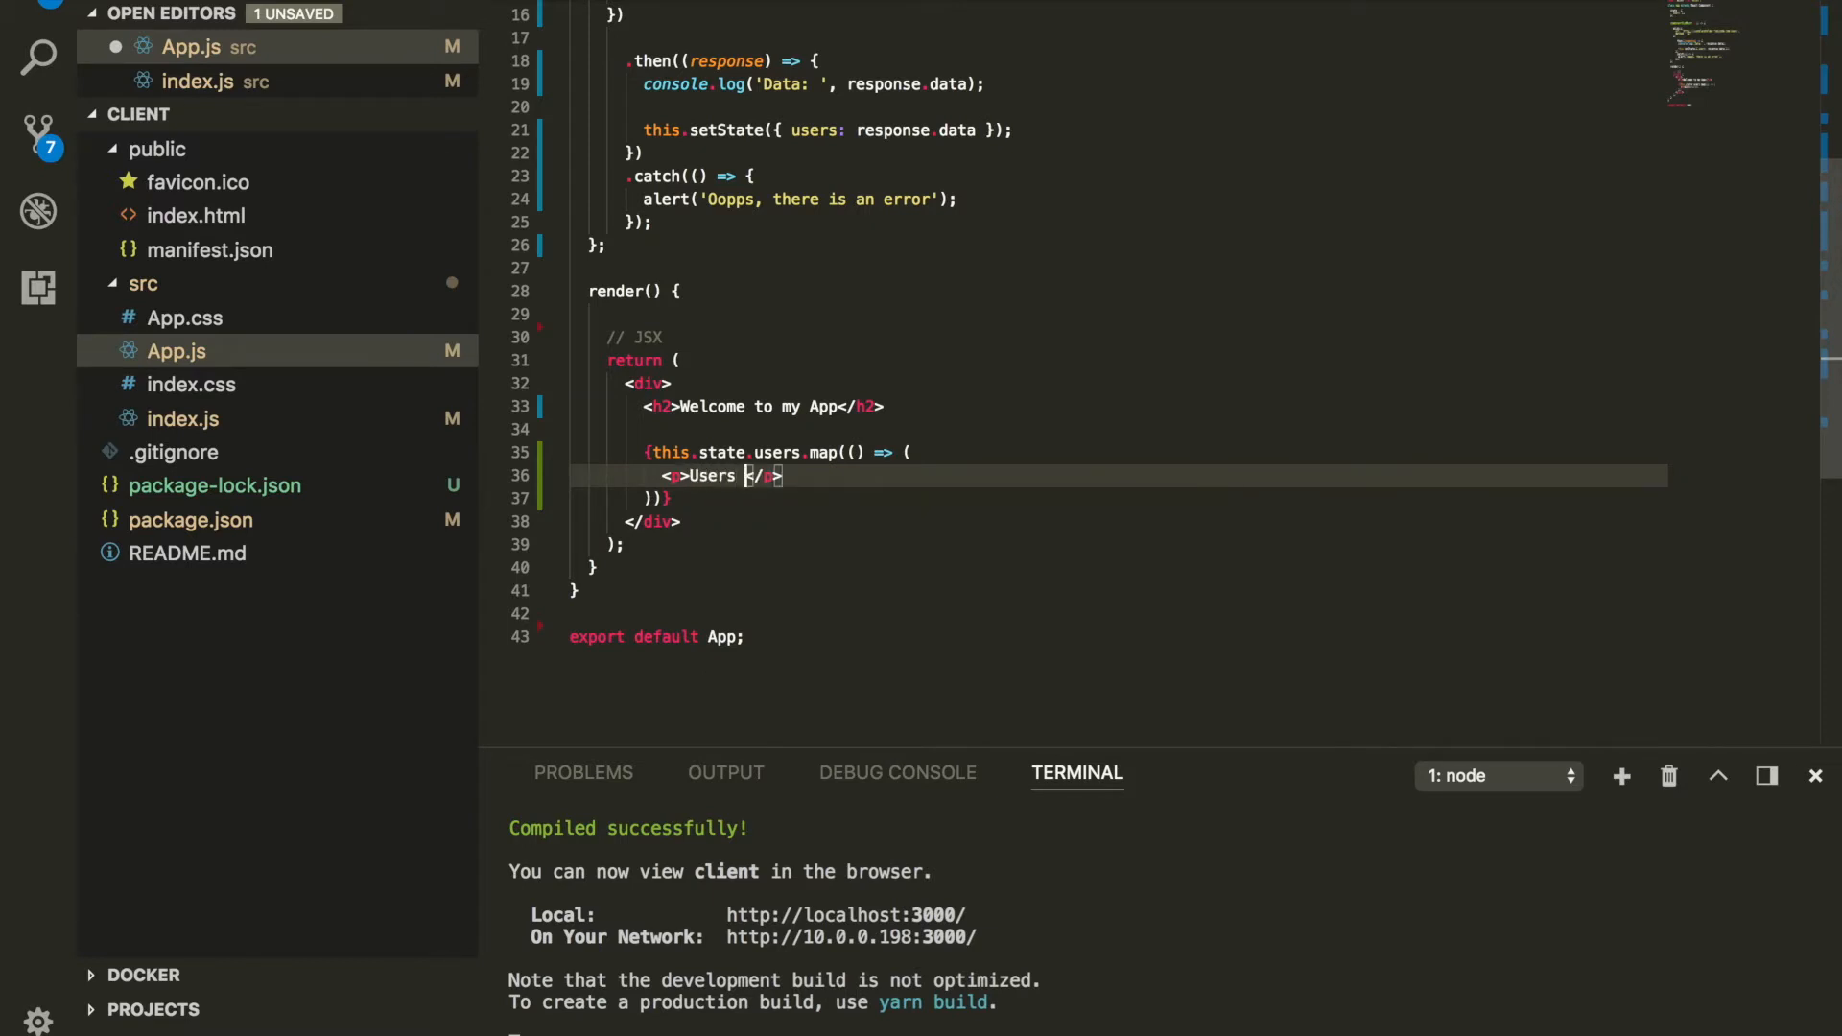
pyautogui.write('Name: {')
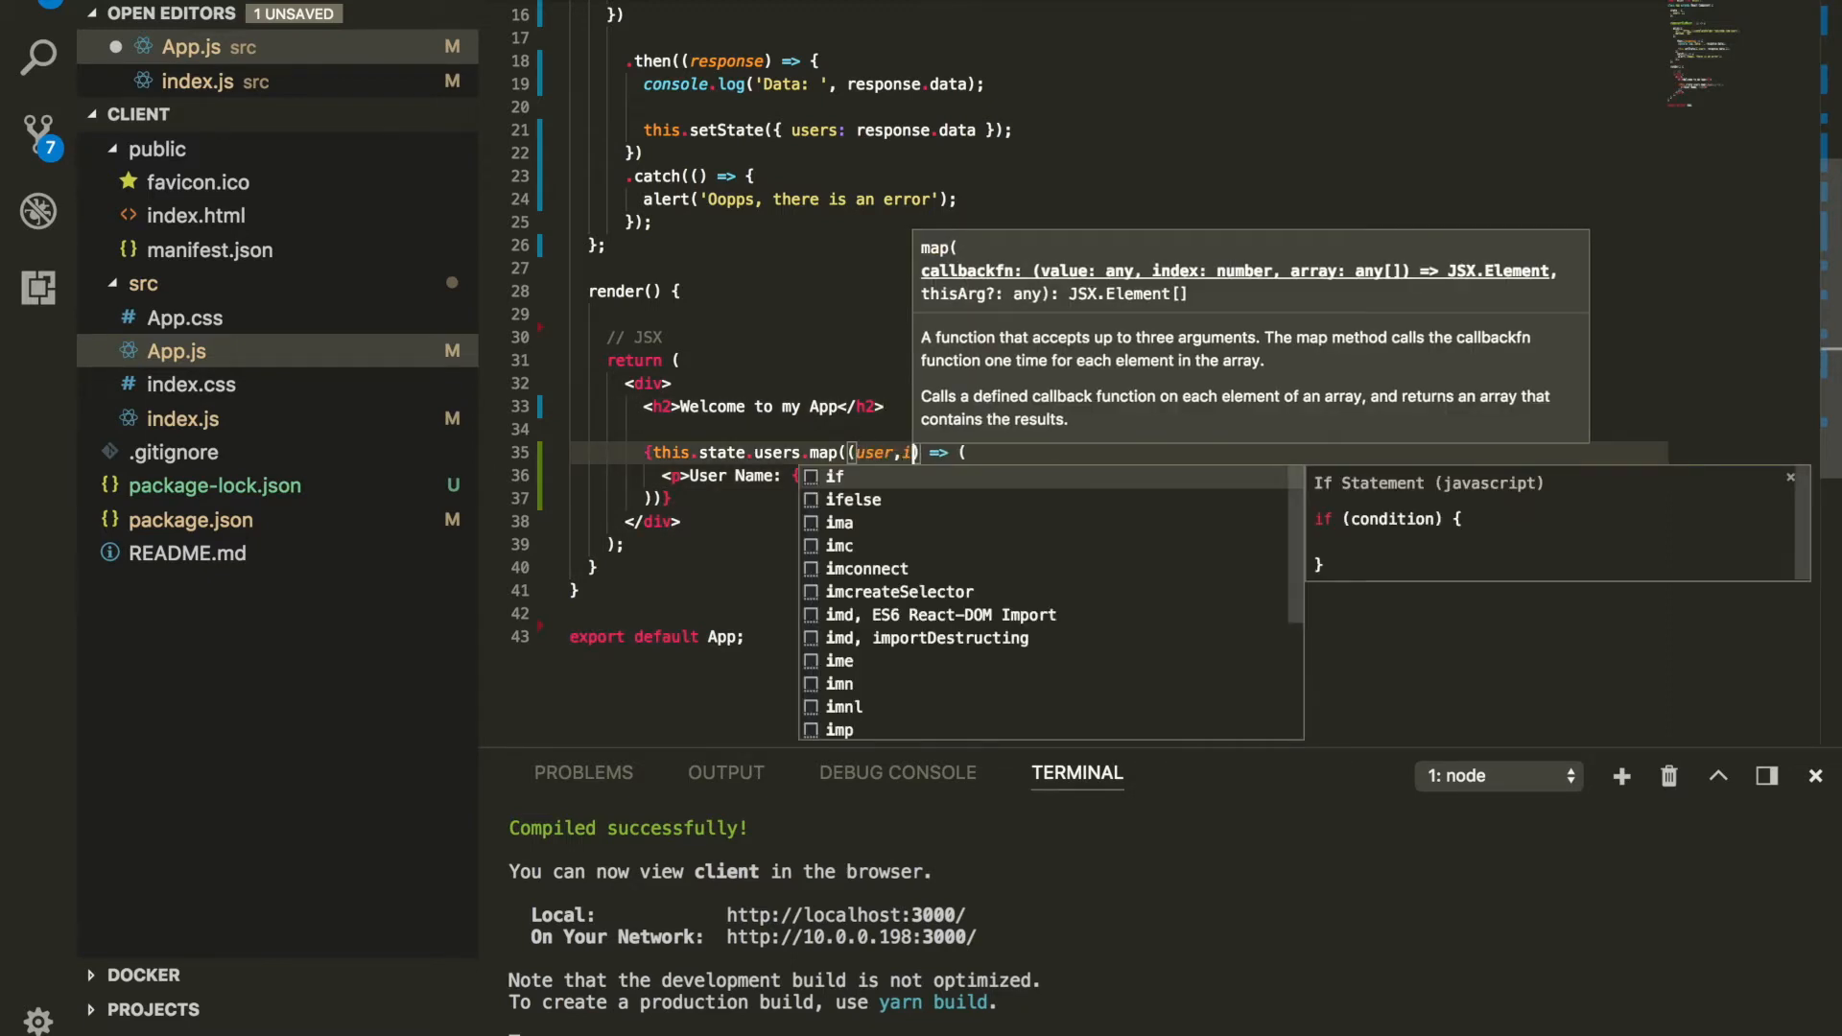
pyautogui.write('ndex')
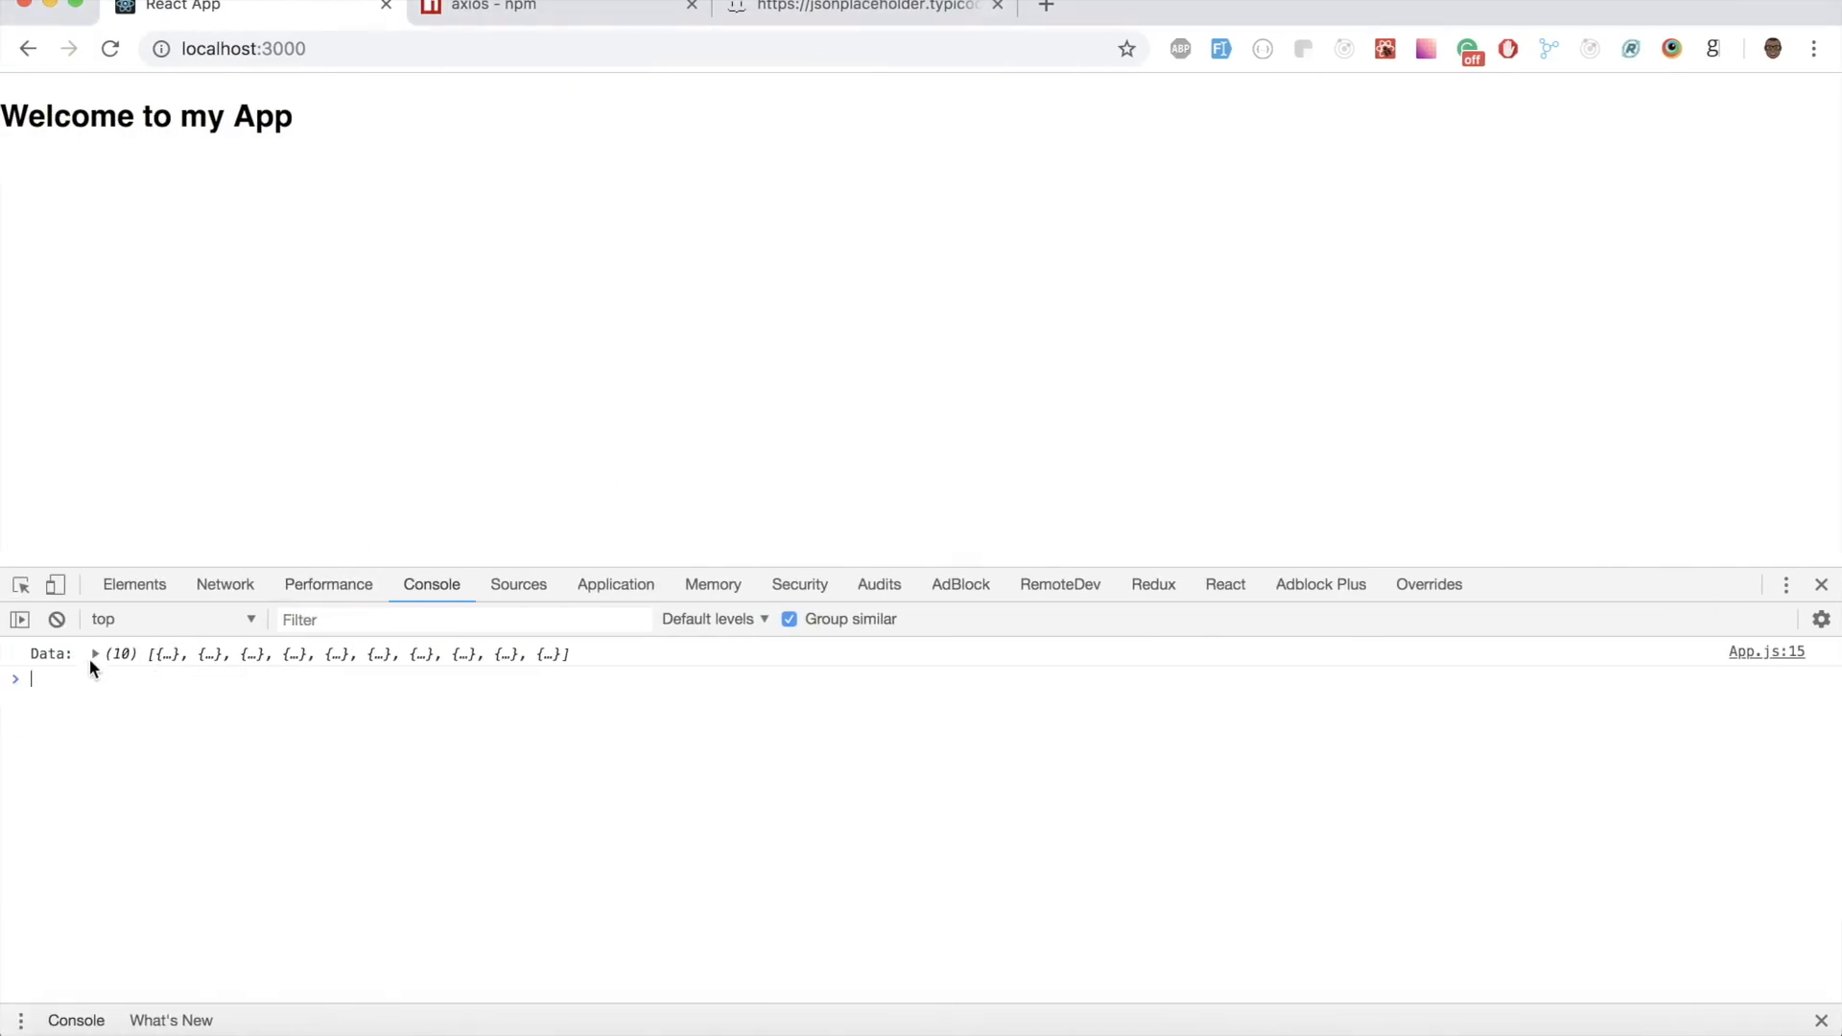
pyautogui.click(95, 655)
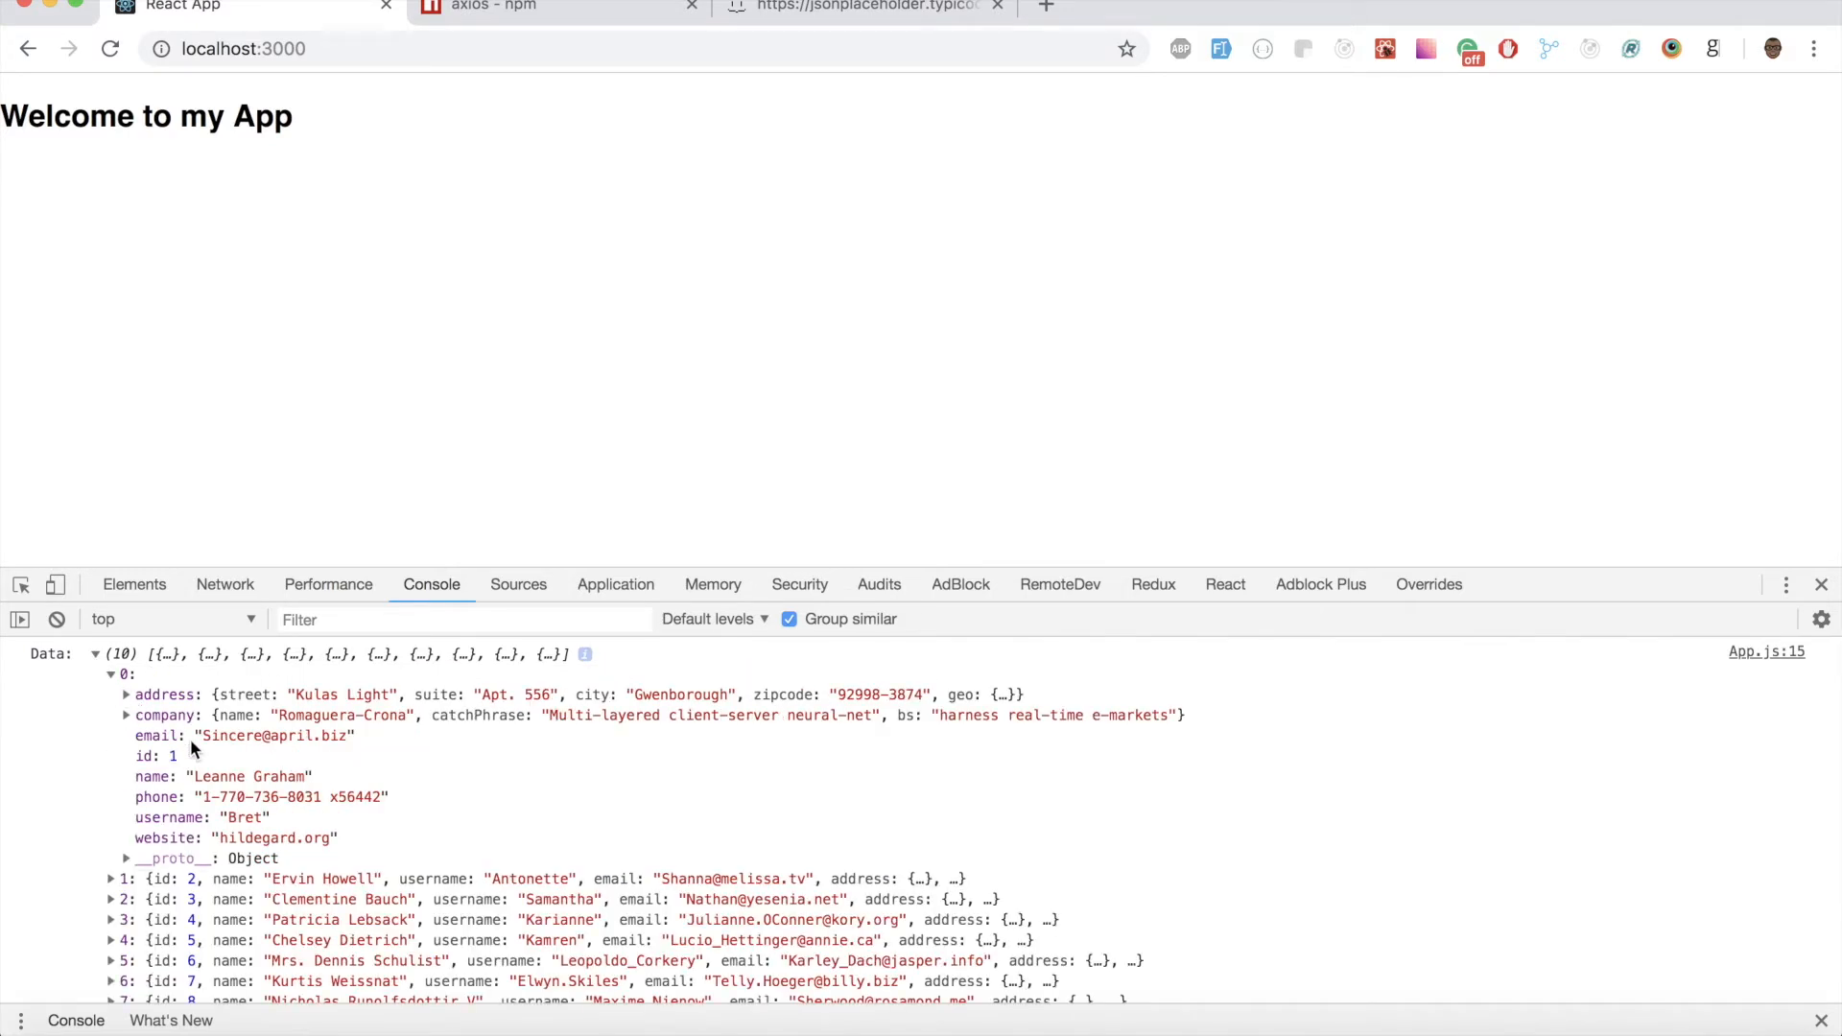
pyautogui.doubleClick(151, 777)
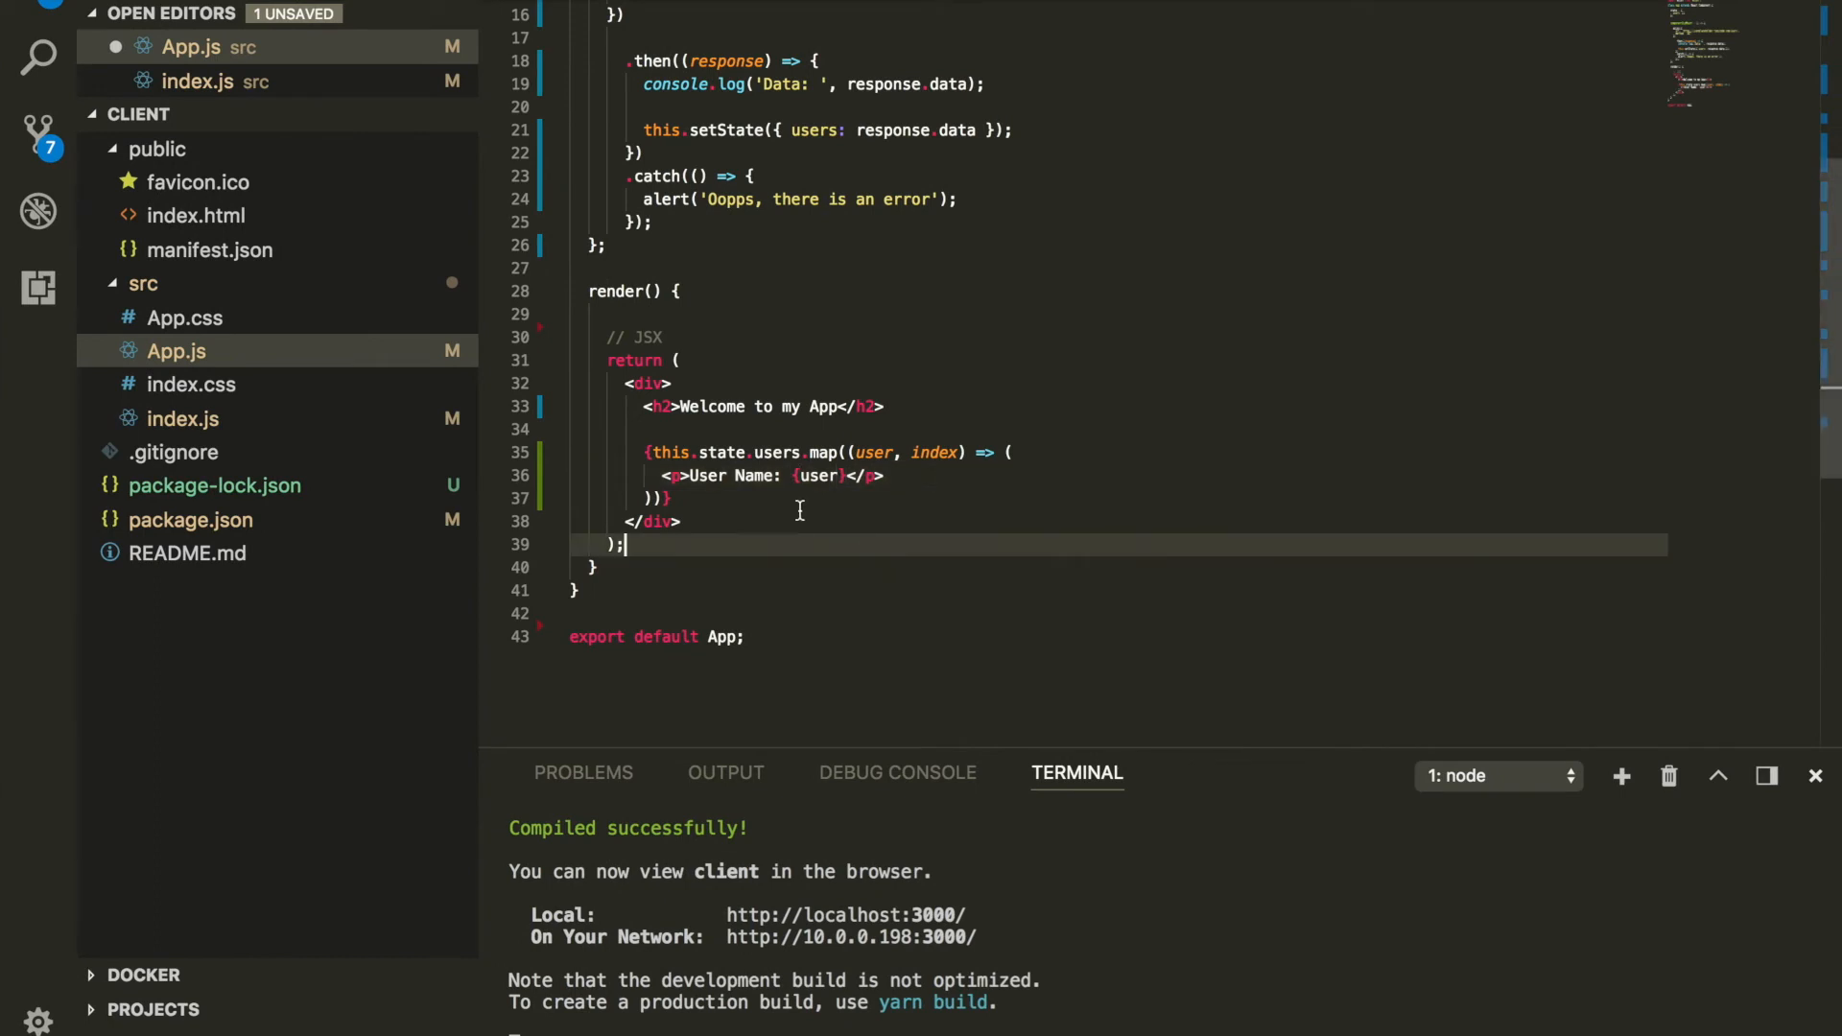
# Step: Render {user.name} instead of {user} inside the 'User Name:' paragraph in App.js
pyautogui.write('user')
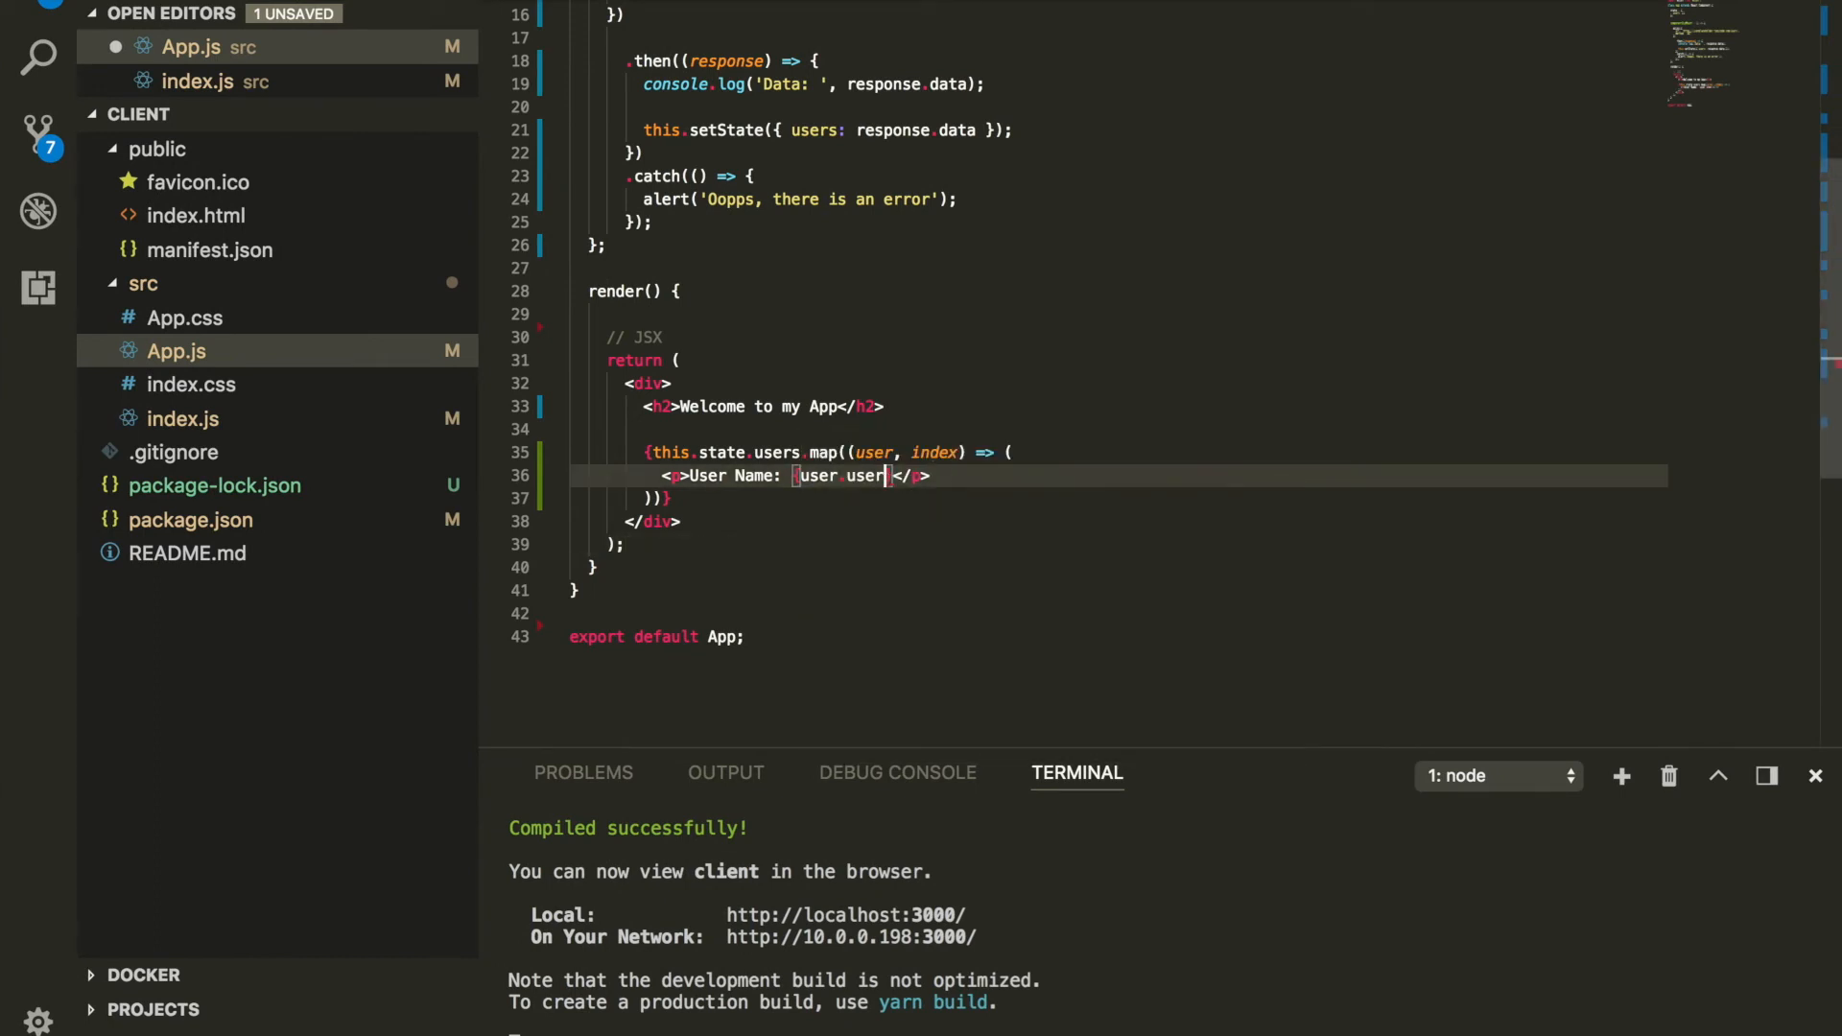
pyautogui.write('name')
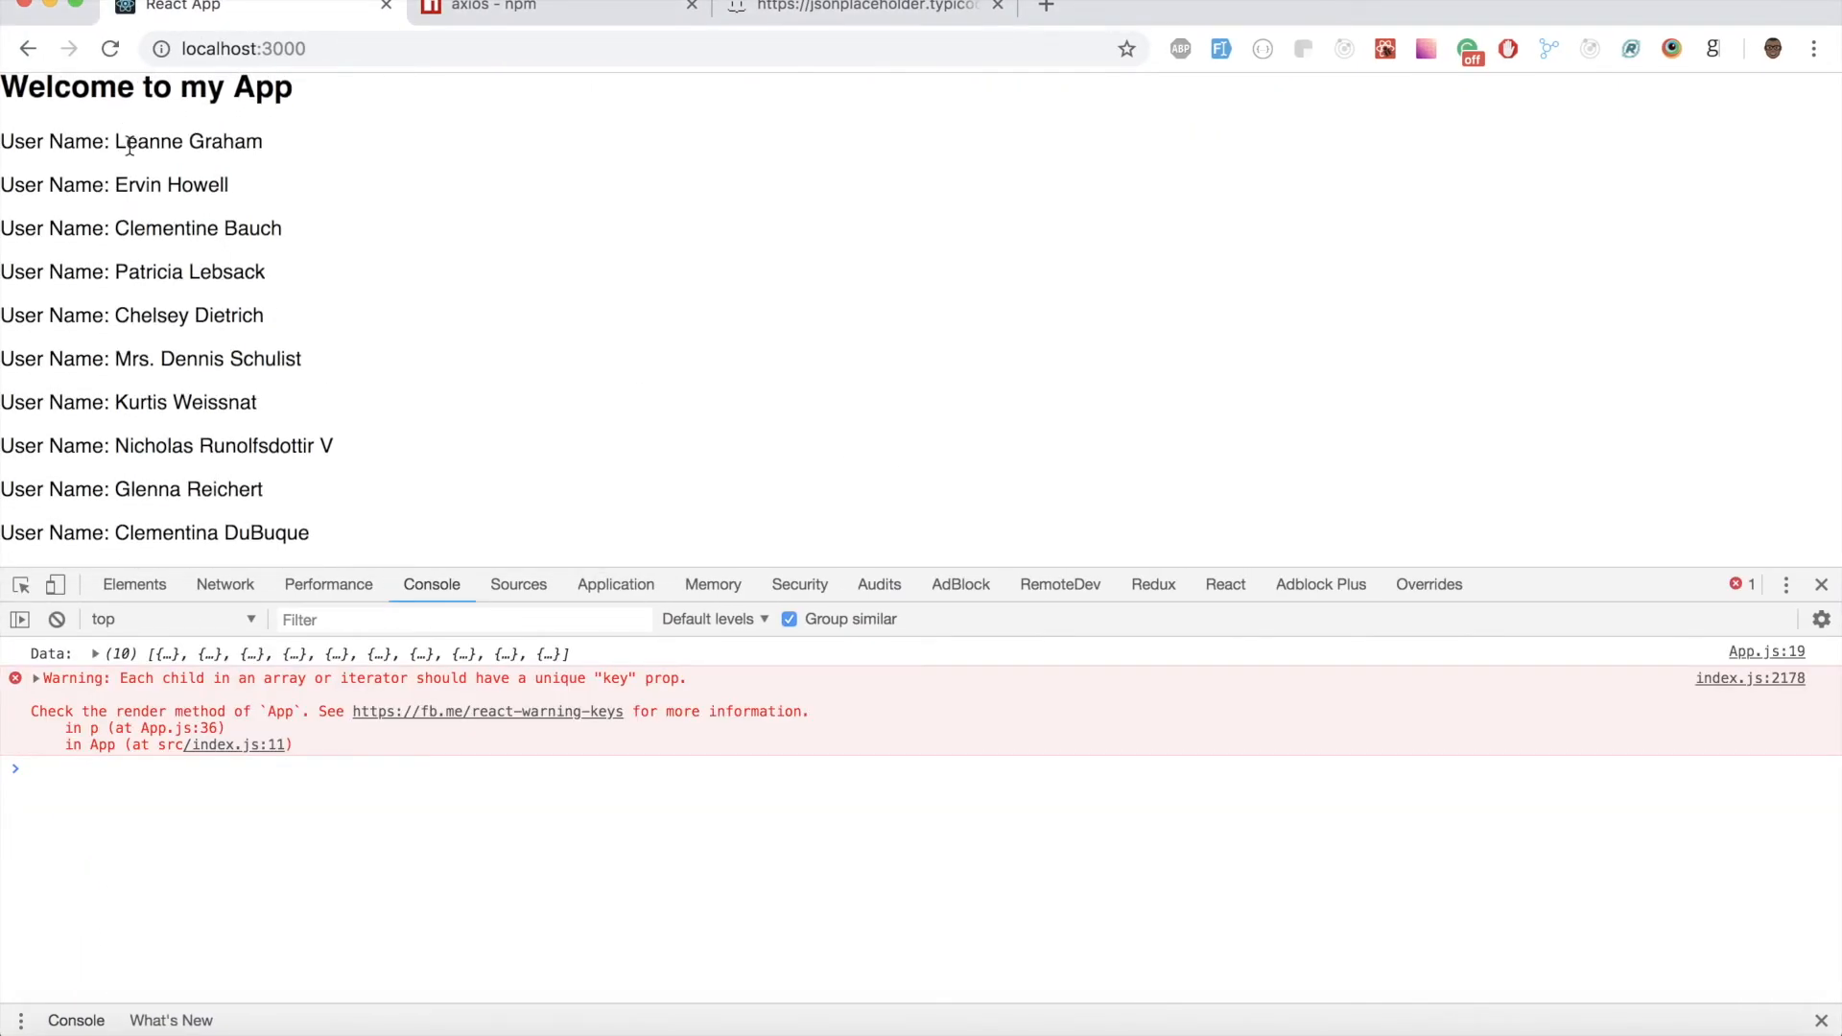
# Step: Compare a rendered user name with the raw JSONPlaceholder users data, then browse the axios npm page
pyautogui.doubleClick(187, 142)
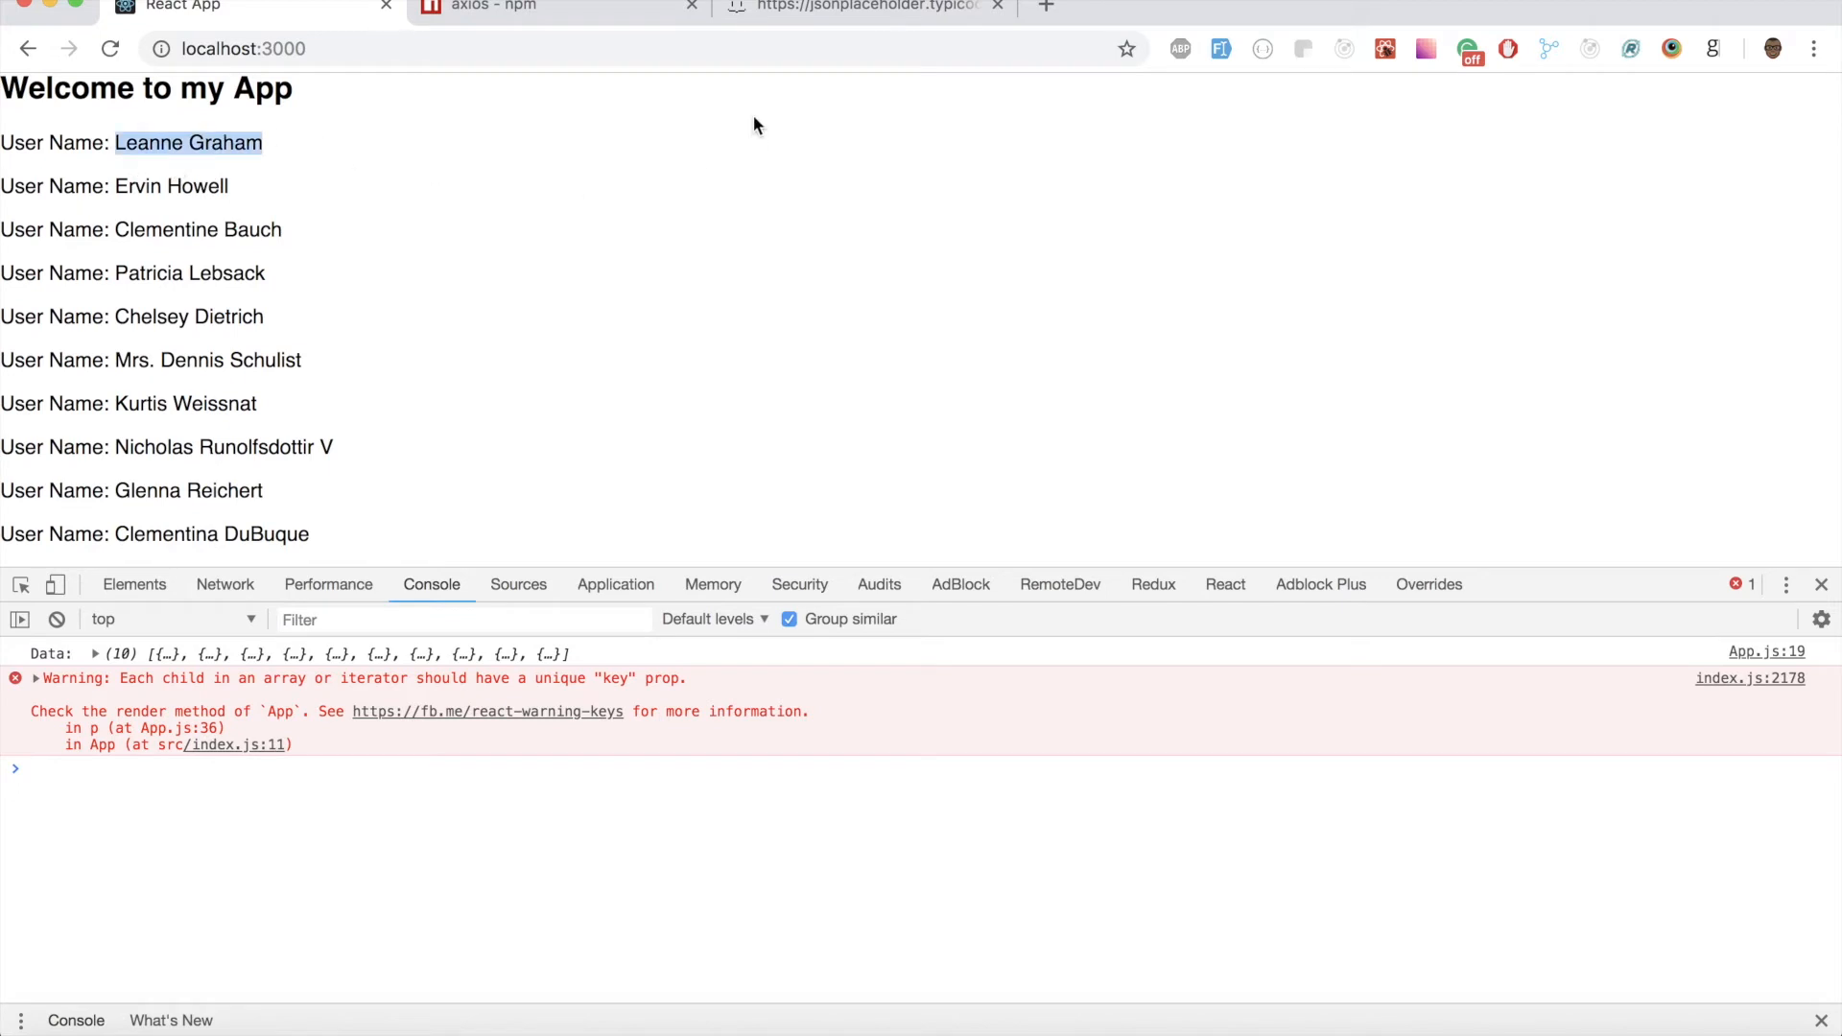
pyautogui.click(864, 9)
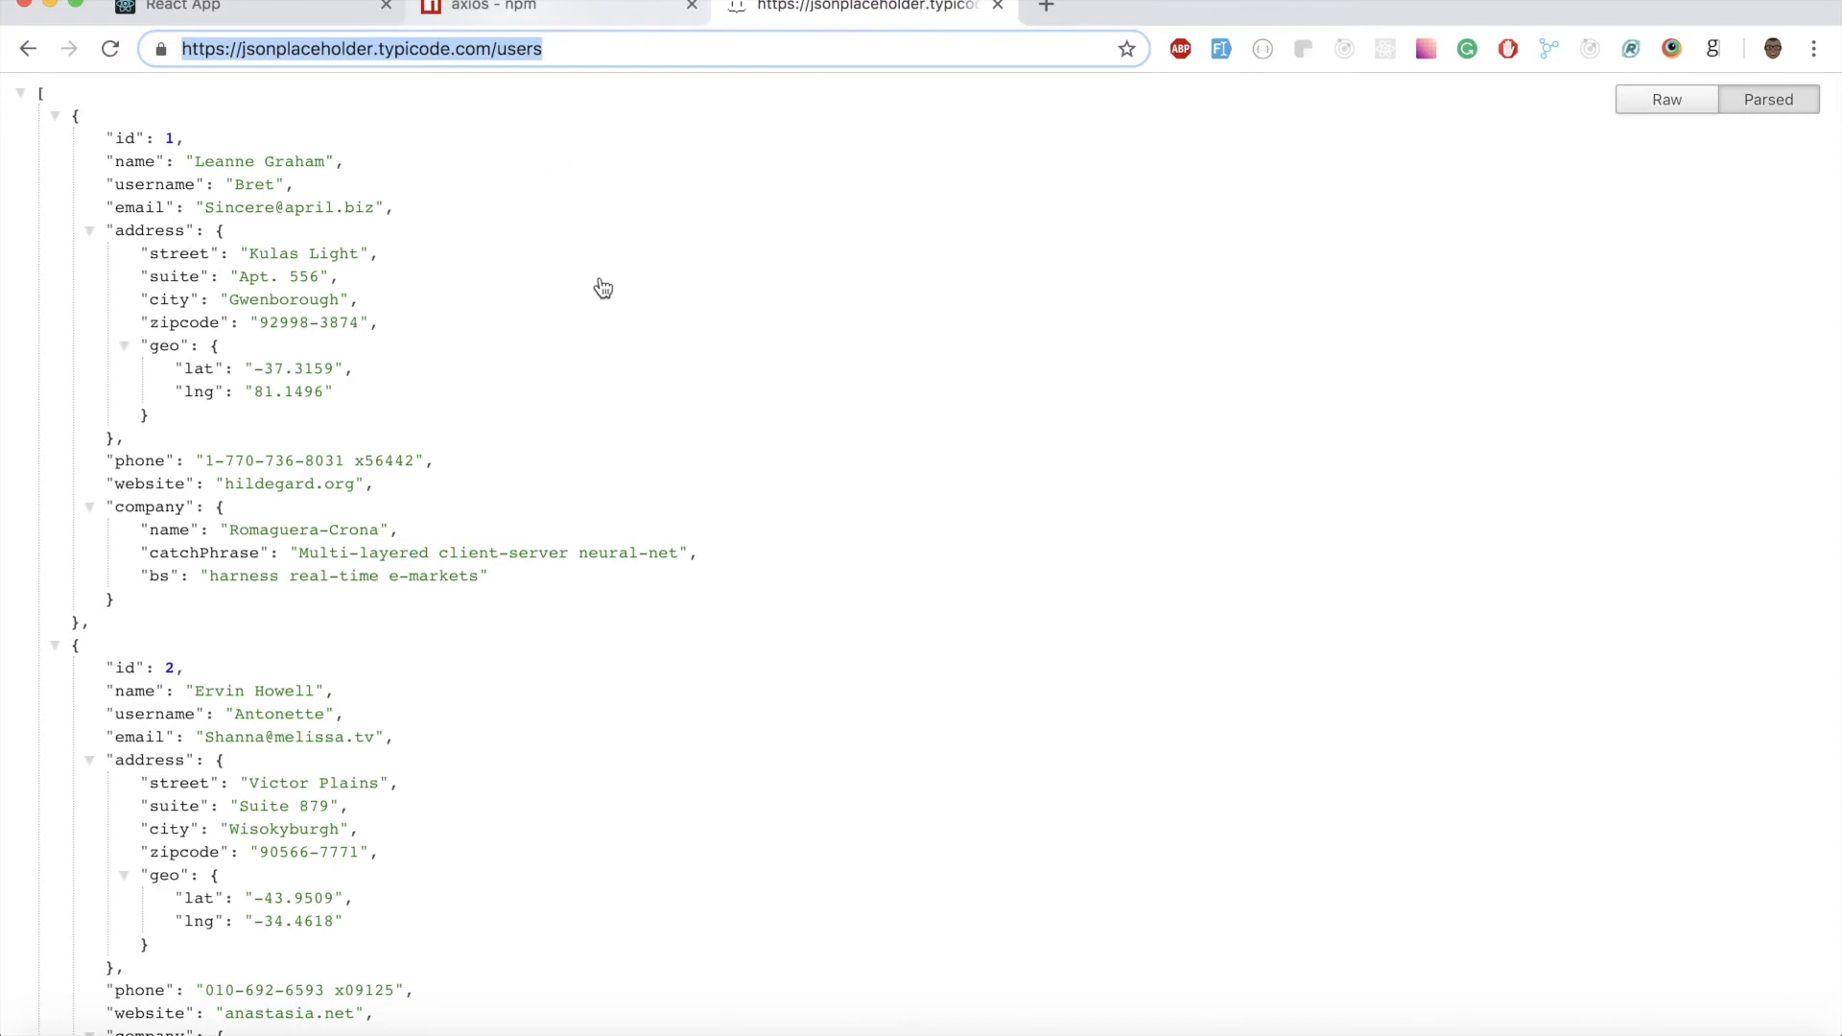
pyautogui.click(559, 7)
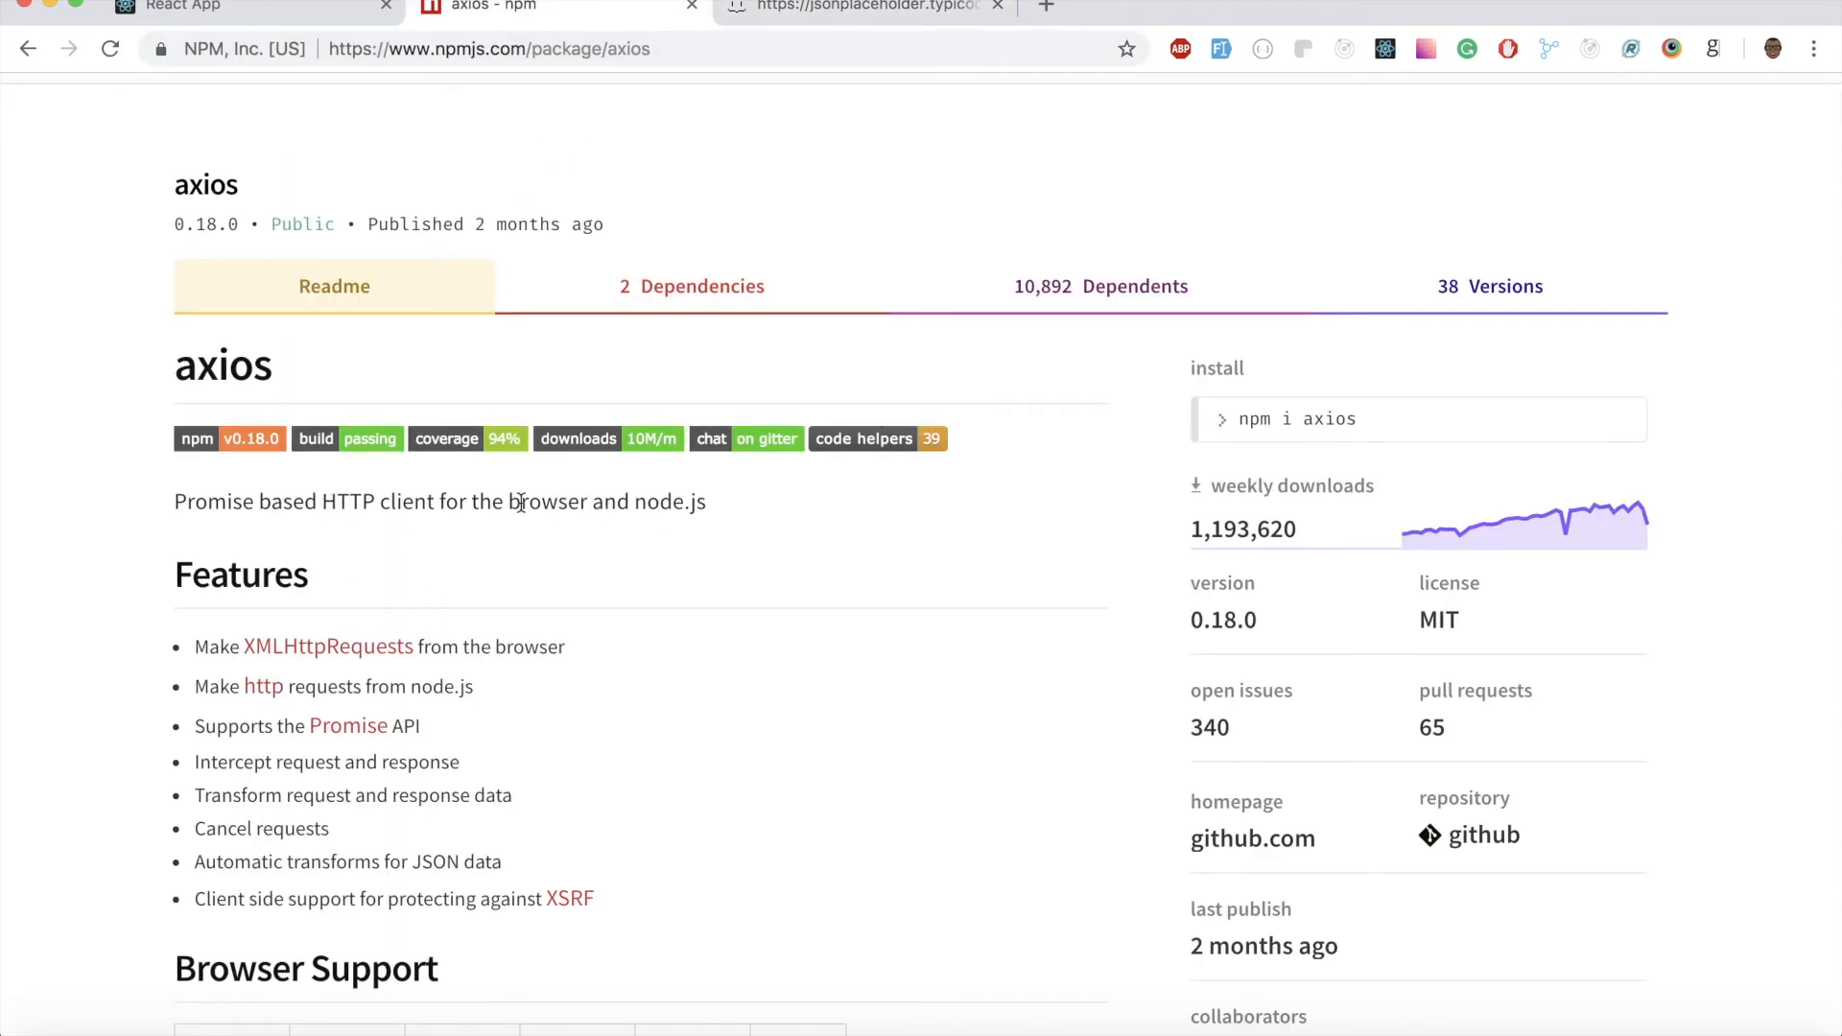
pyautogui.doubleClick(544, 501)
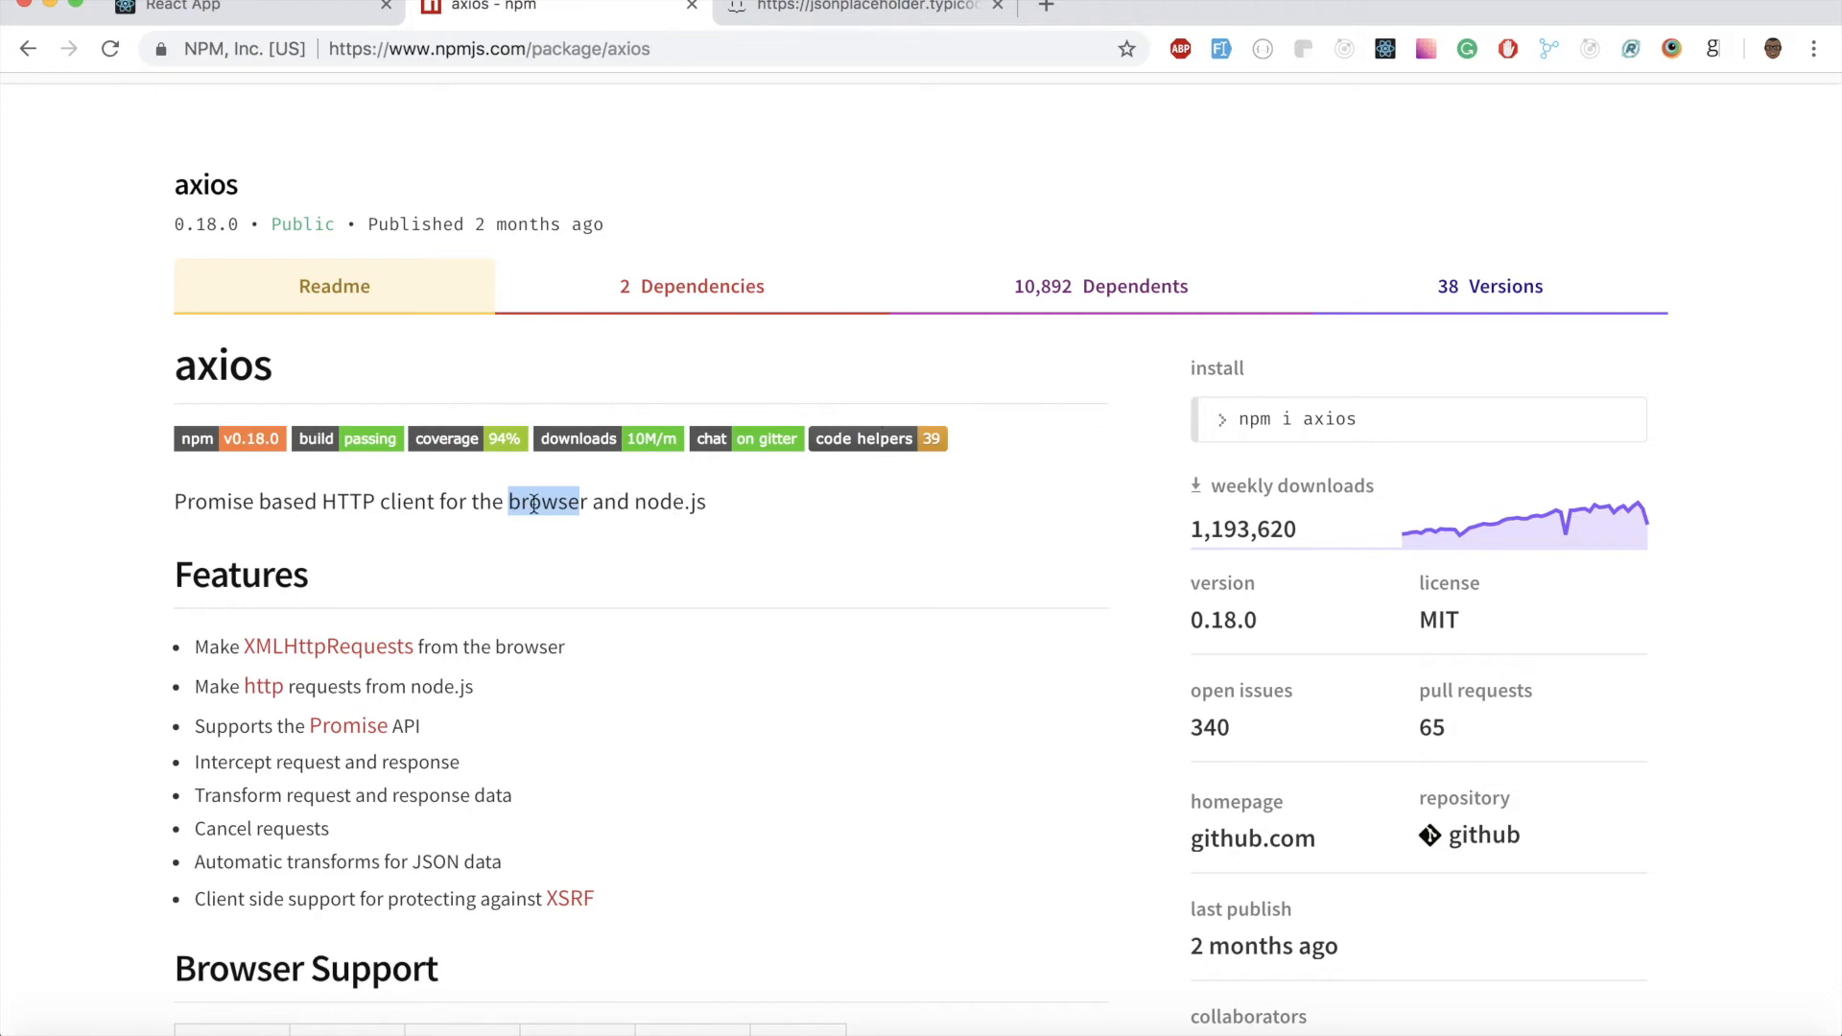
pyautogui.scroll(-3)
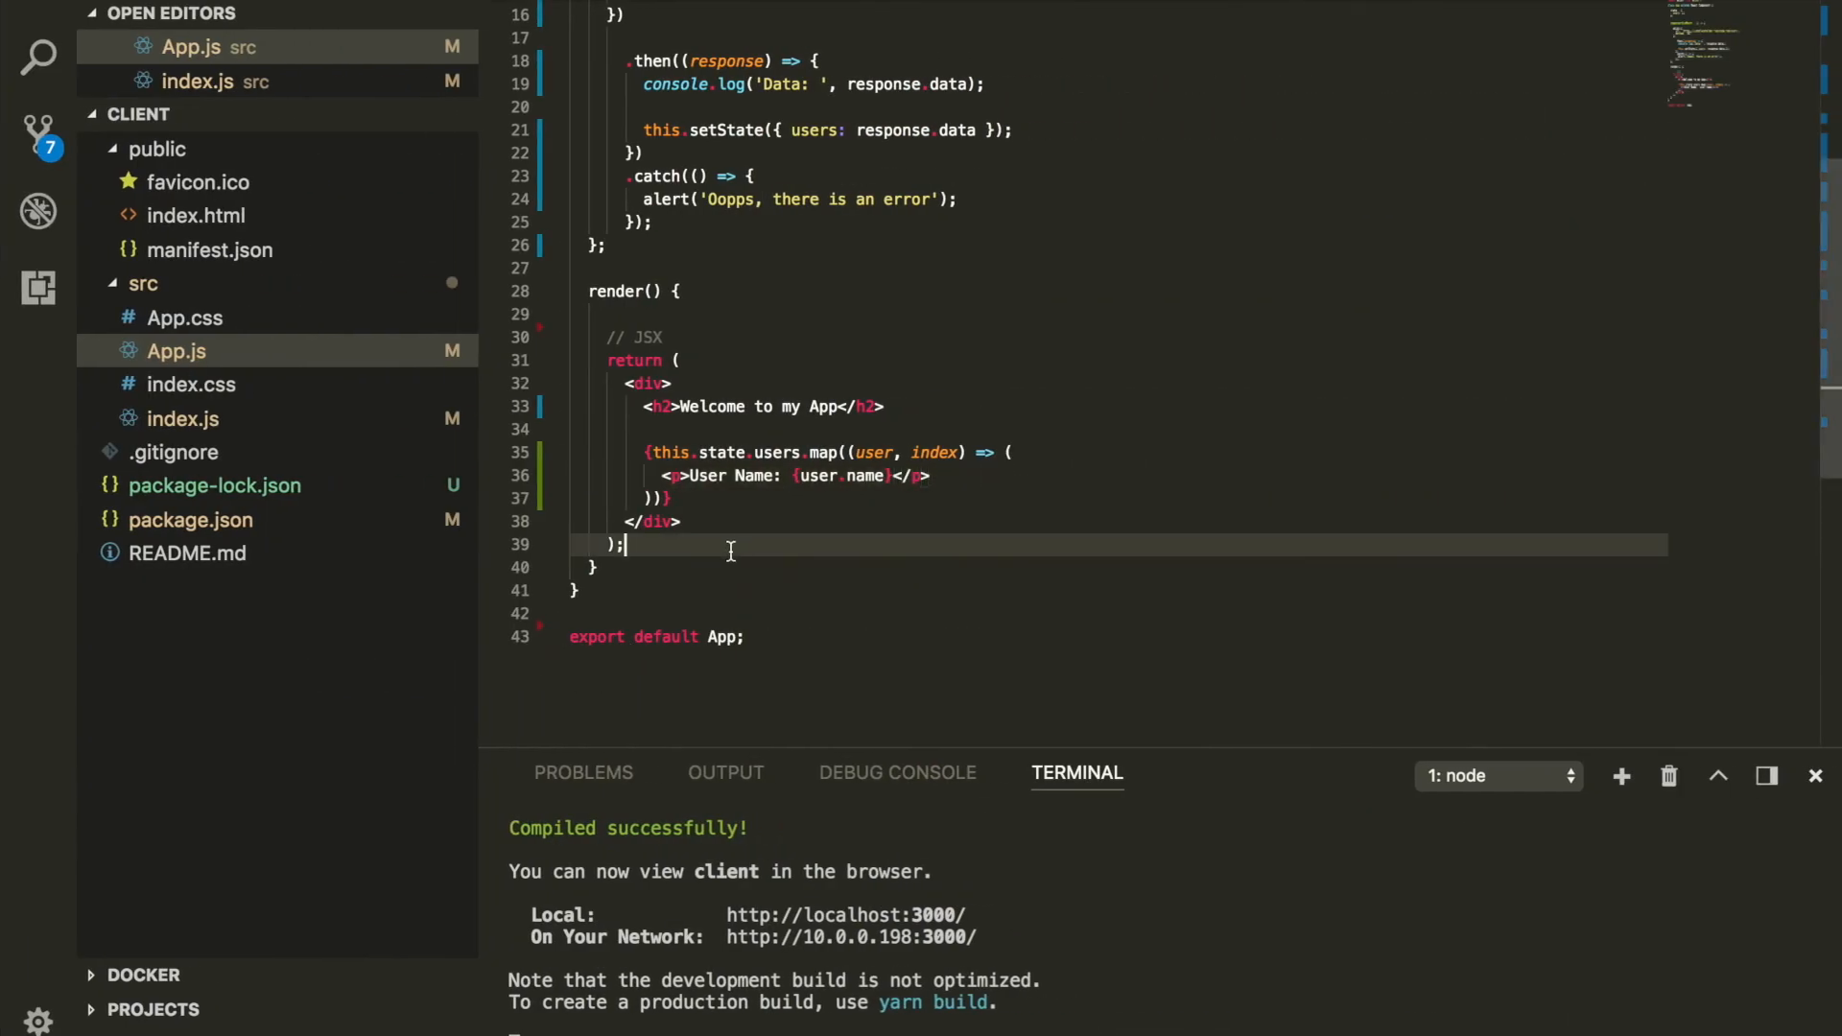
# Step: Add key={index} to the user <p> element inside the map in App.js
pyautogui.write('key = {o')
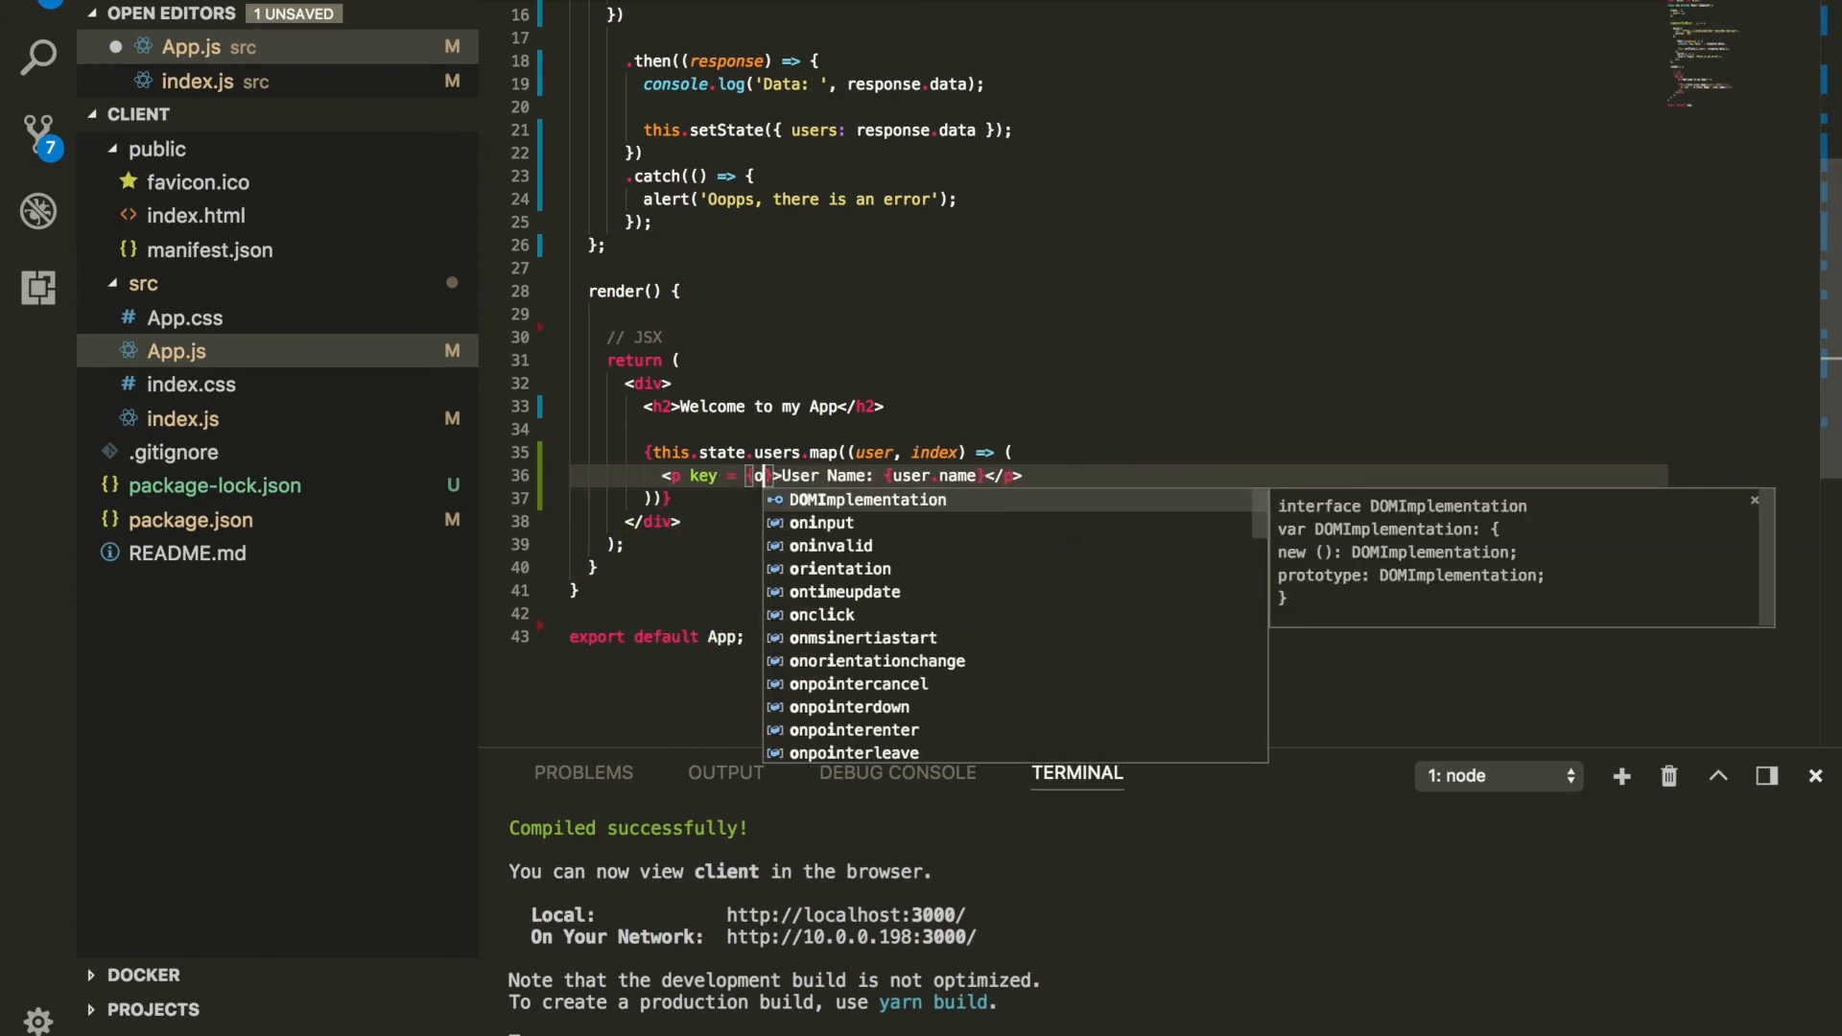
pyautogui.write('index')
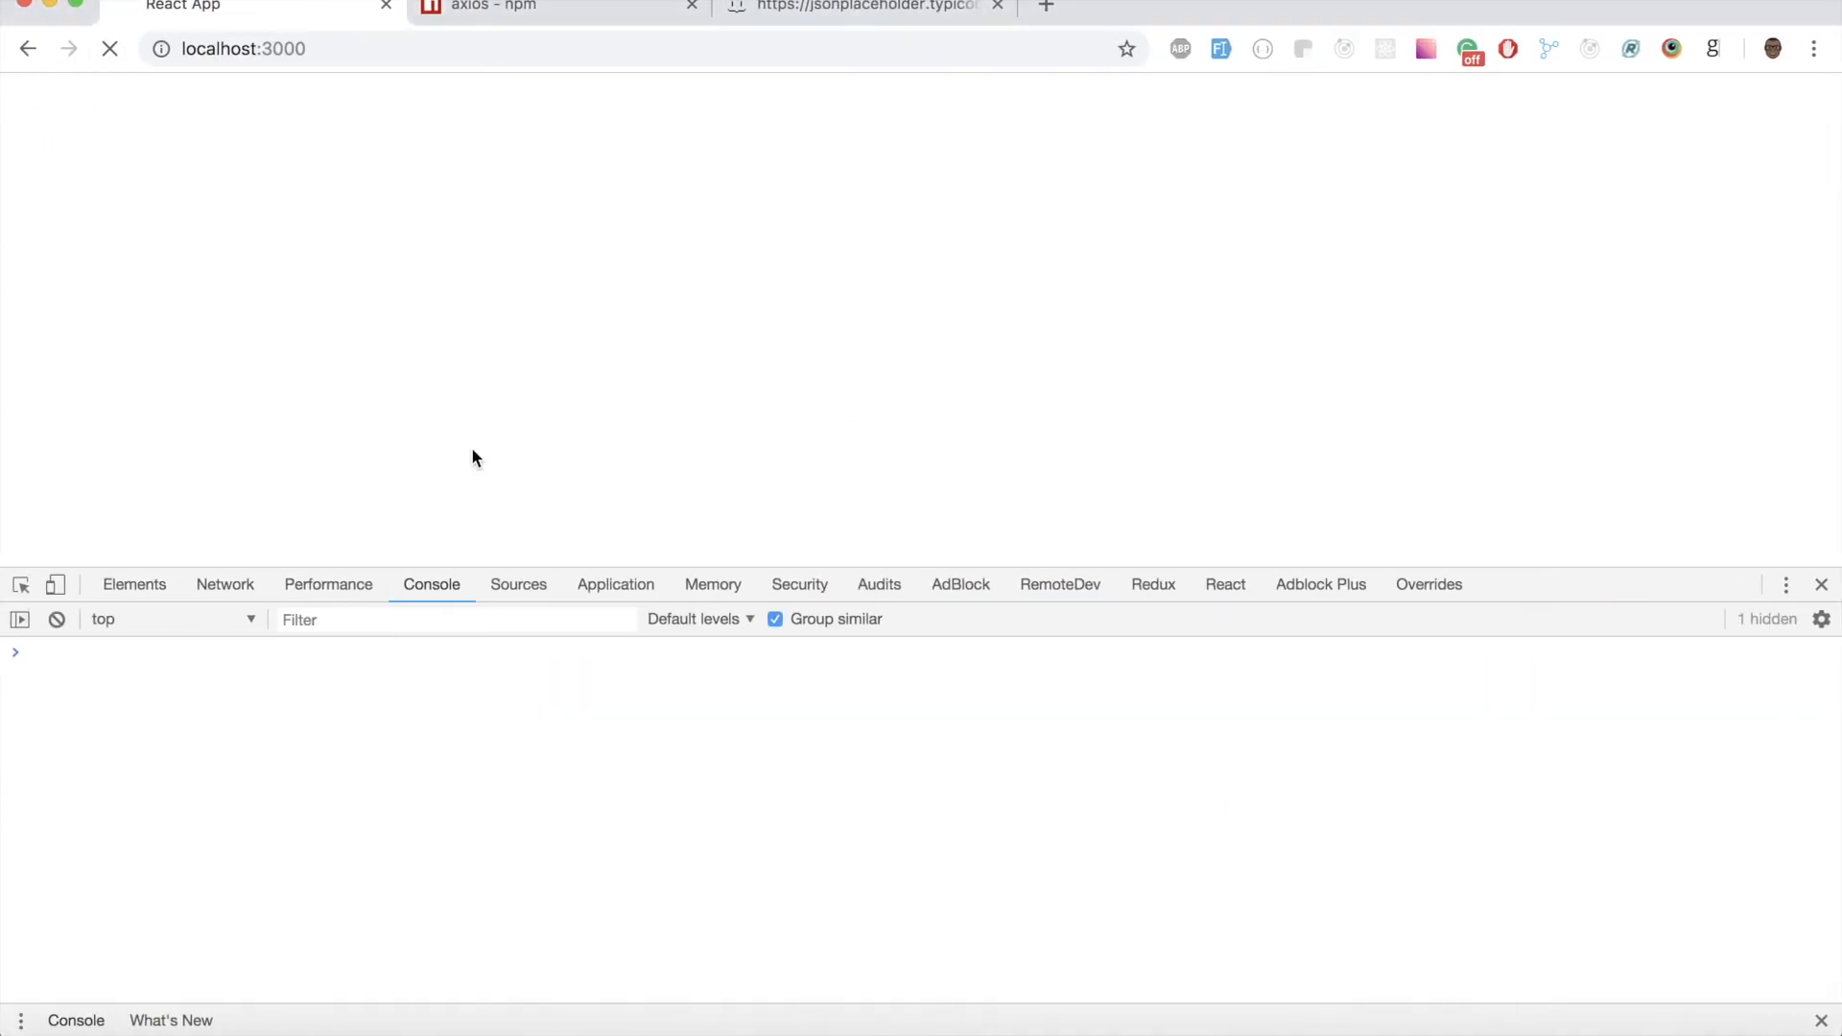
# Step: Reload the app in Chrome to show ten user names without the key warning
pyautogui.click(111, 48)
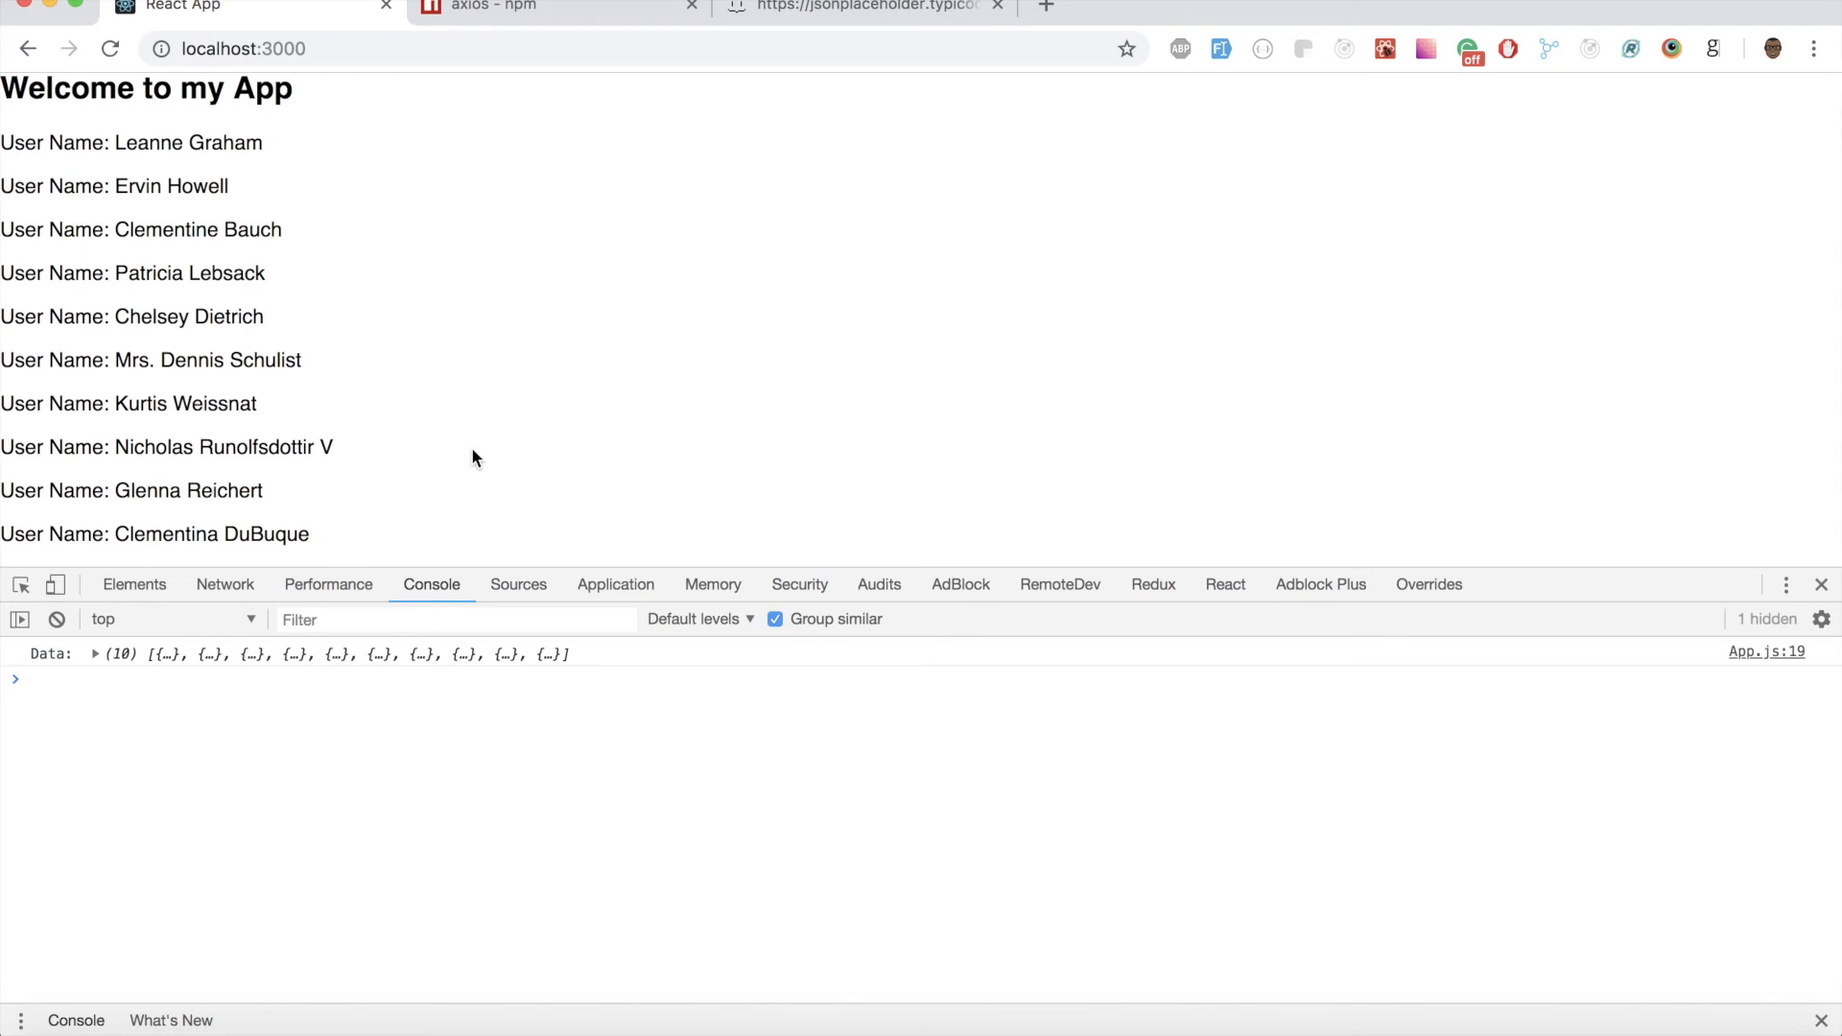
pyautogui.moveTo(403, 355)
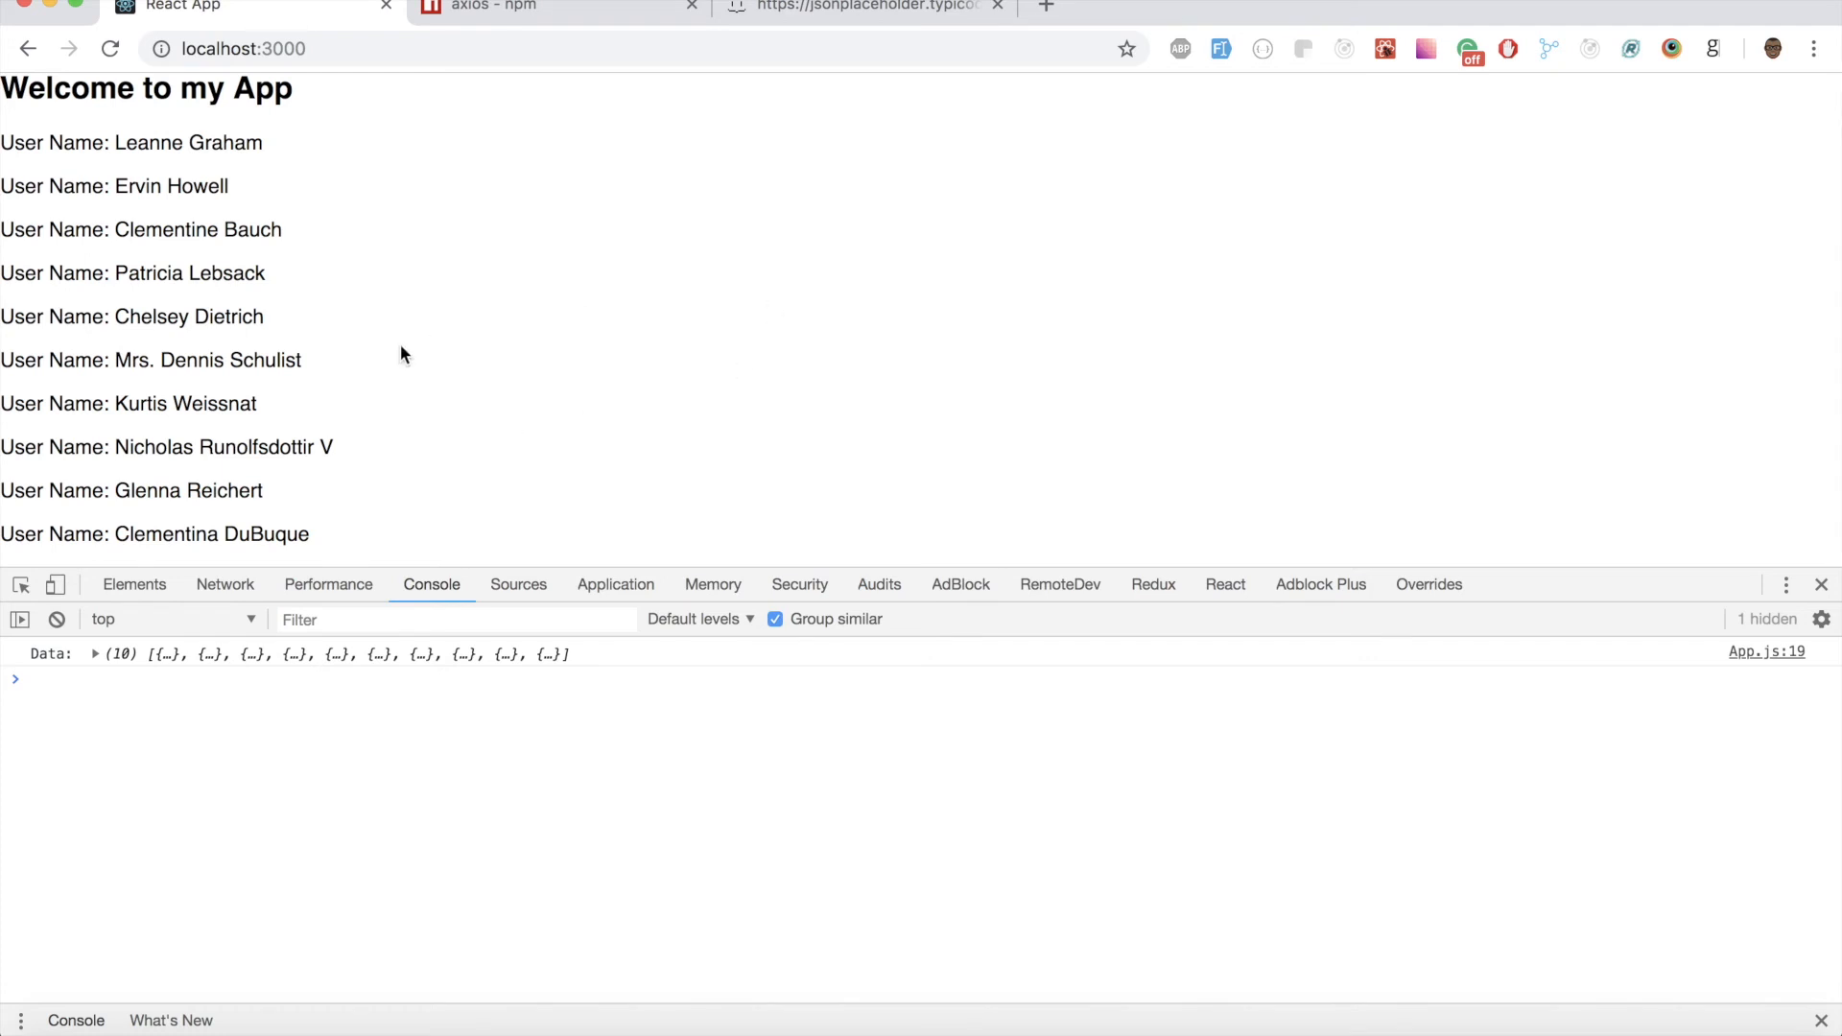